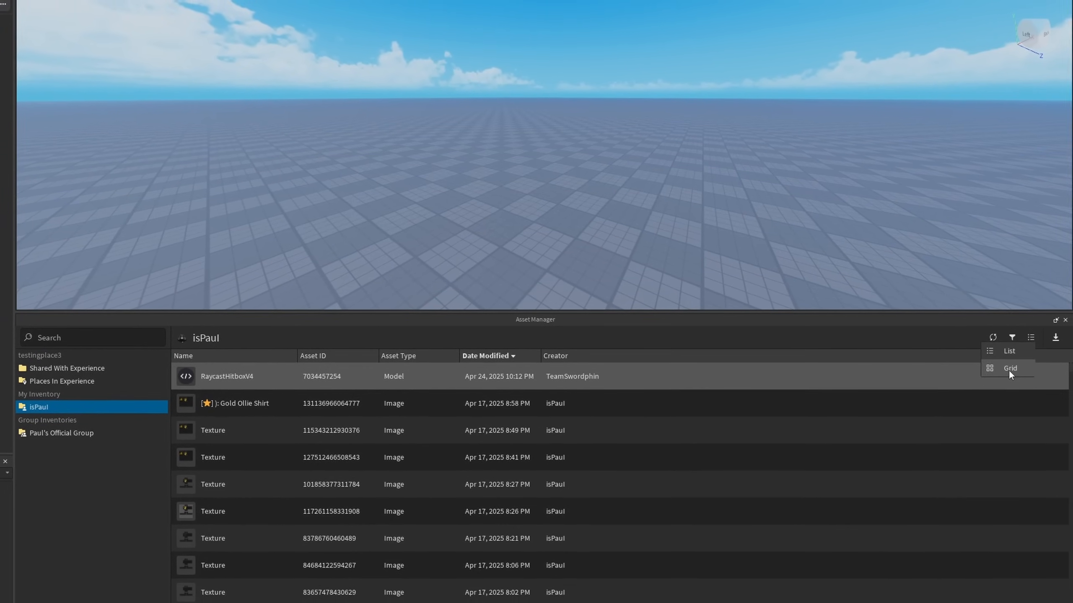
- Dismiss the asset browsing preview to return to the empty testingplace3 baseplate scene
left_click(1010, 367)
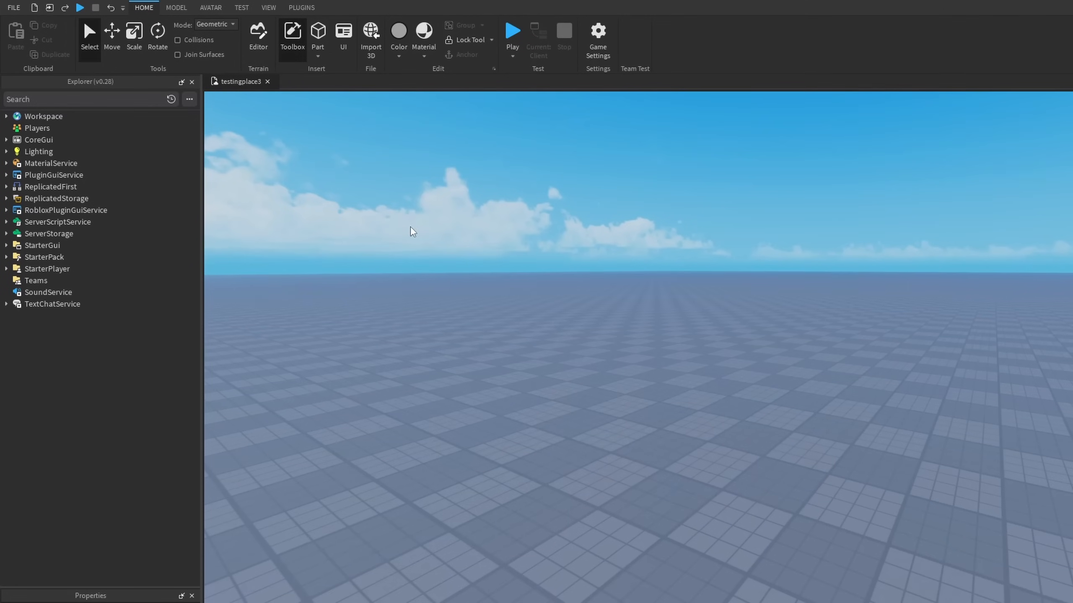
- Enable the Revamped Asset Manager in File > Beta Features and save the setting
left_click(13, 7)
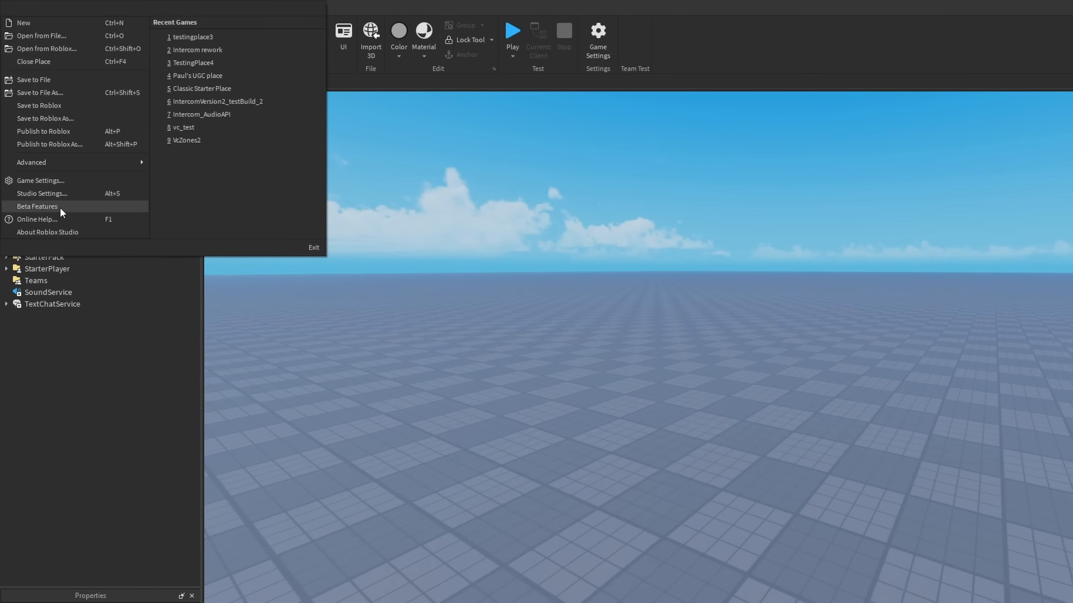
left_click(37, 207)
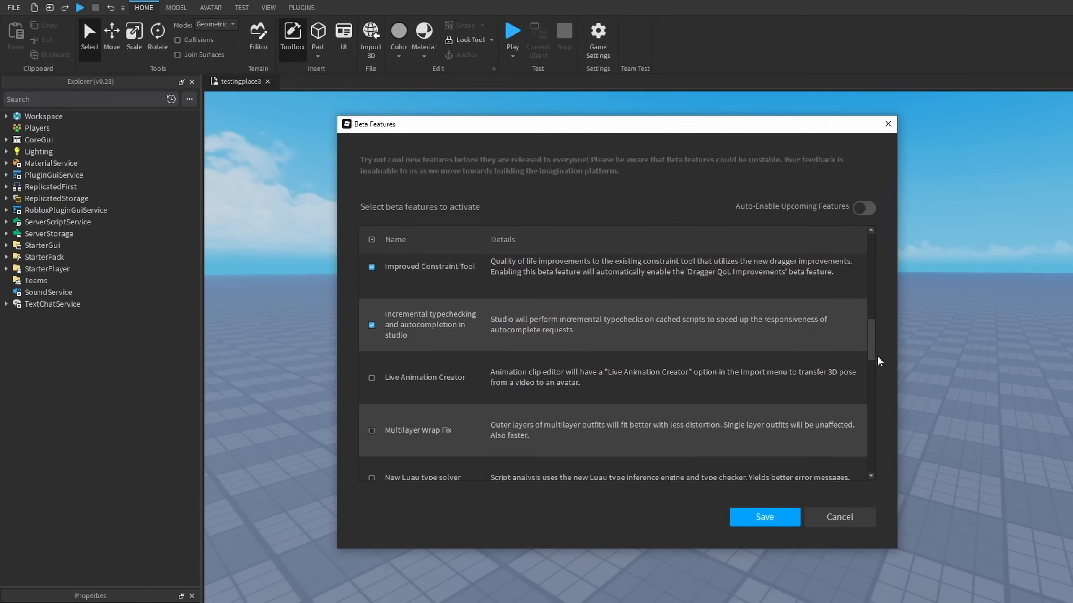
scroll("down", 3)
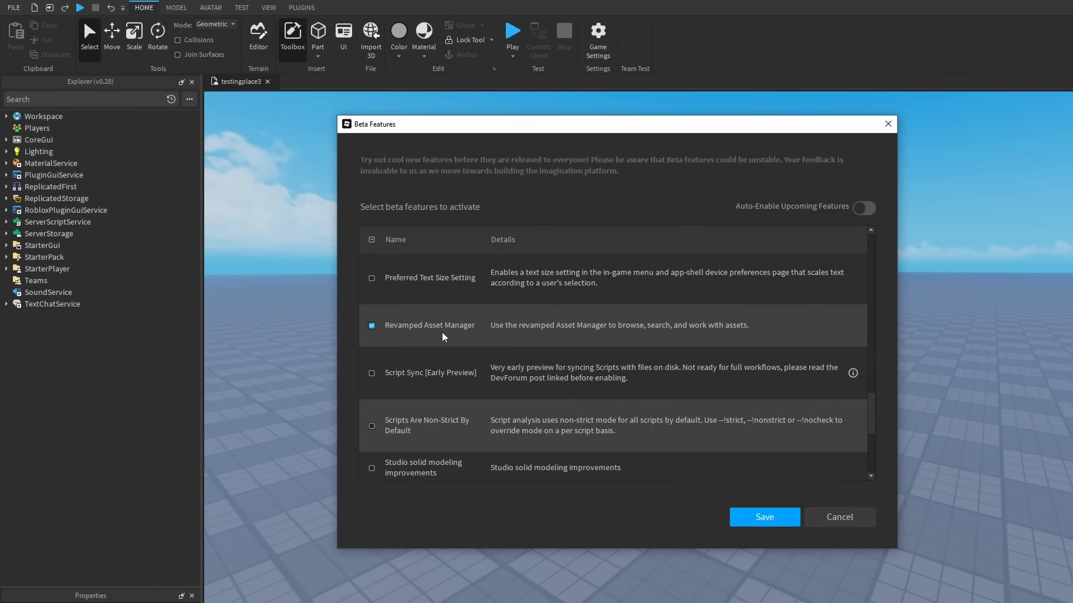
mouse_move(438, 330)
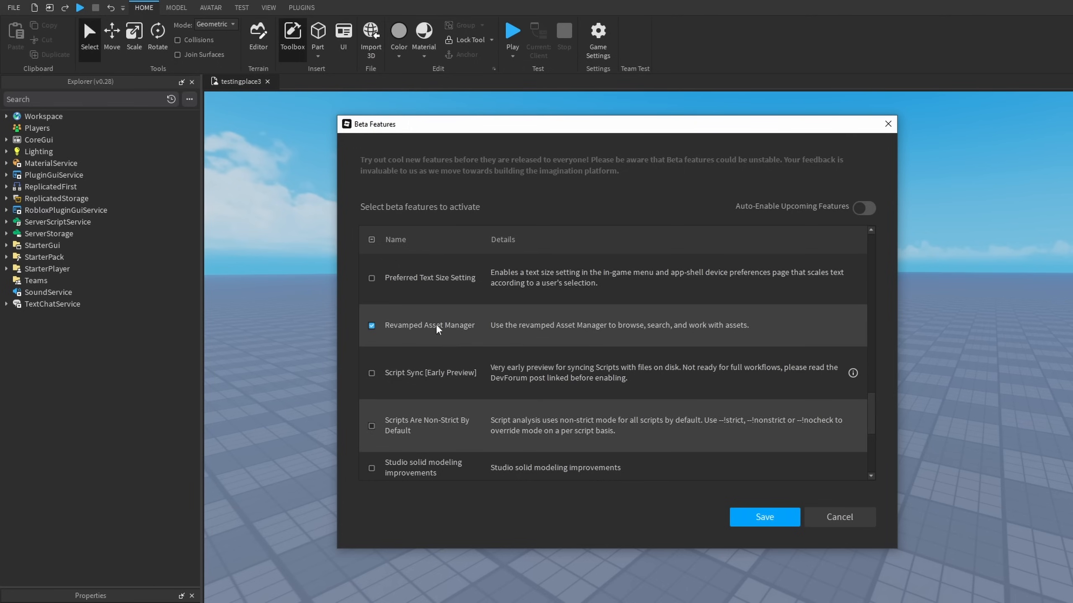
left_click(763, 516)
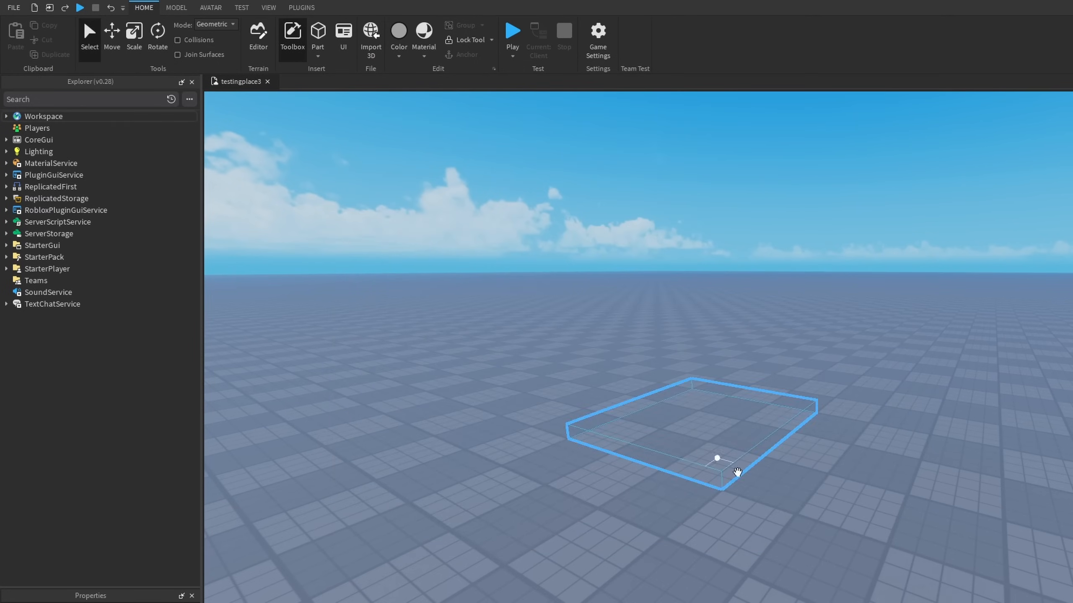
left_click(292, 32)
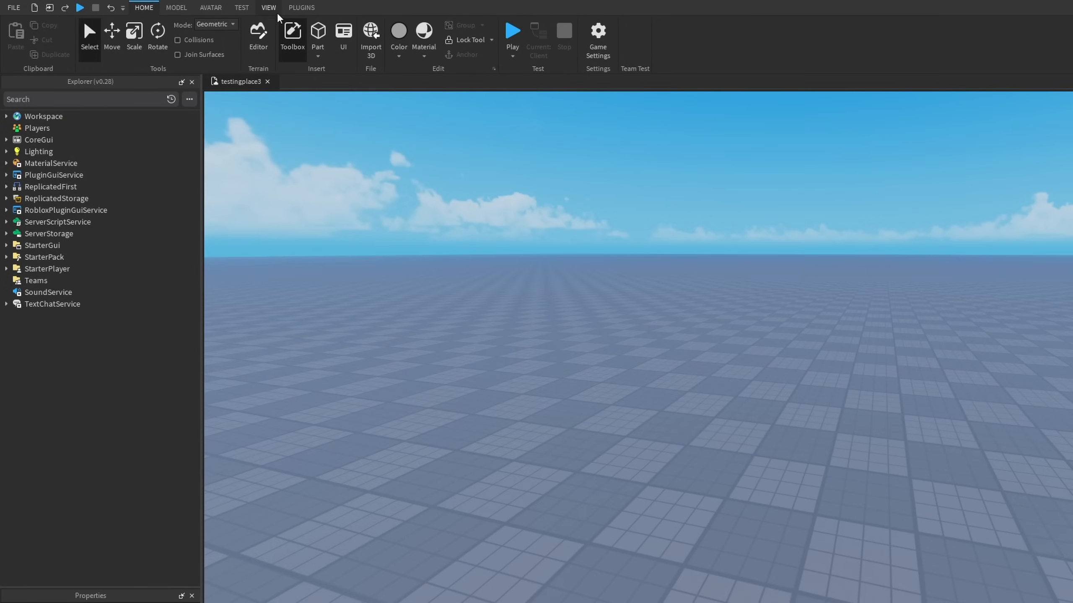
- Show the Asset Manager panel from the View ribbon, listing the personal inventory
left_click(268, 7)
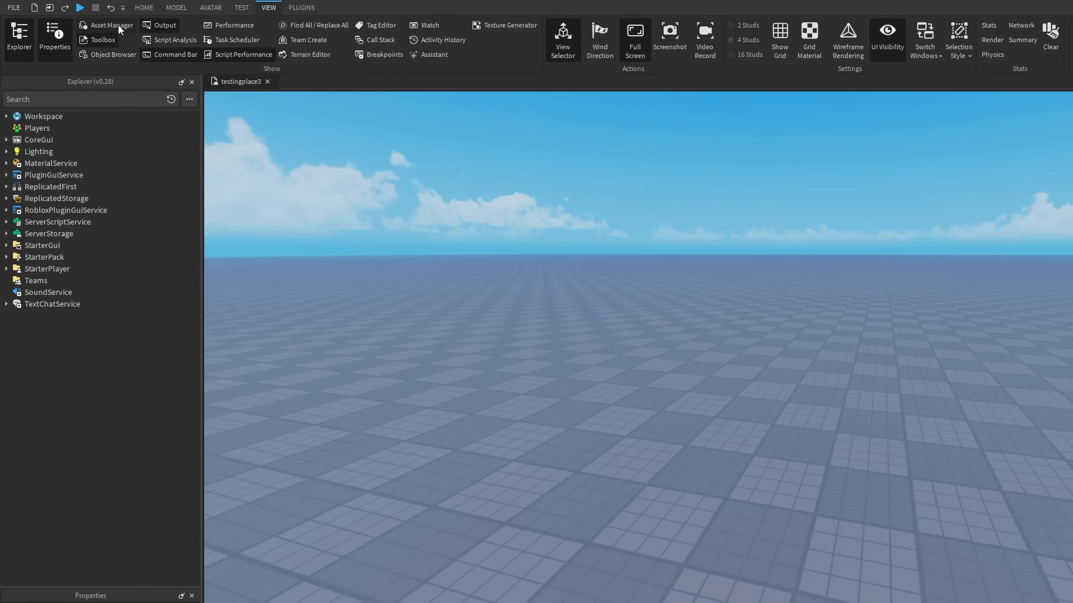
left_click(110, 25)
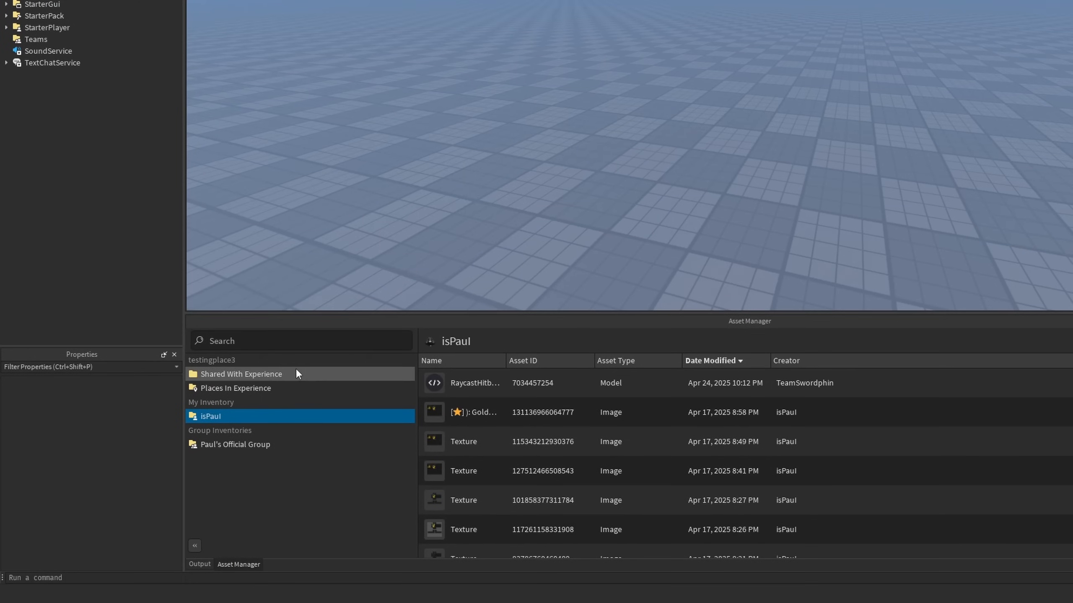
mouse_move(244, 363)
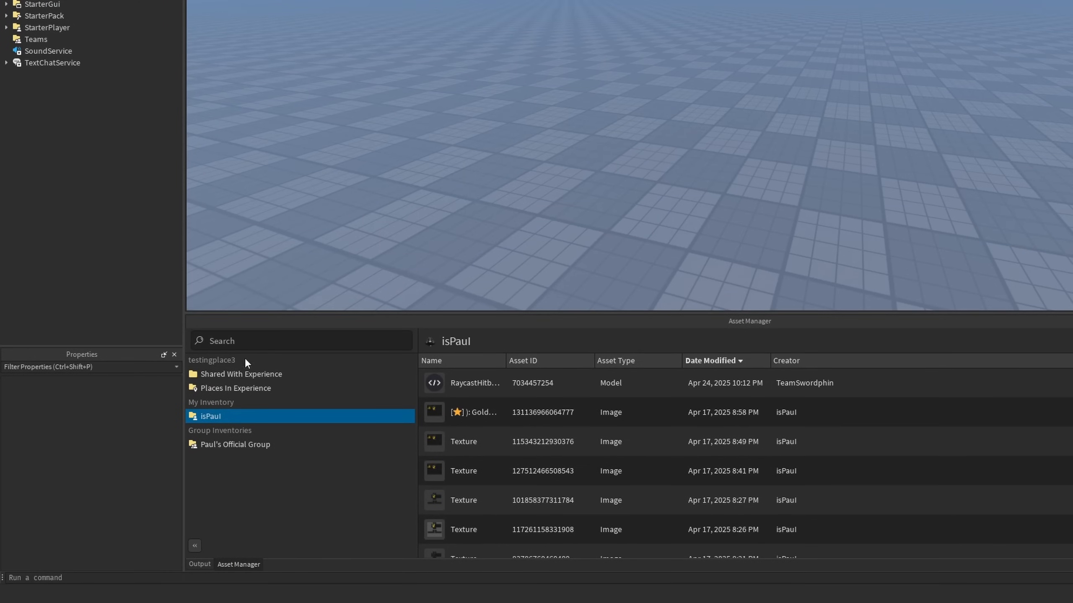
mouse_move(284, 384)
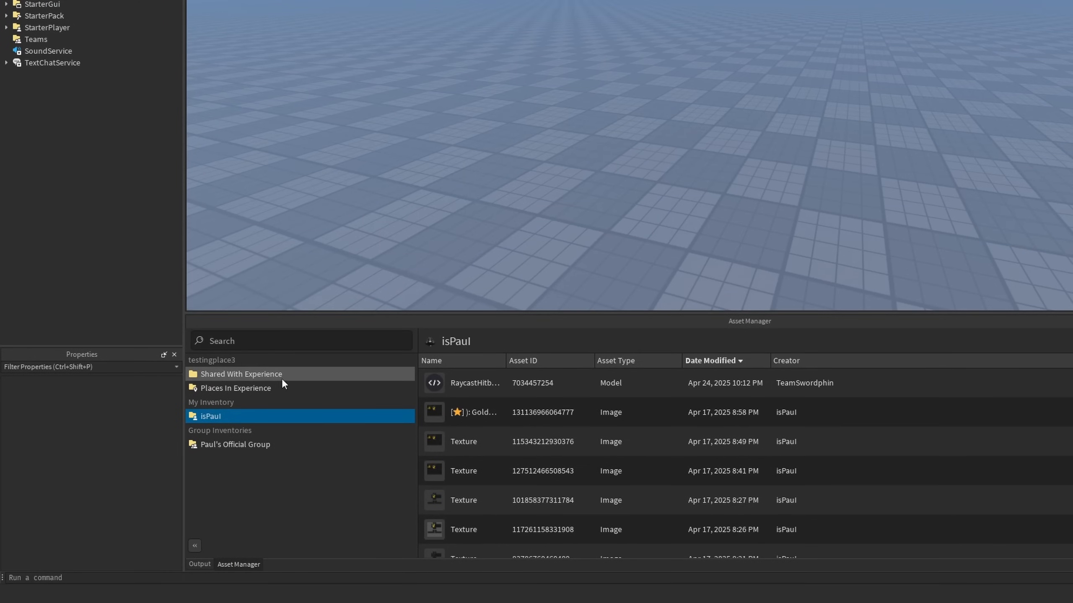
- View assets Shared With Experience, then the Places In Experience list for testingplace3
left_click(241, 373)
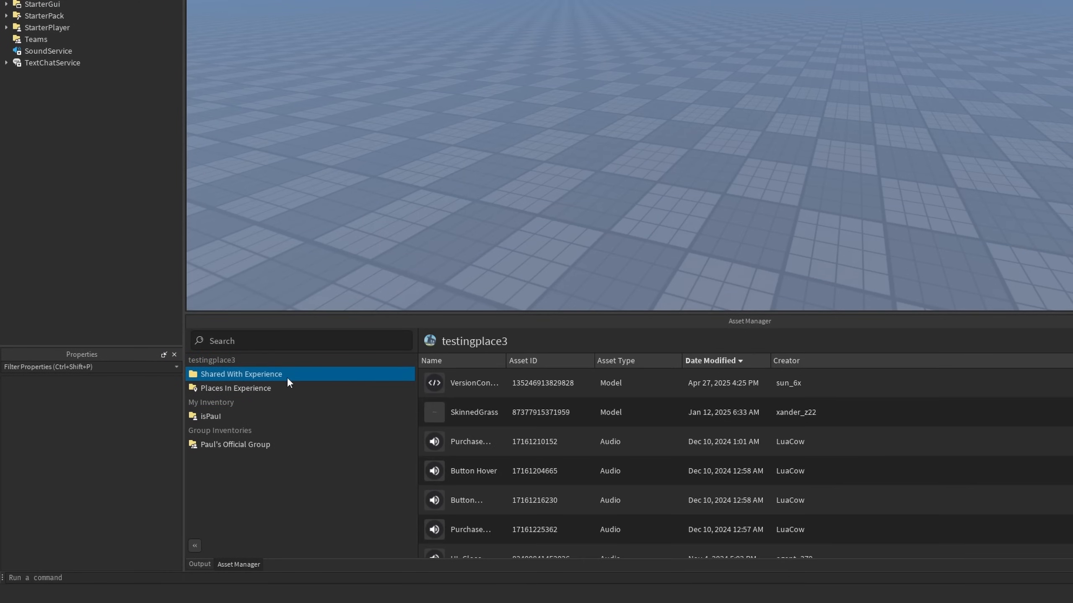
mouse_move(508, 471)
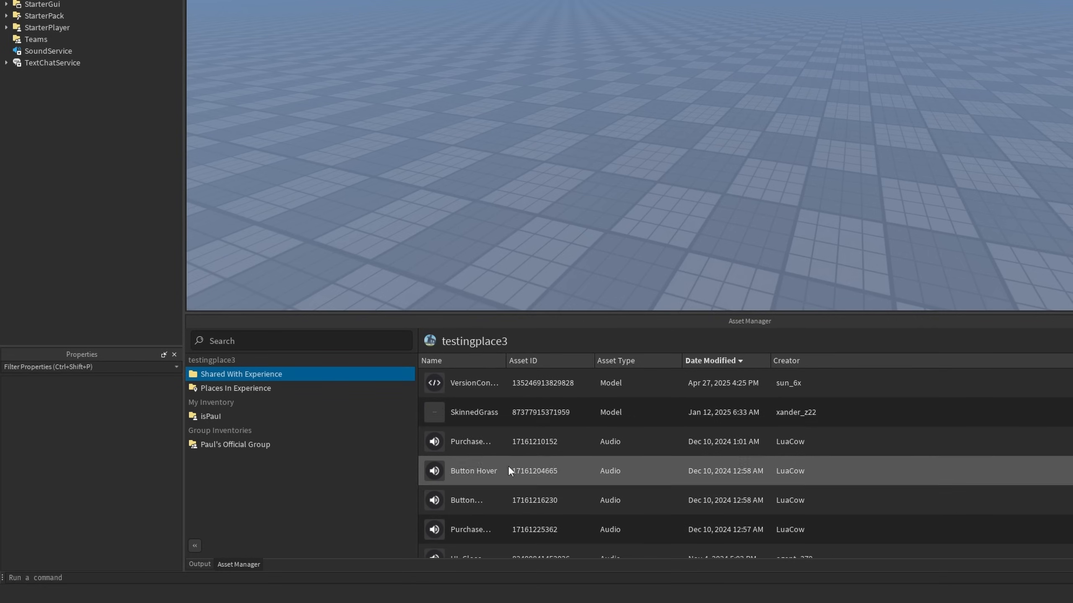
mouse_move(523, 434)
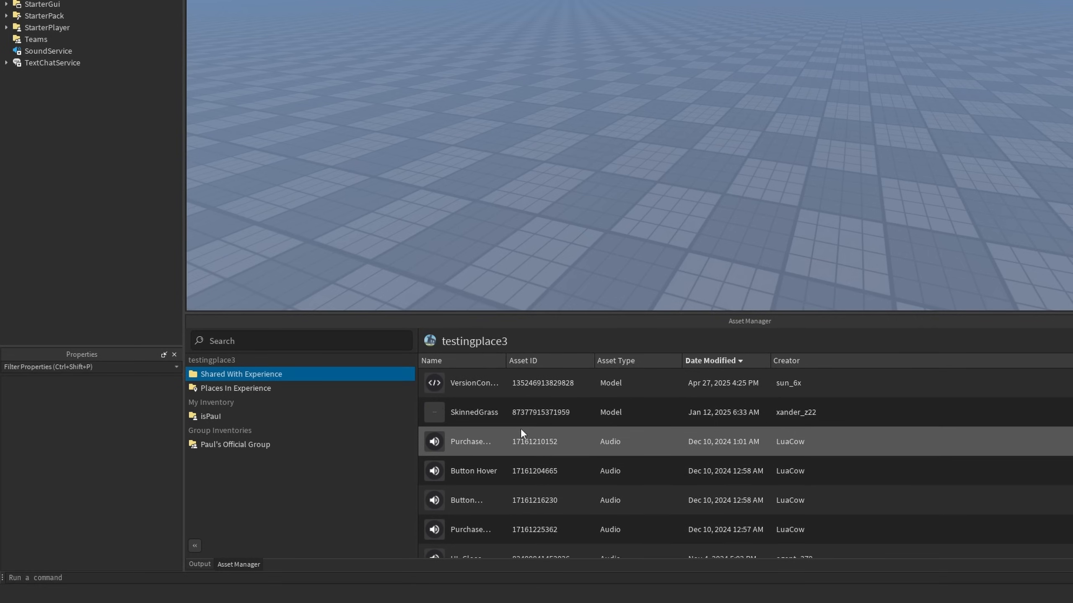
left_click(235, 388)
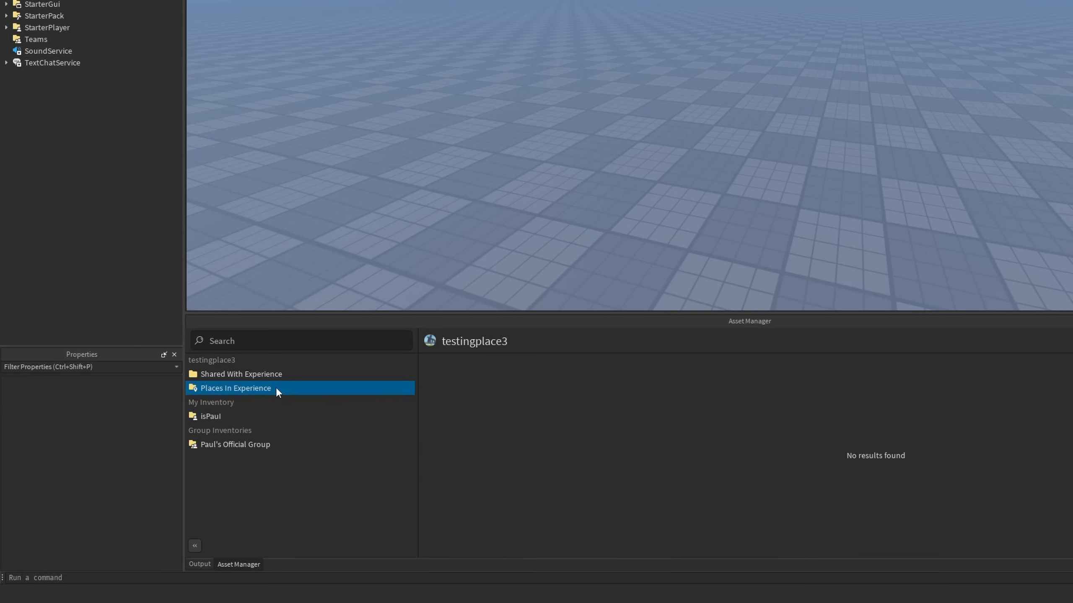
left_click(236, 388)
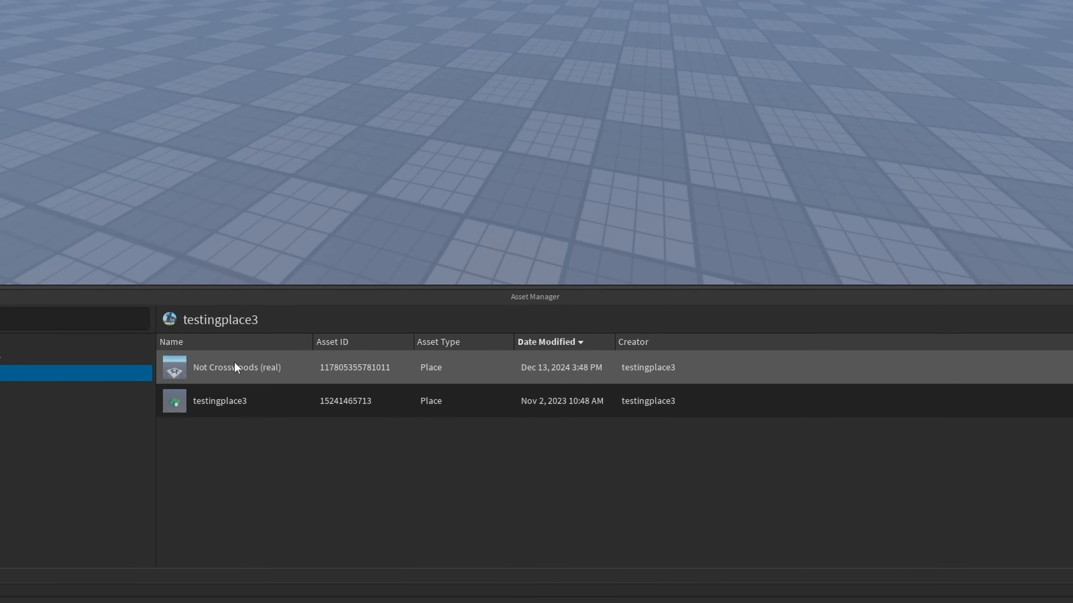
mouse_move(297, 374)
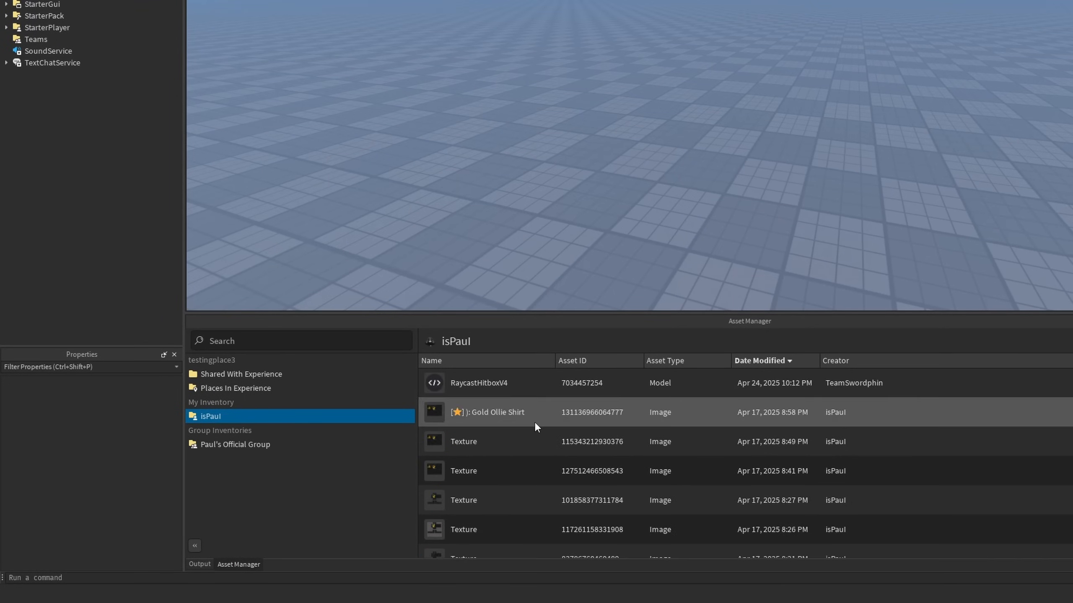
- Scroll through the isPaul personal inventory's model, shirt image and textures
scroll("down", 3)
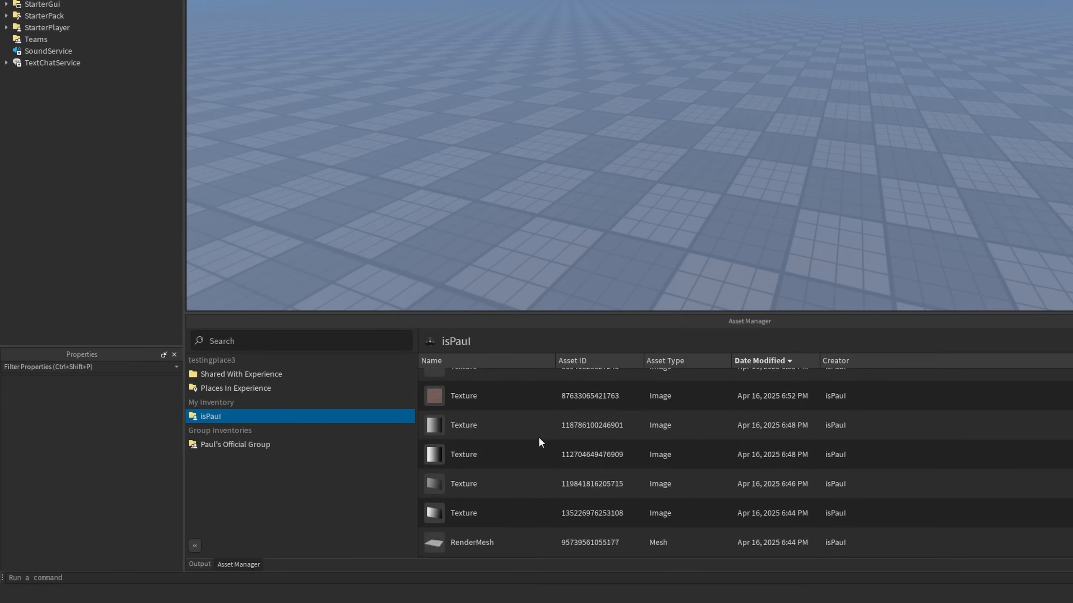
scroll("up", 3)
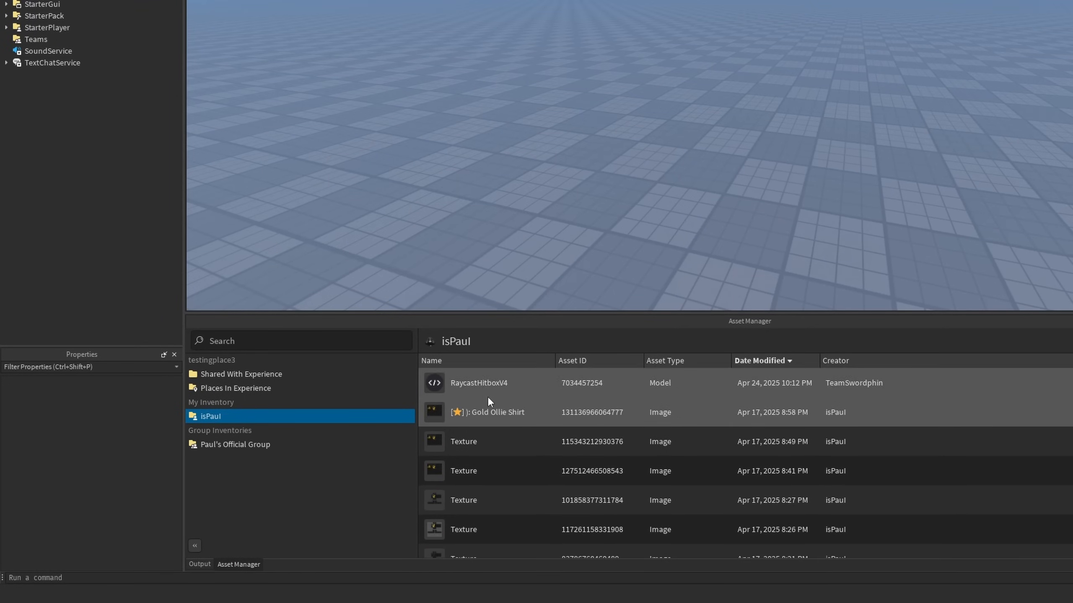
mouse_move(508, 419)
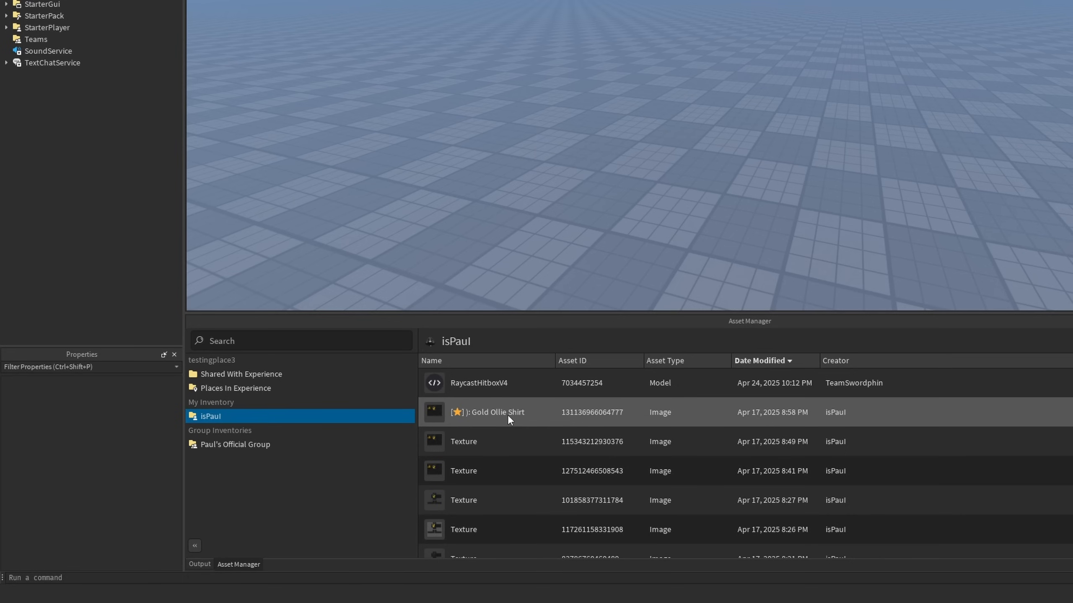
mouse_move(694, 360)
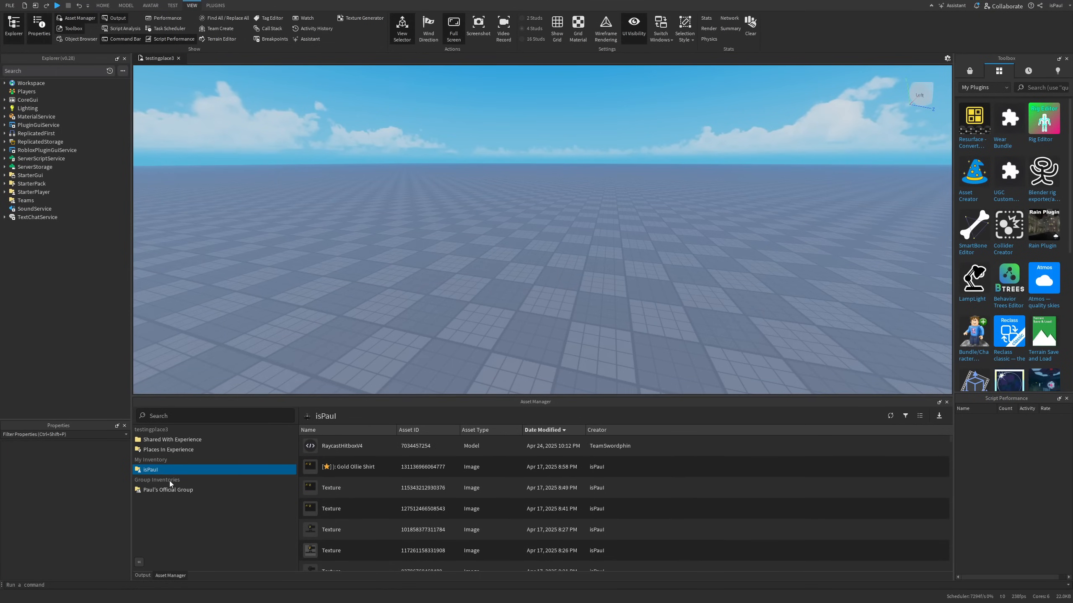
mouse_move(204, 543)
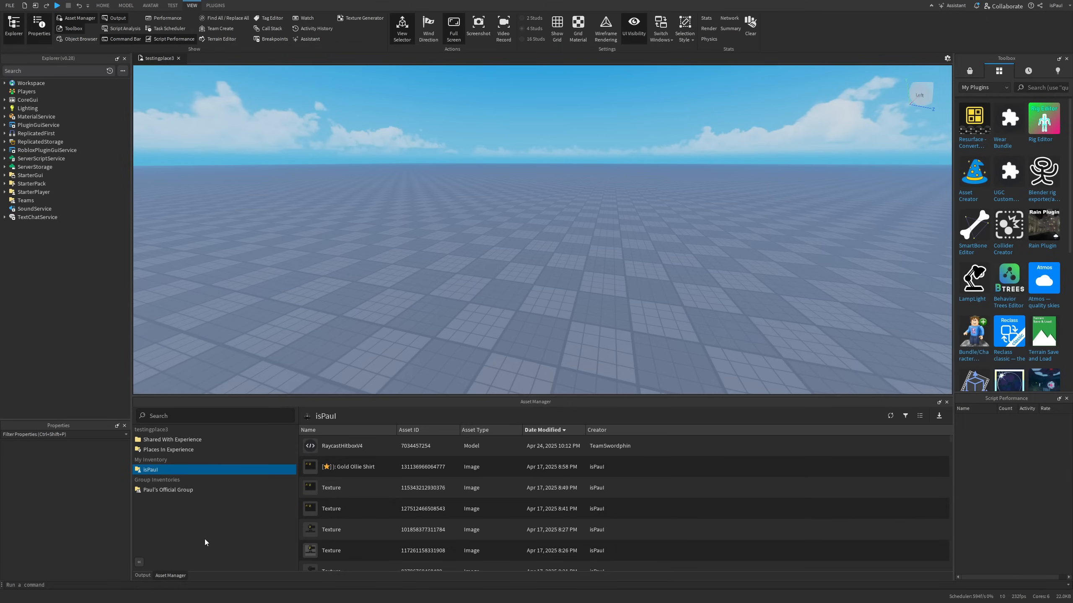
mouse_move(169, 490)
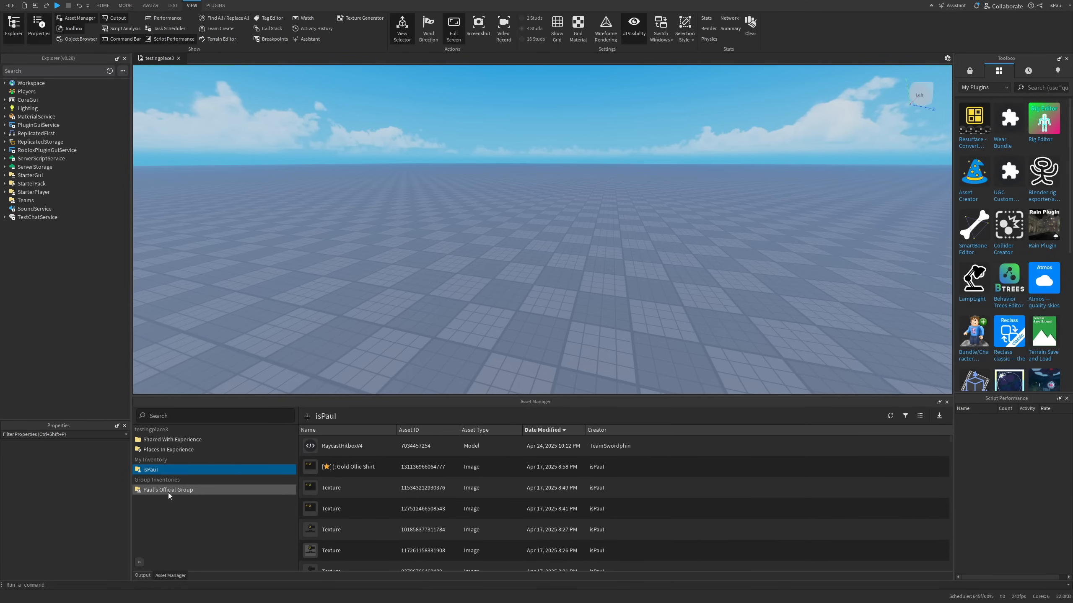
- Select the group under Group Inventories and look through its audio and image assets
left_click(168, 490)
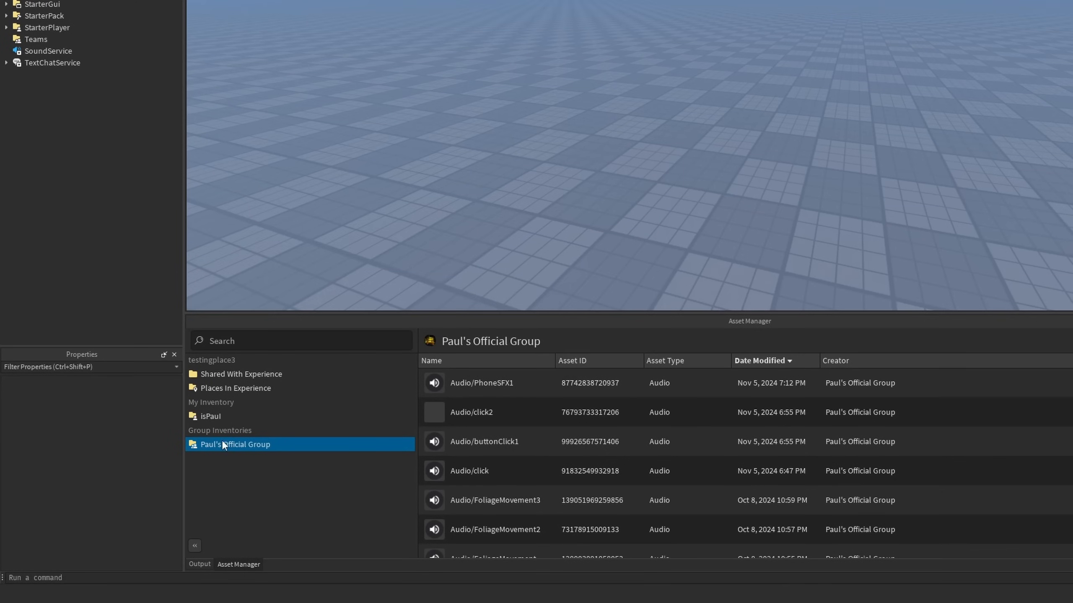
scroll("down", 3)
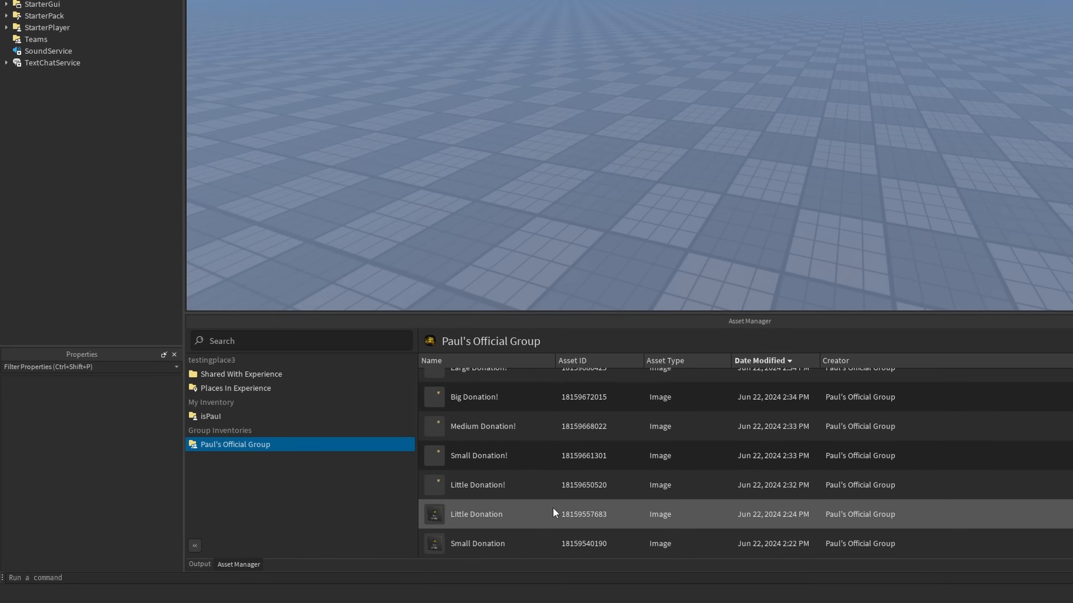
scroll("up", 3)
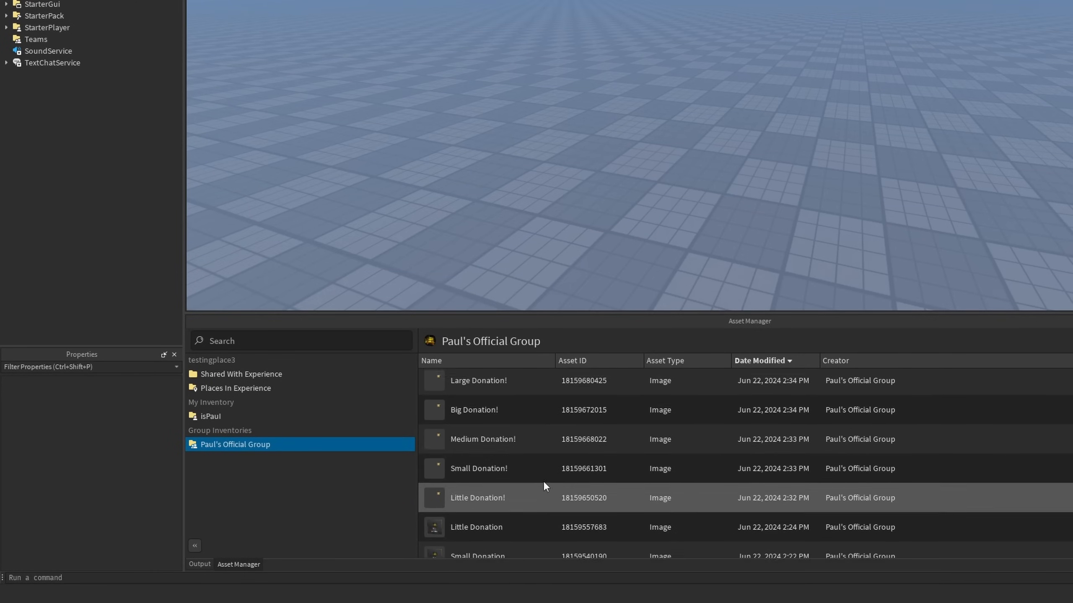
scroll("up", 3)
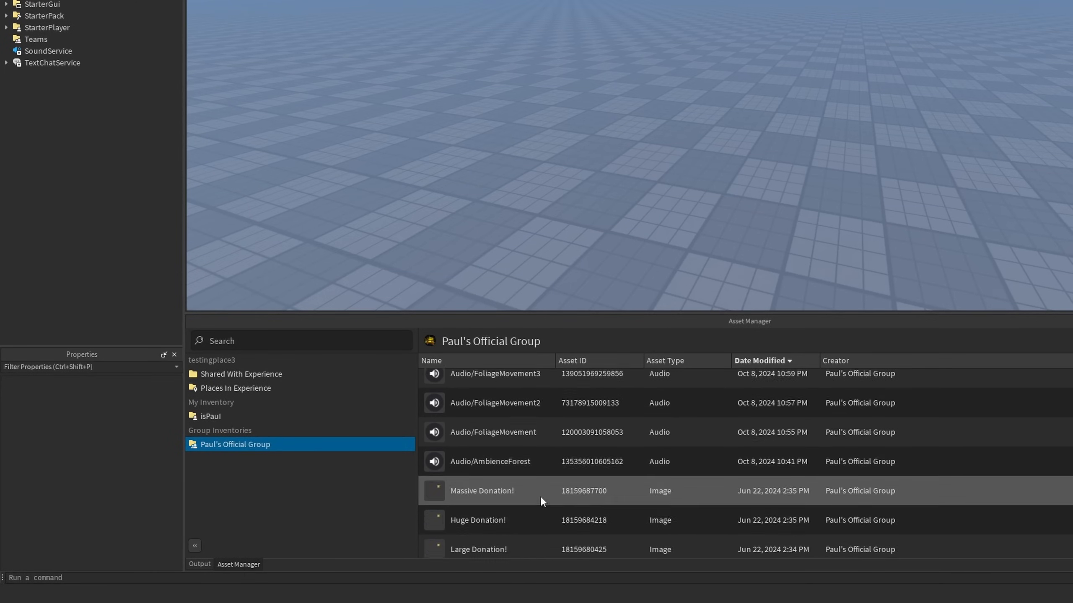
scroll("up", 3)
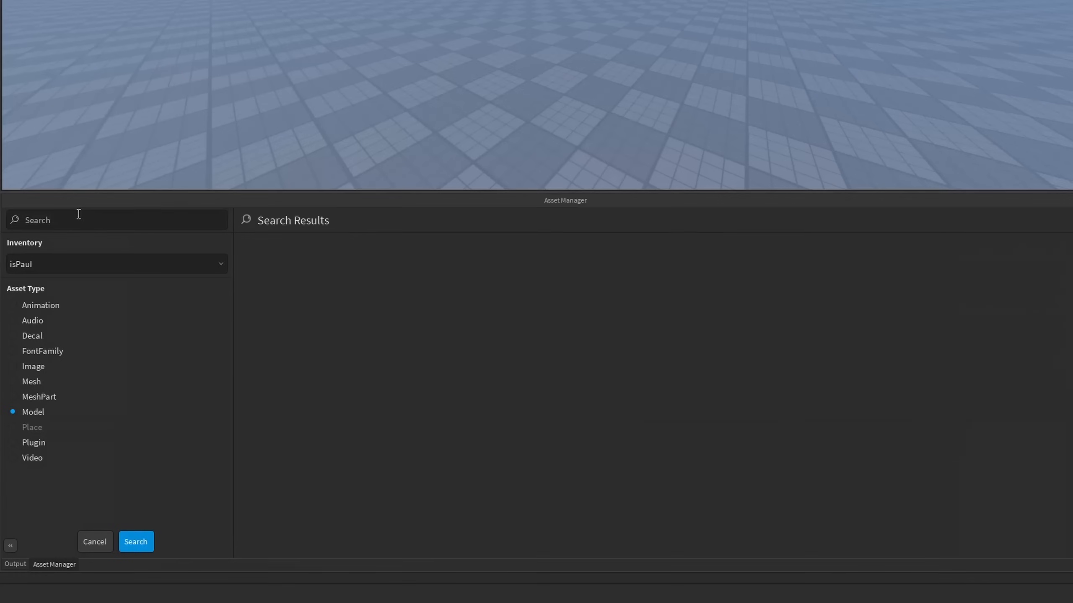
mouse_move(212, 262)
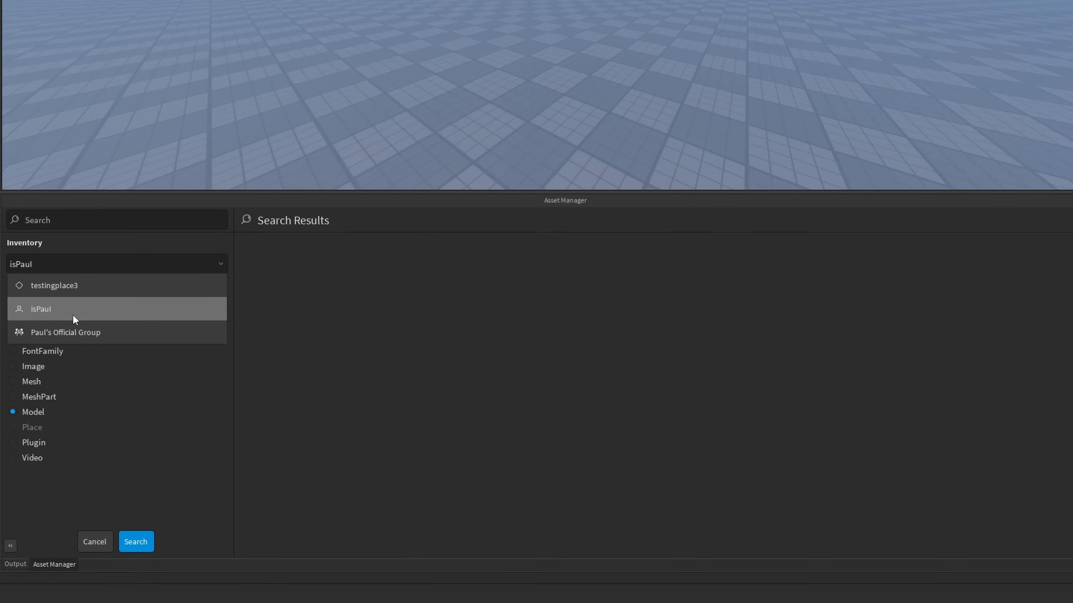
- Search the isPaul inventory for SteelDrum as Model, then as MeshPart, Image and Plugin types
left_click(40, 308)
type("SteelDrum")
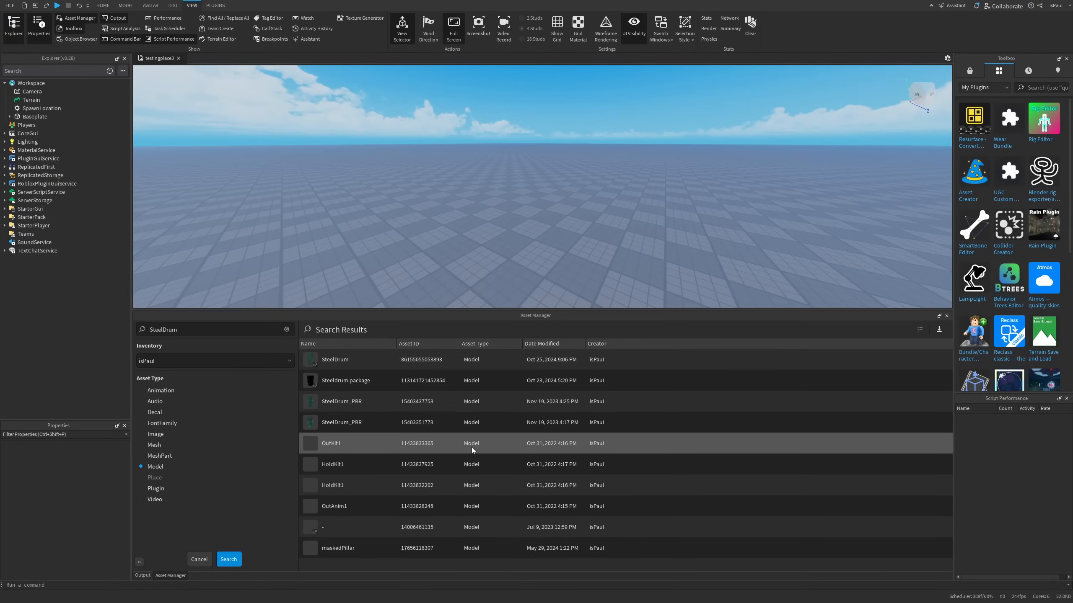
mouse_move(488, 469)
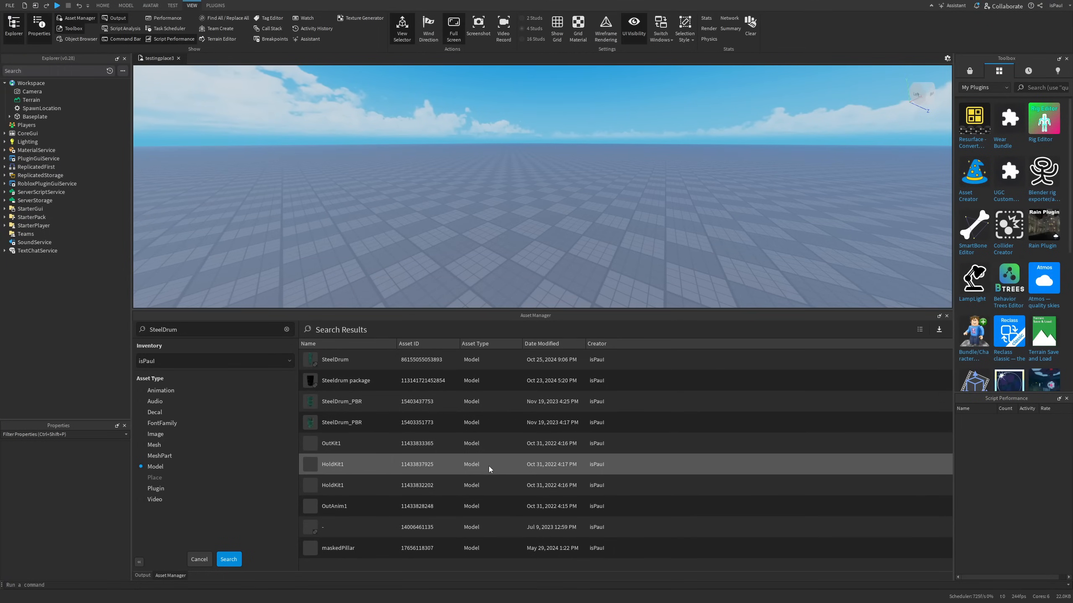
mouse_move(553, 469)
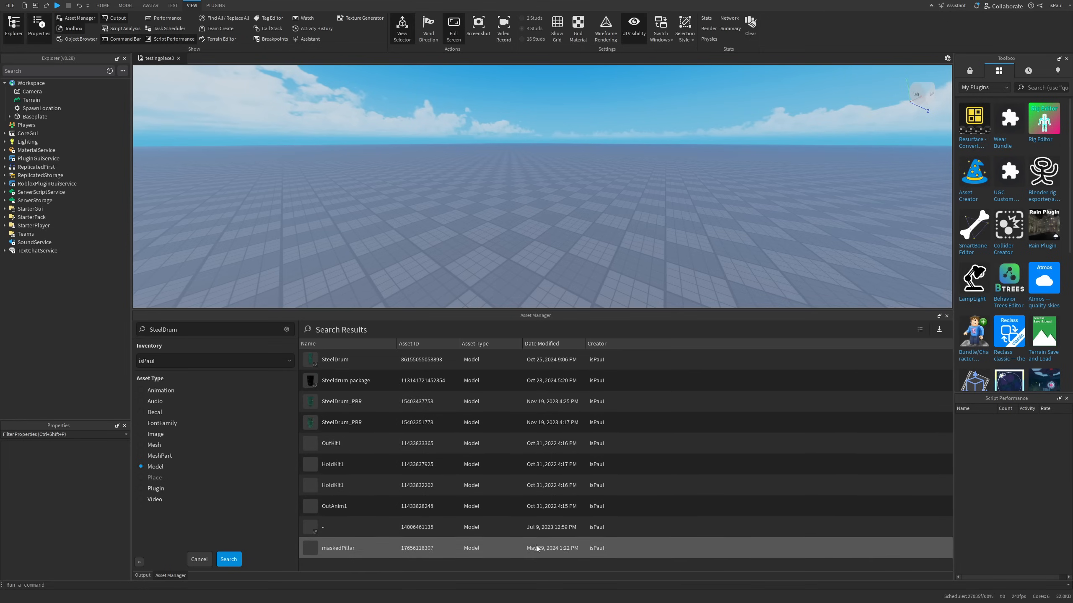
mouse_move(159, 456)
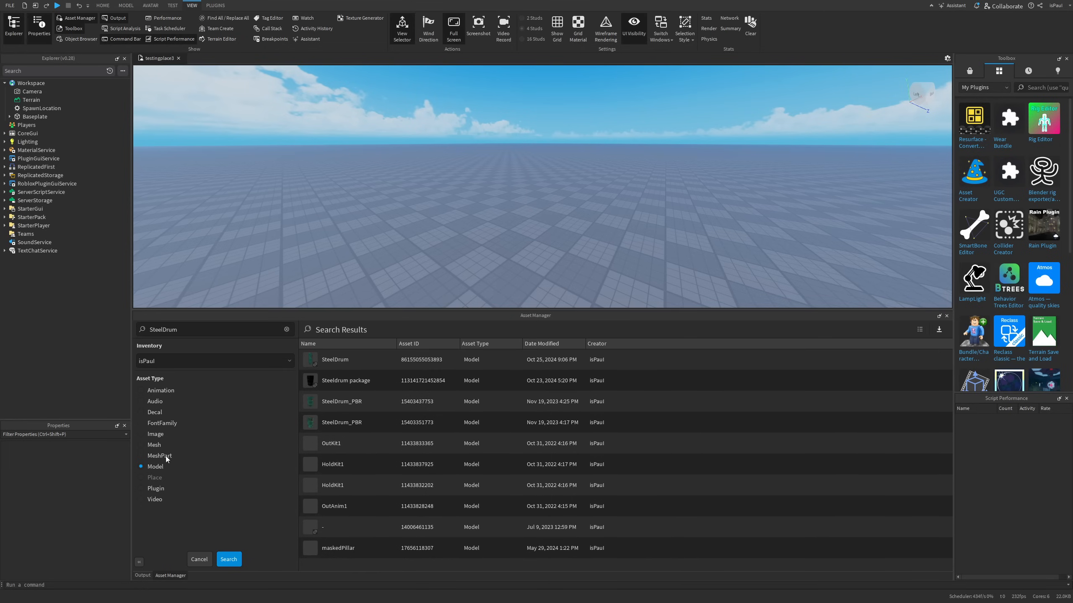
left_click(159, 456)
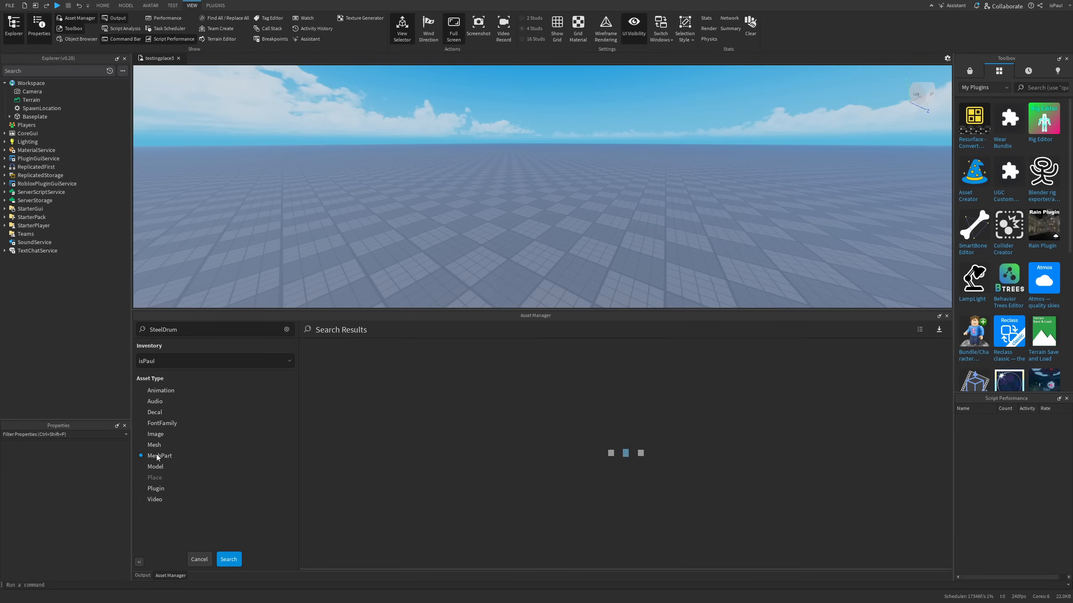
left_click(140, 434)
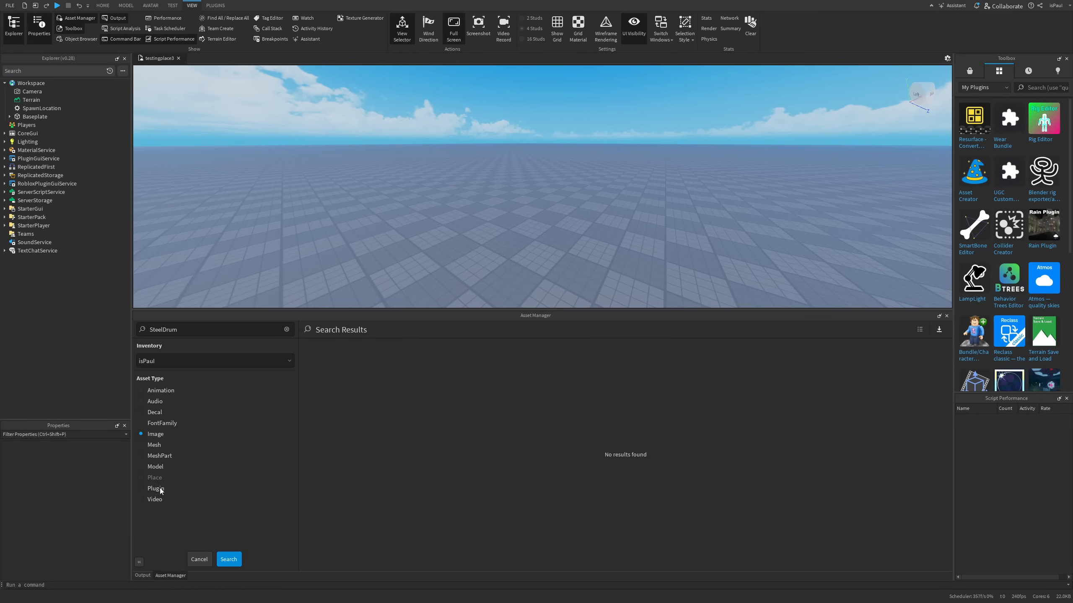
left_click(200, 559)
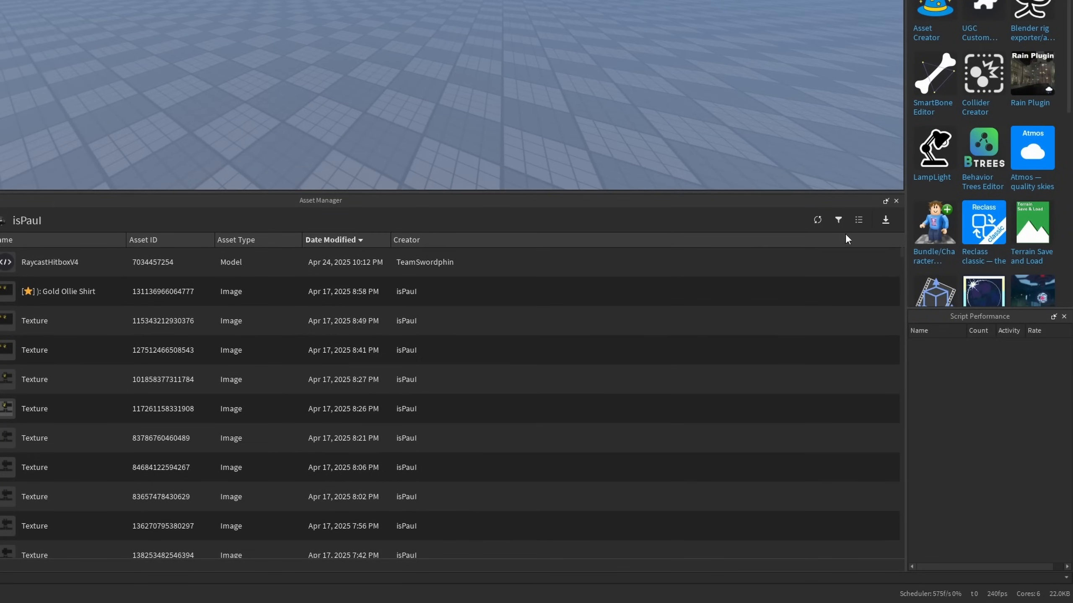
mouse_move(838, 219)
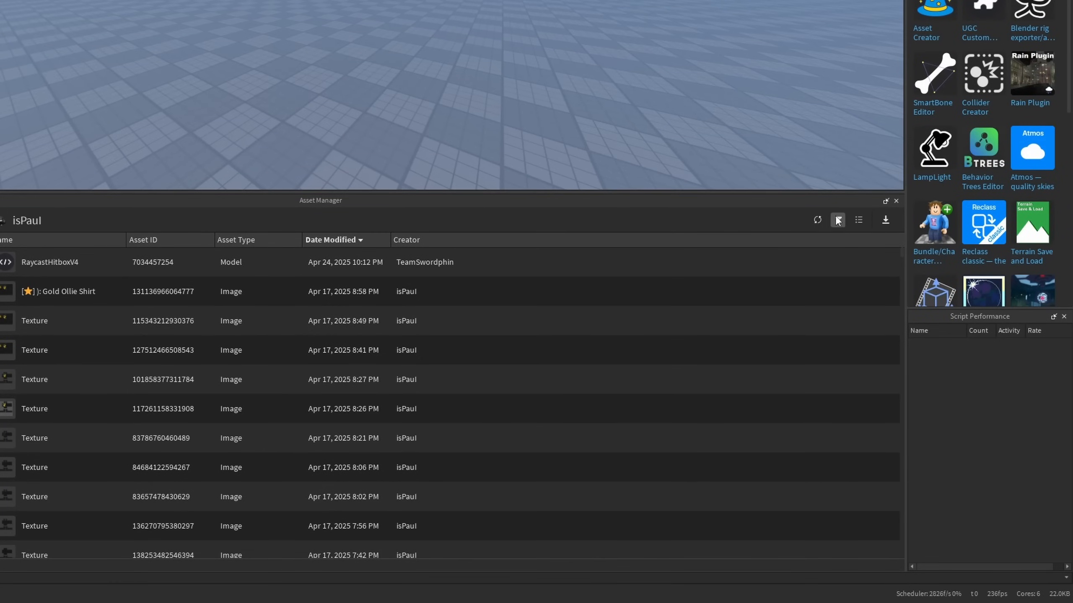
- Filter the inventory by asset type to Image and Mesh assets only
left_click(838, 219)
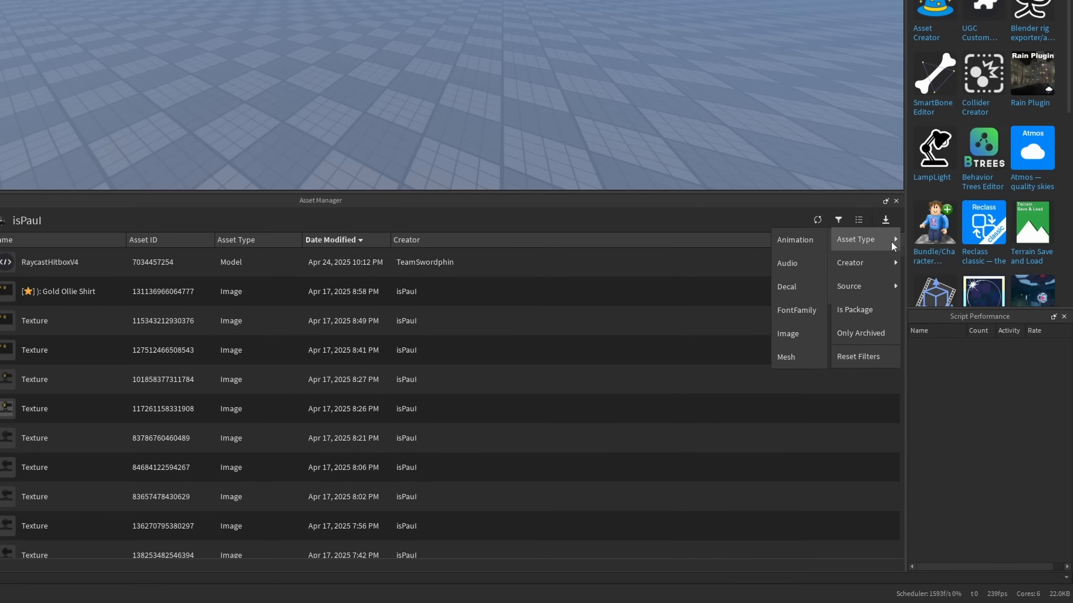
mouse_move(787, 334)
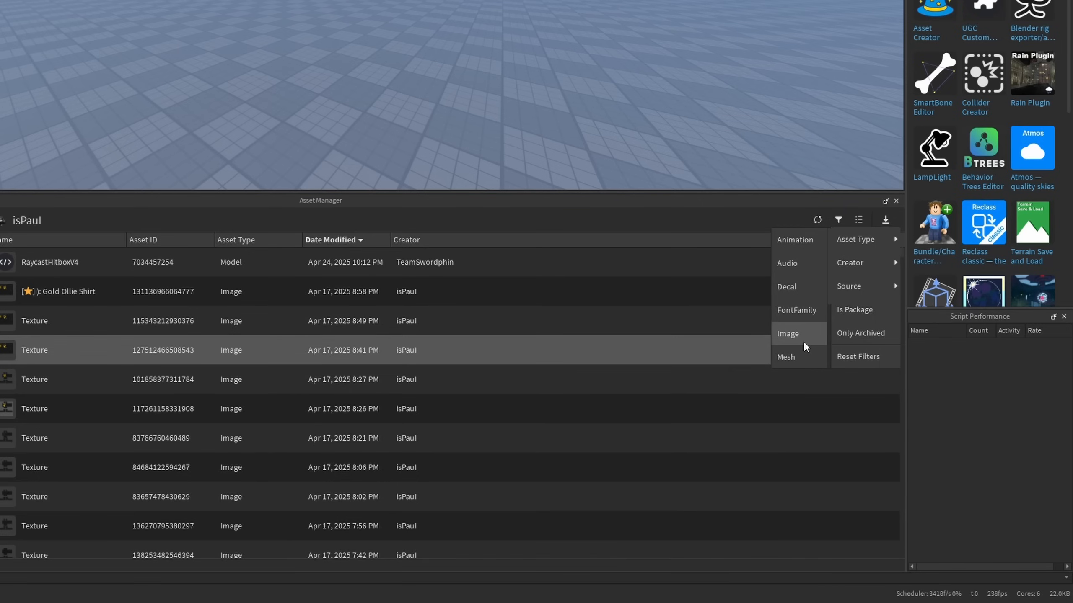
left_click(788, 334)
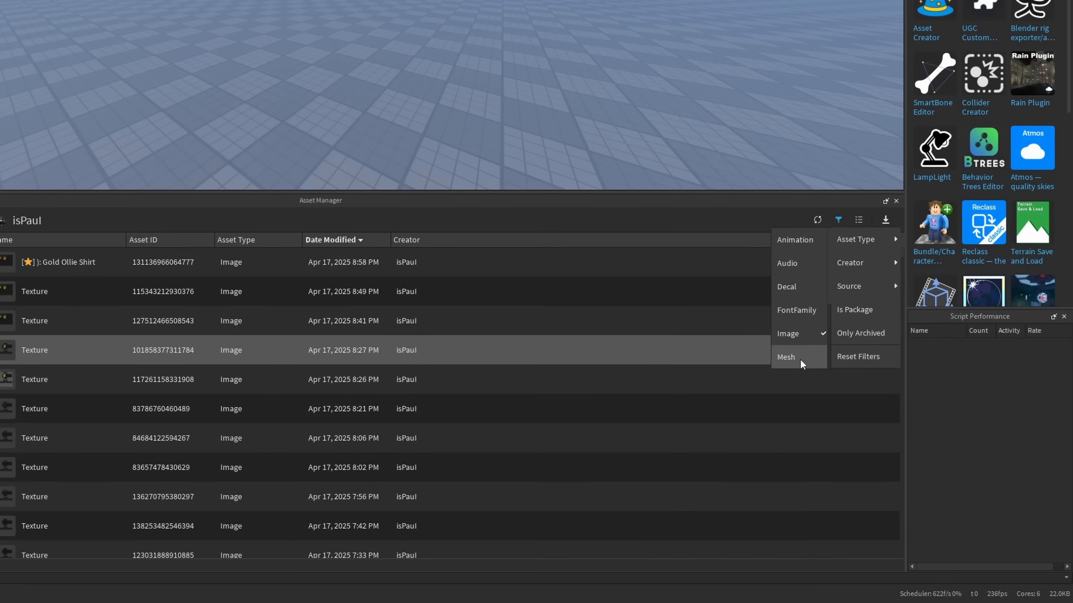
left_click(785, 356)
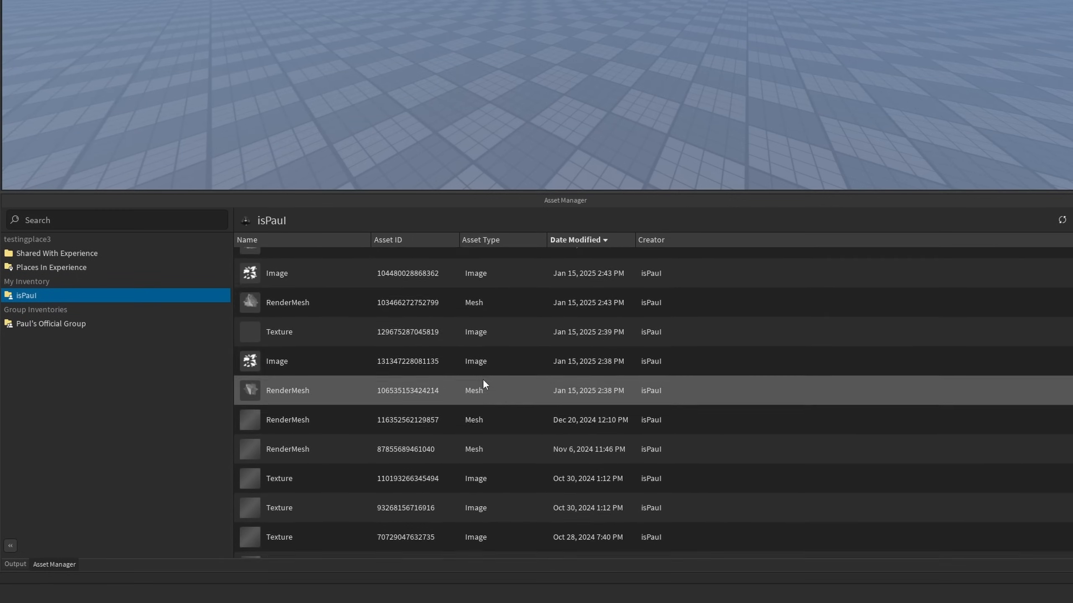
- Add a Creator filter limiting the list to a single creator's assets
left_click(837, 220)
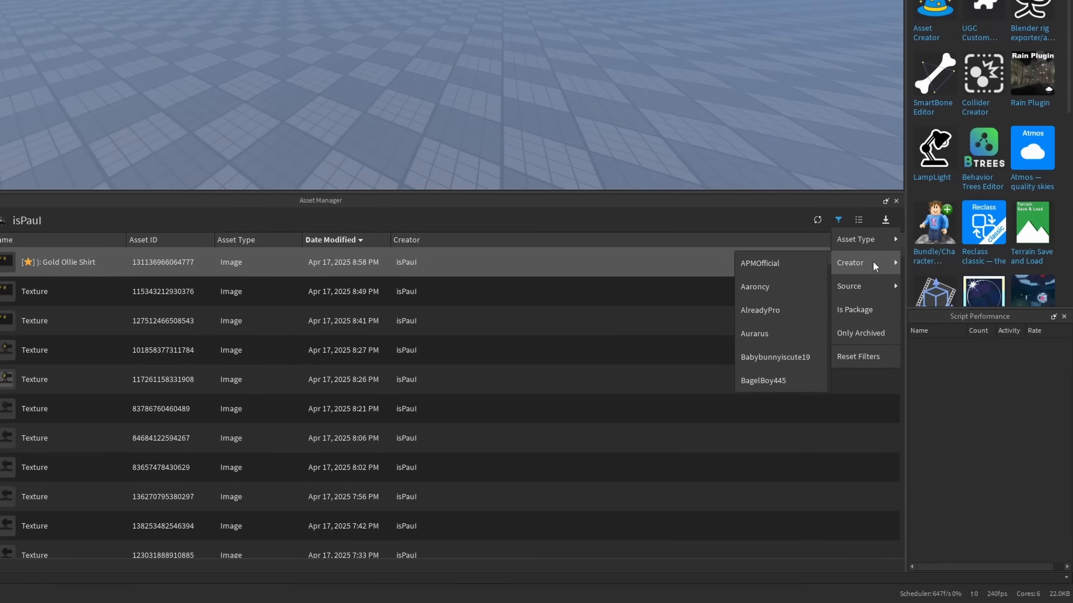
mouse_move(787, 286)
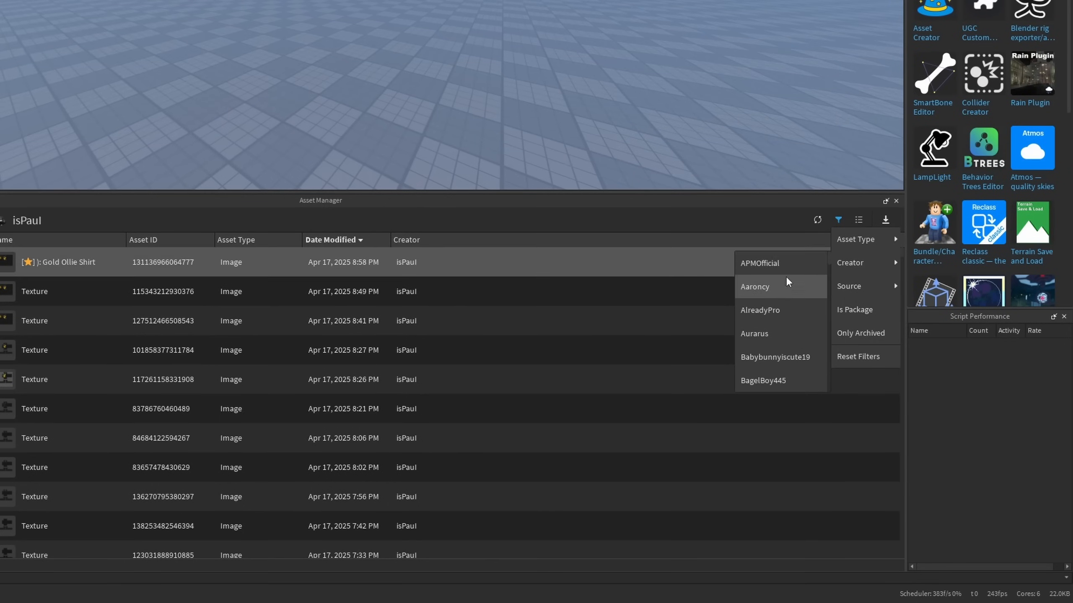
scroll("down", 3)
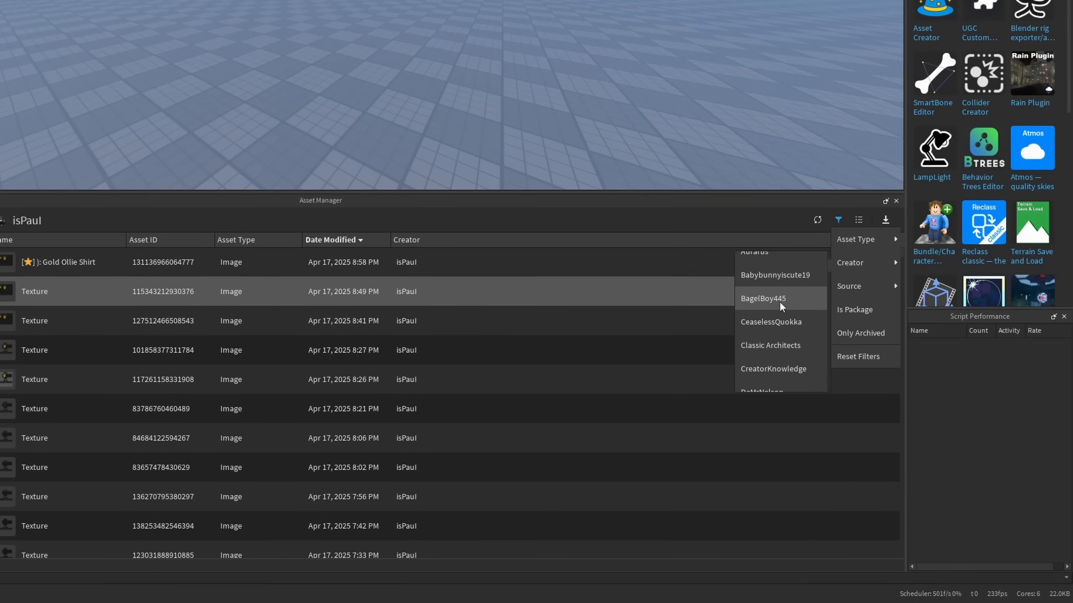
scroll("down", 3)
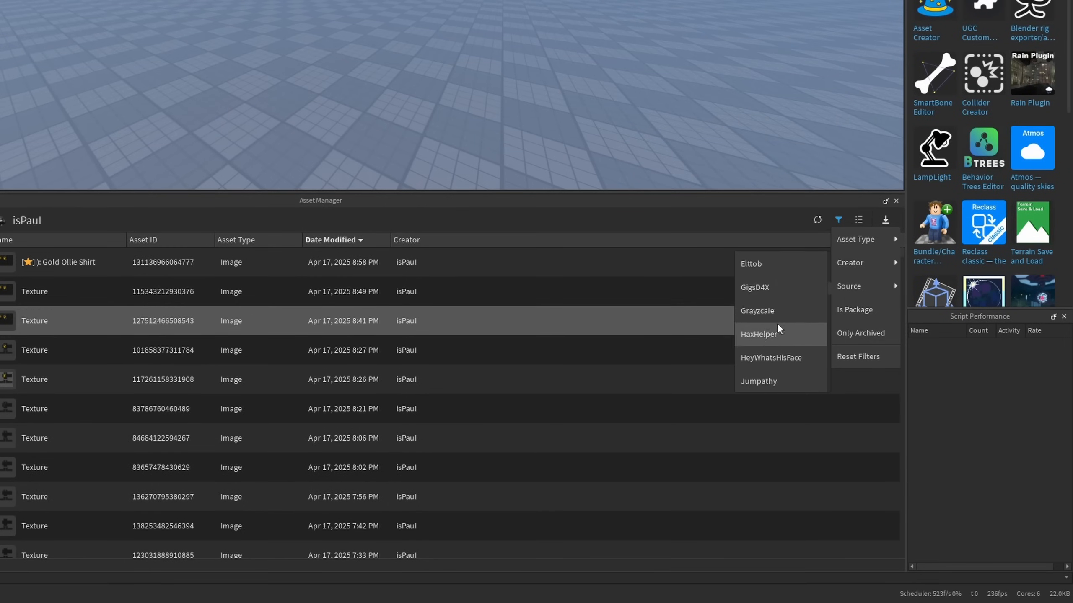
left_click(769, 344)
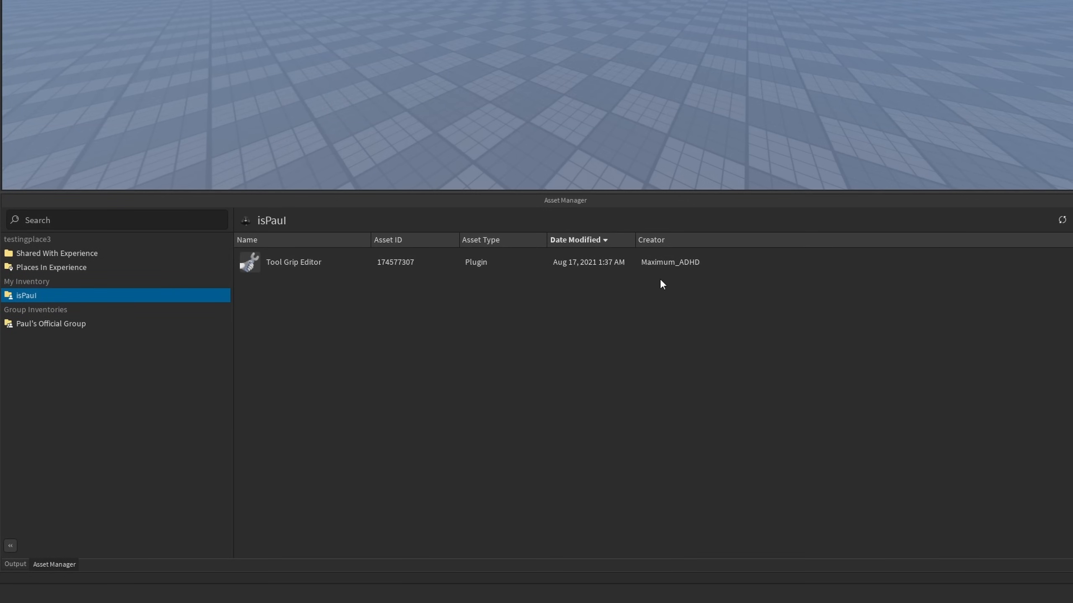
- Try the Creator Store, Shared With Me and package source filters on the inventory
left_click(837, 220)
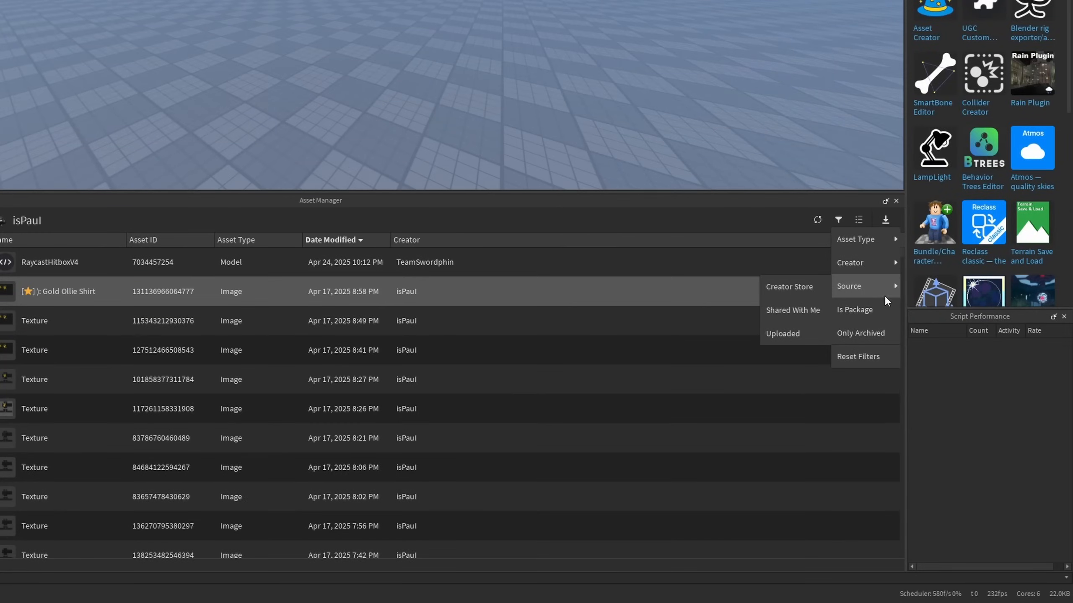
mouse_move(852, 301)
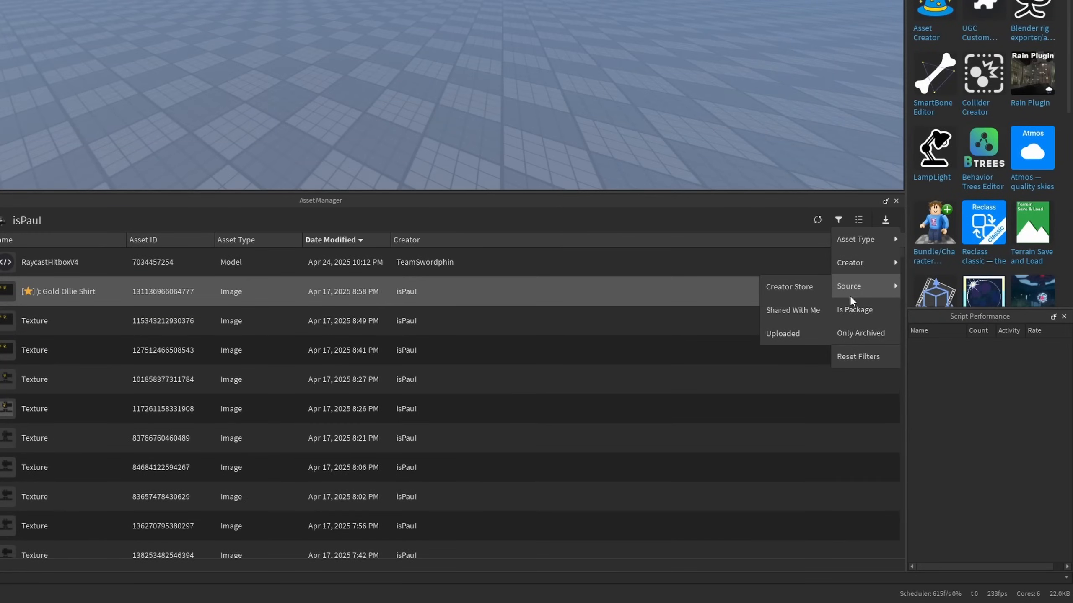
left_click(788, 287)
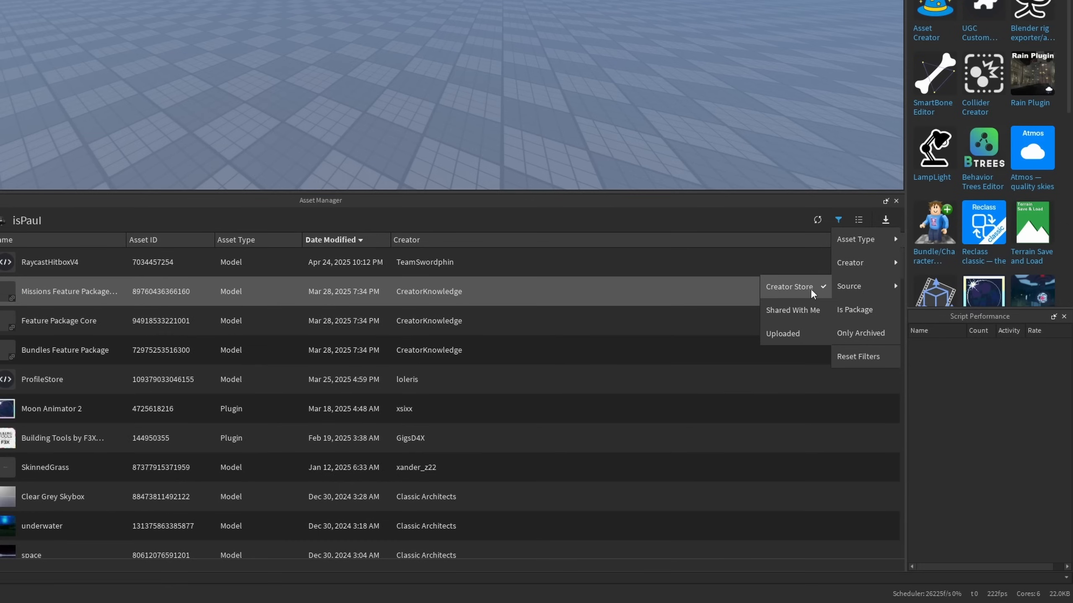
mouse_move(170, 408)
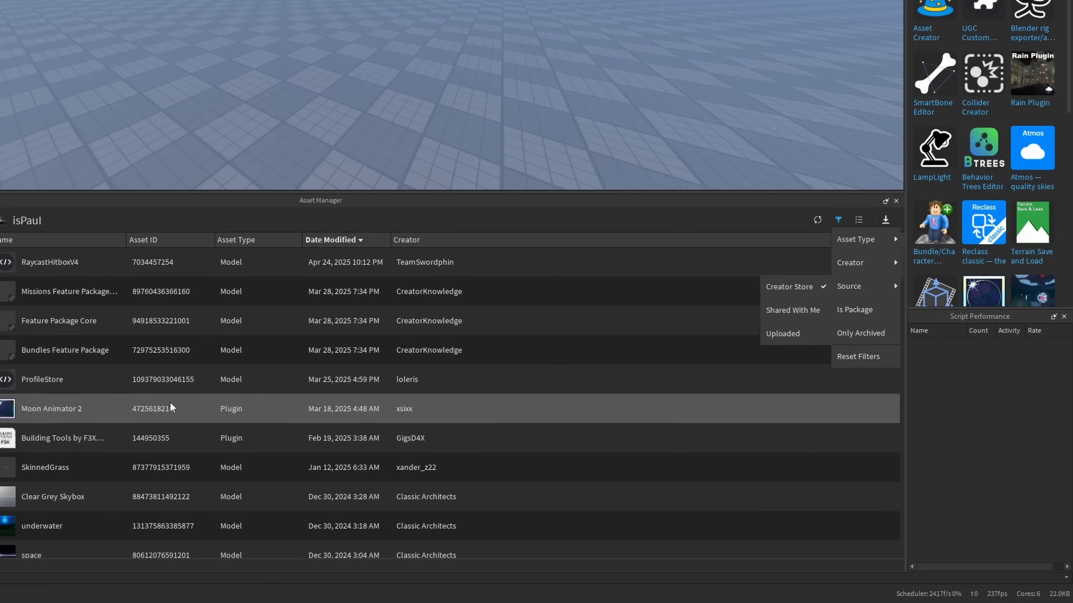
left_click(792, 310)
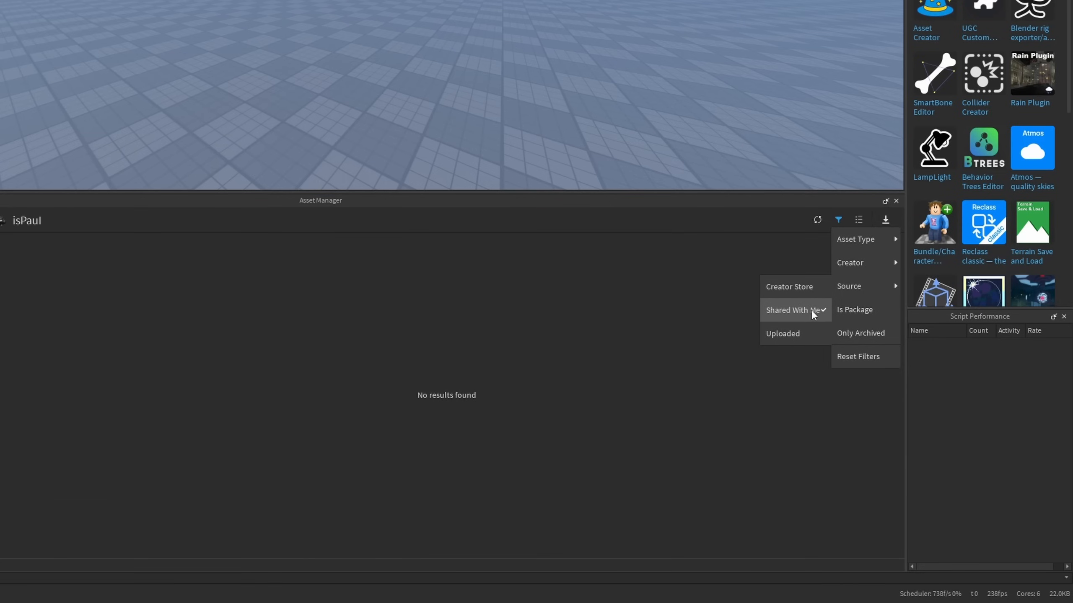
left_click(782, 334)
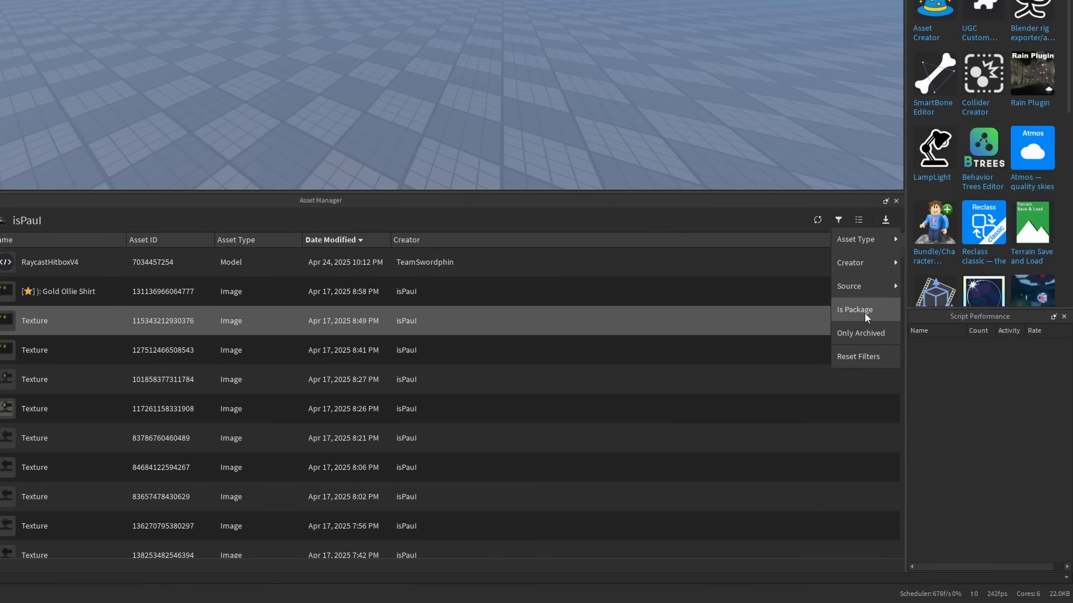
left_click(854, 310)
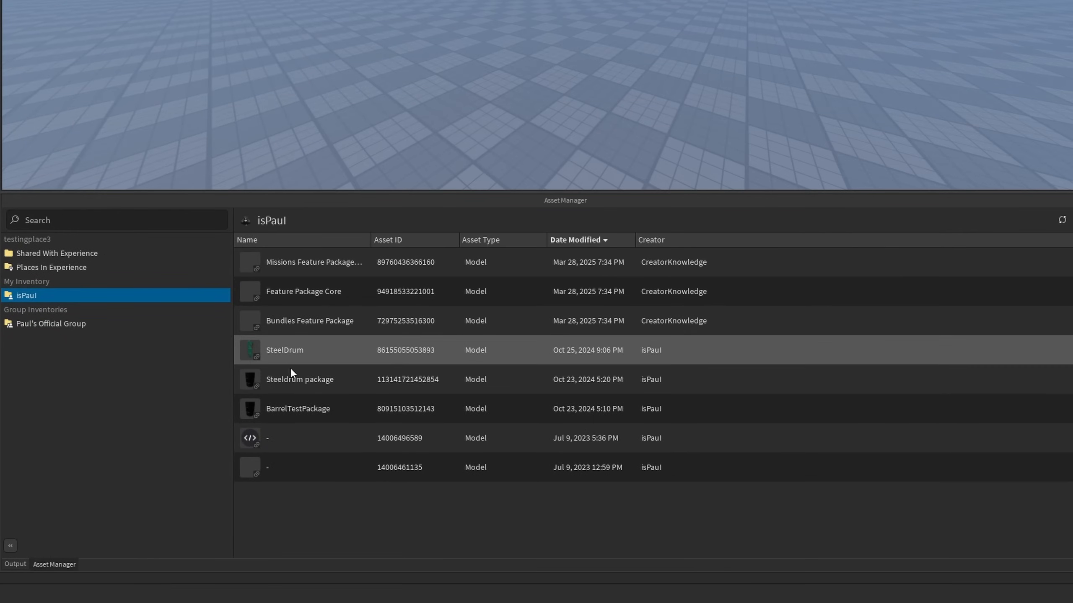
- Show only archived assets, then reset the filters so the whole inventory lists again
left_click(837, 219)
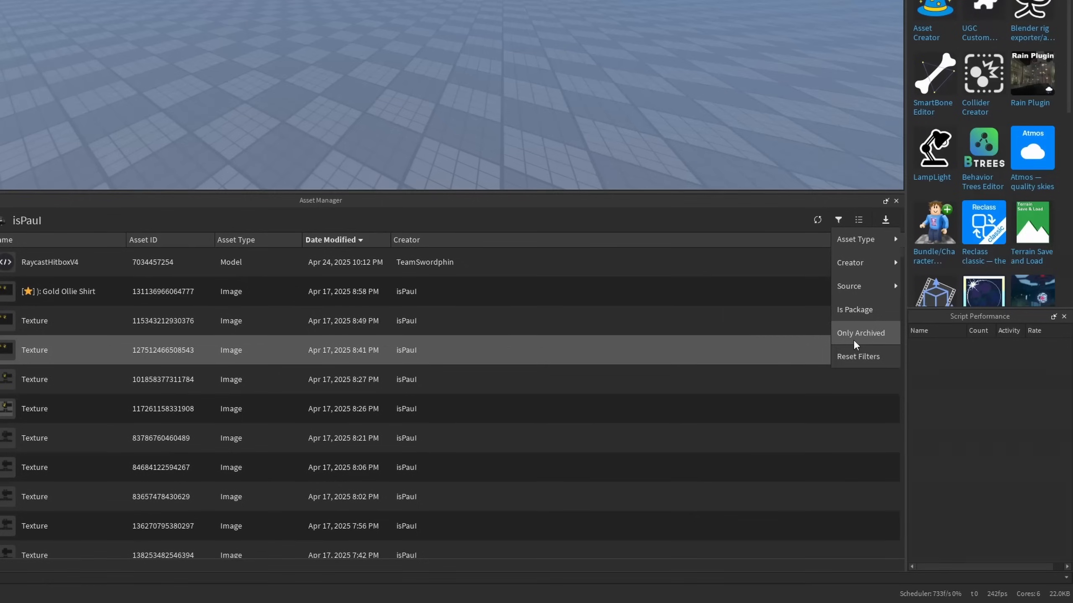
left_click(860, 333)
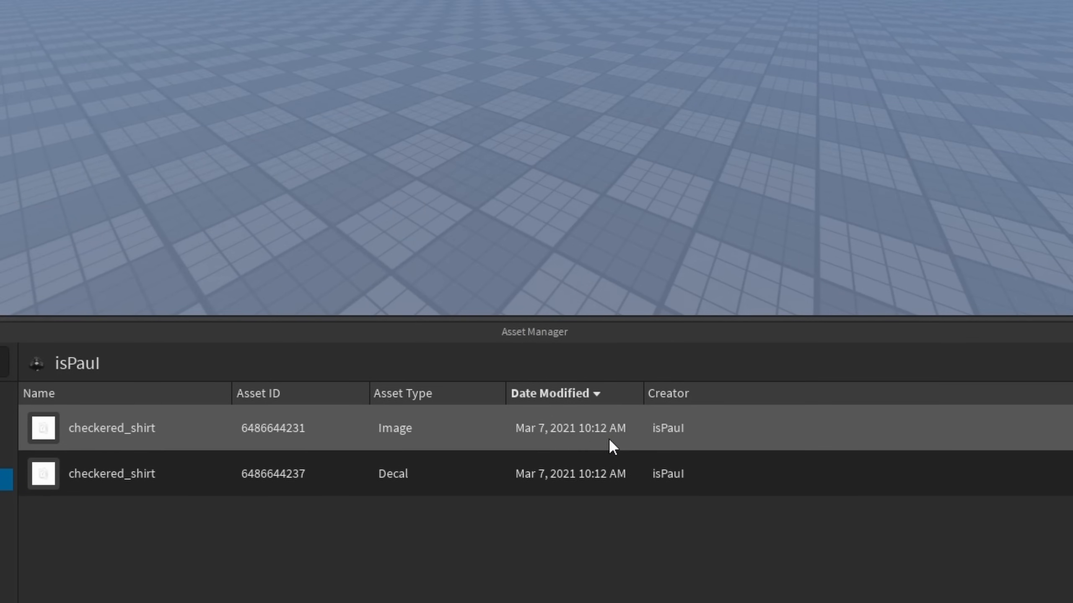
left_click(837, 219)
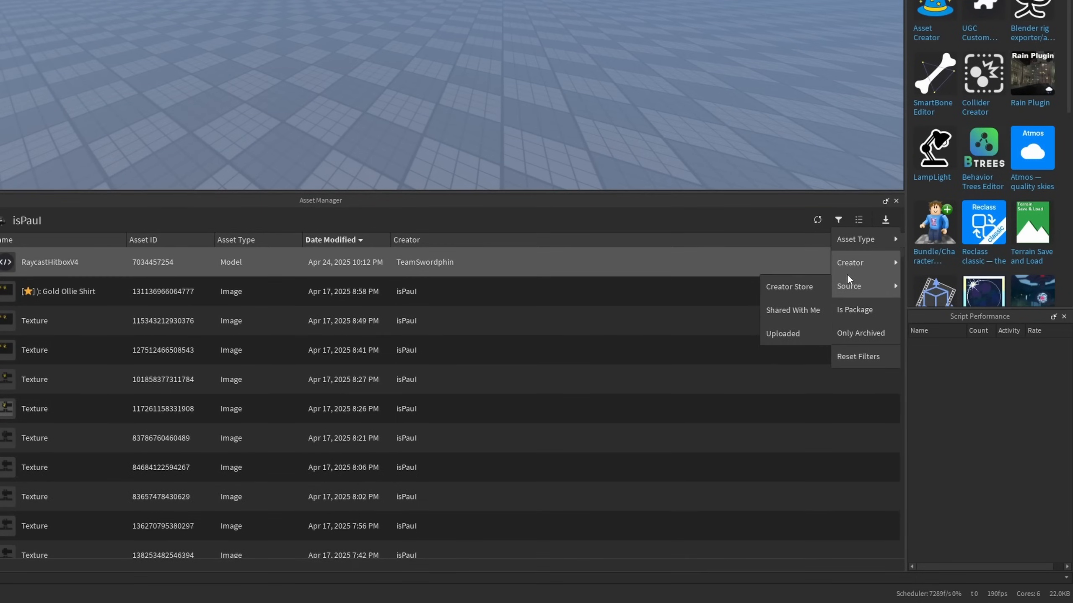
mouse_move(864, 356)
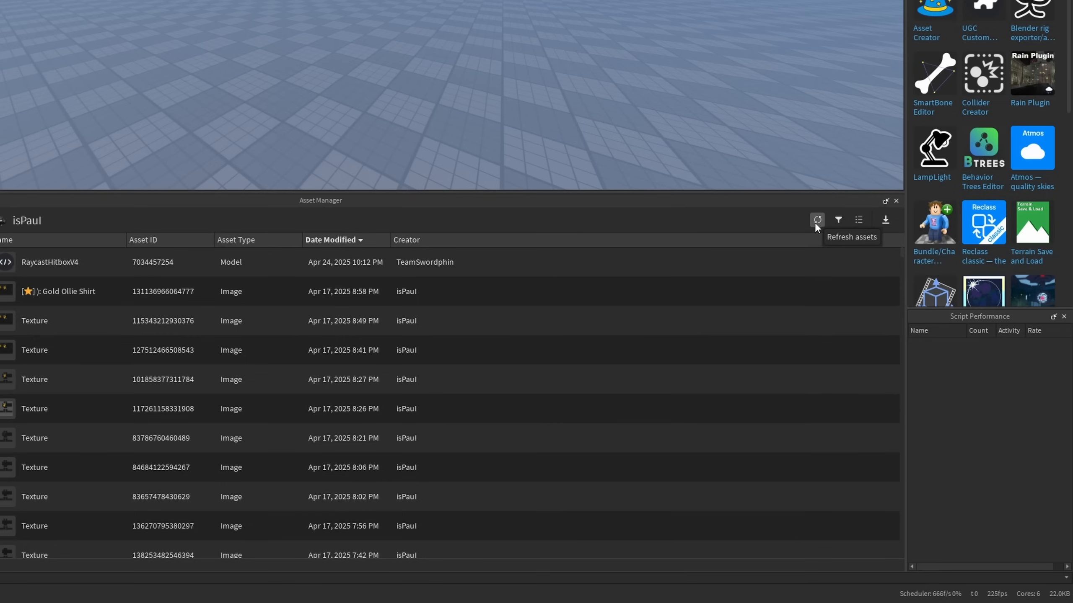
- Refresh the Asset Manager's inventory list and bring back the inventories sidebar
left_click(816, 219)
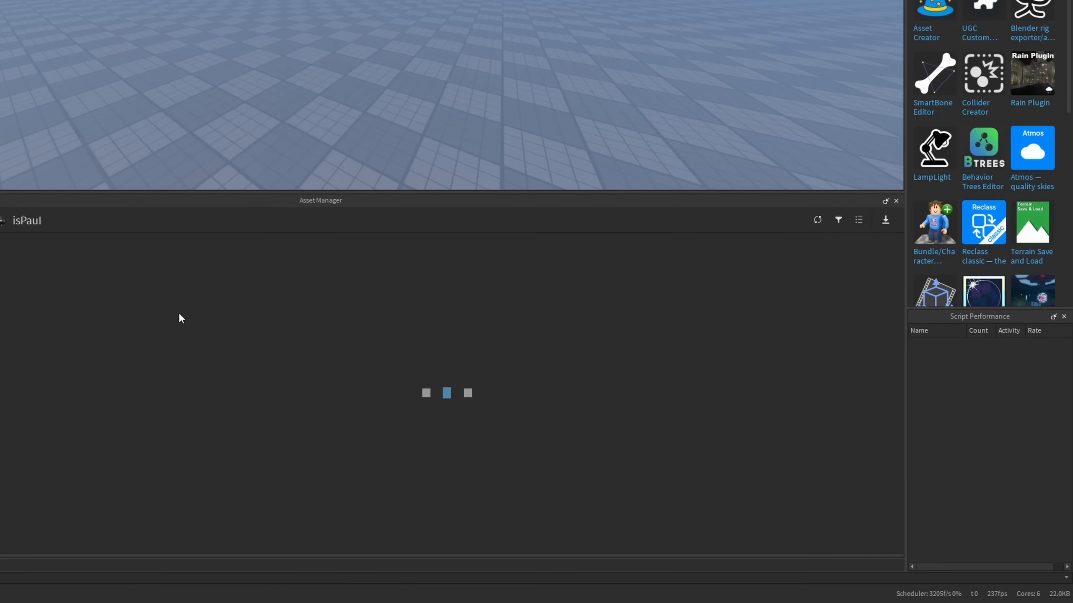
left_click(884, 219)
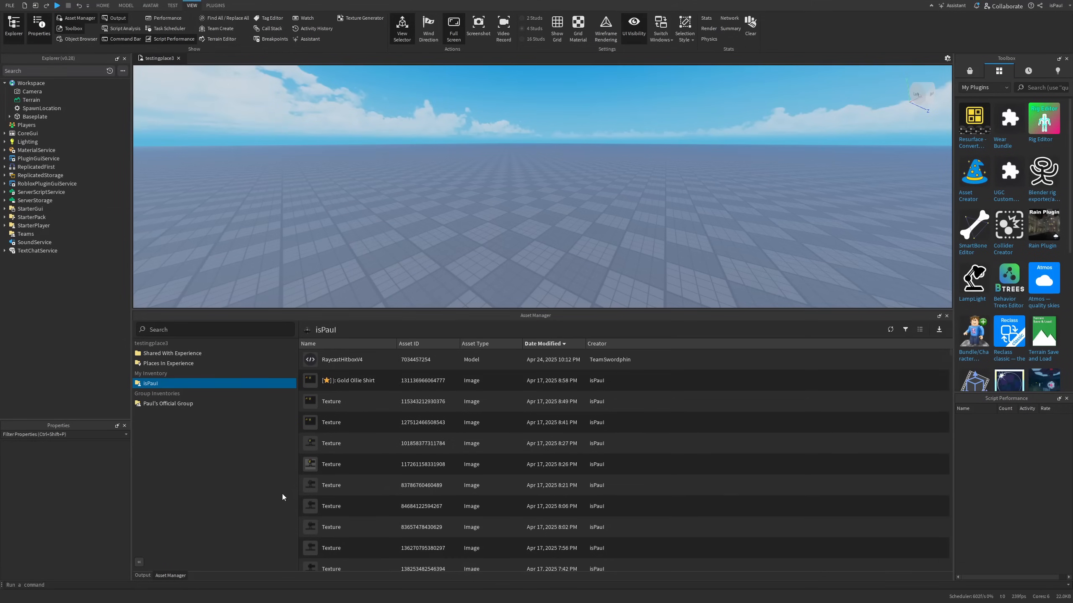
mouse_move(484, 318)
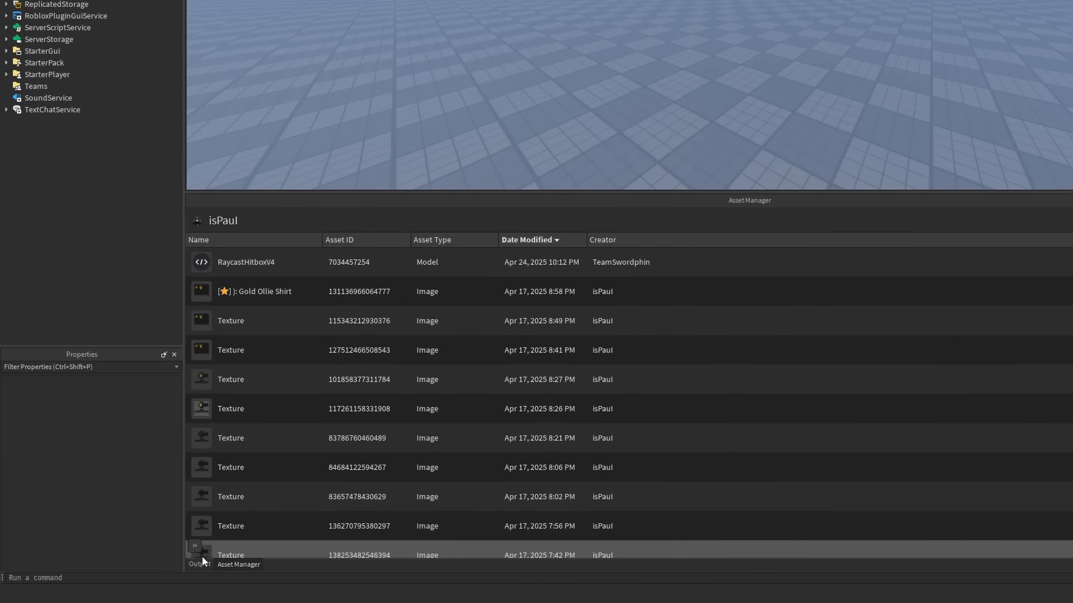
left_click(195, 547)
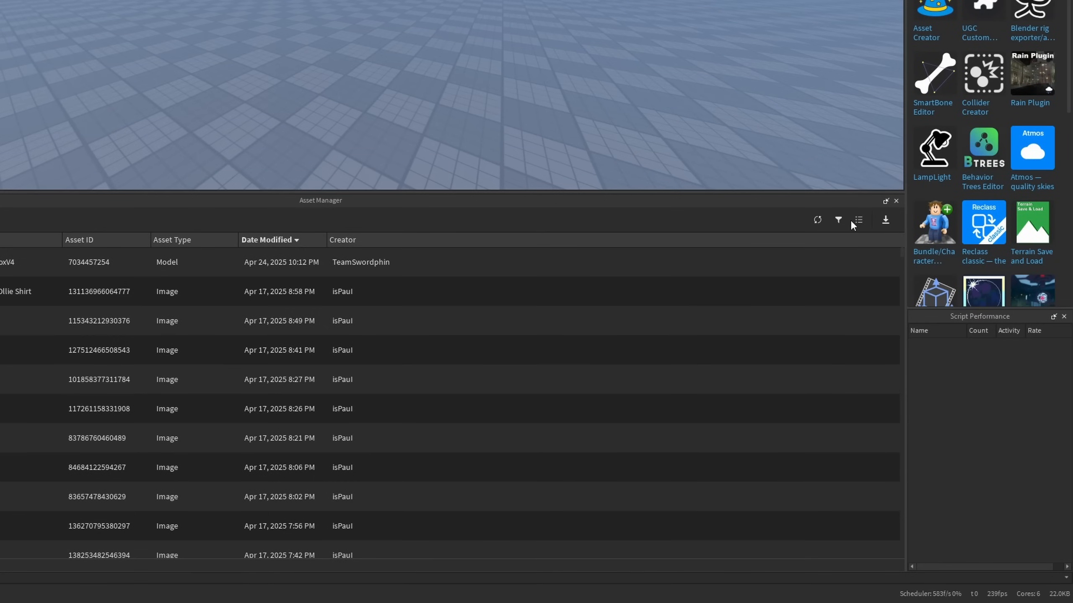
- Switch the inventory layout to a thumbnail Grid, then begin a Steel Drum model search
left_click(857, 219)
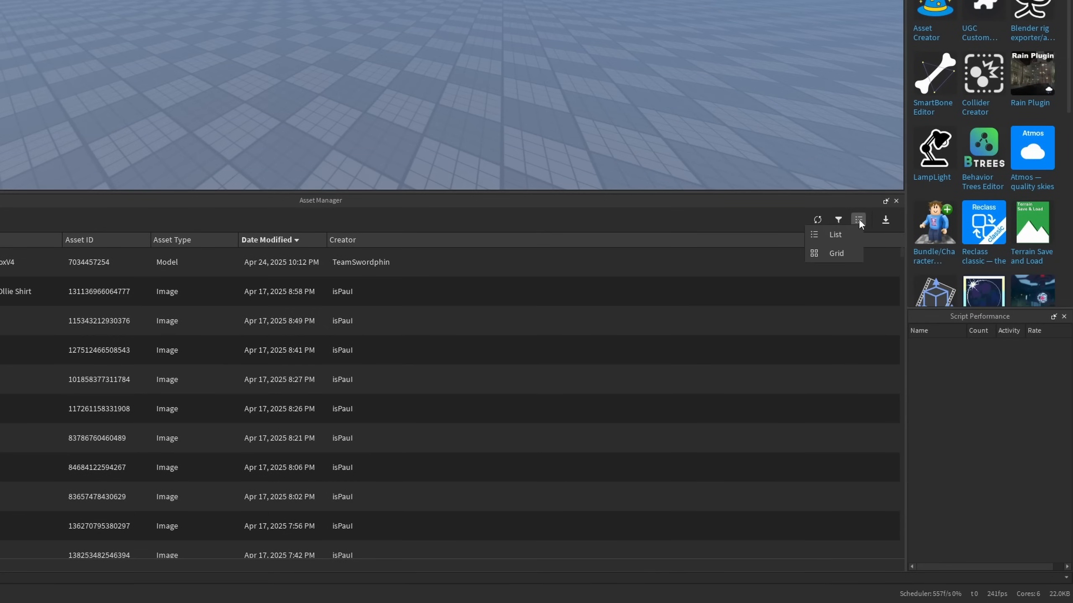
mouse_move(836, 254)
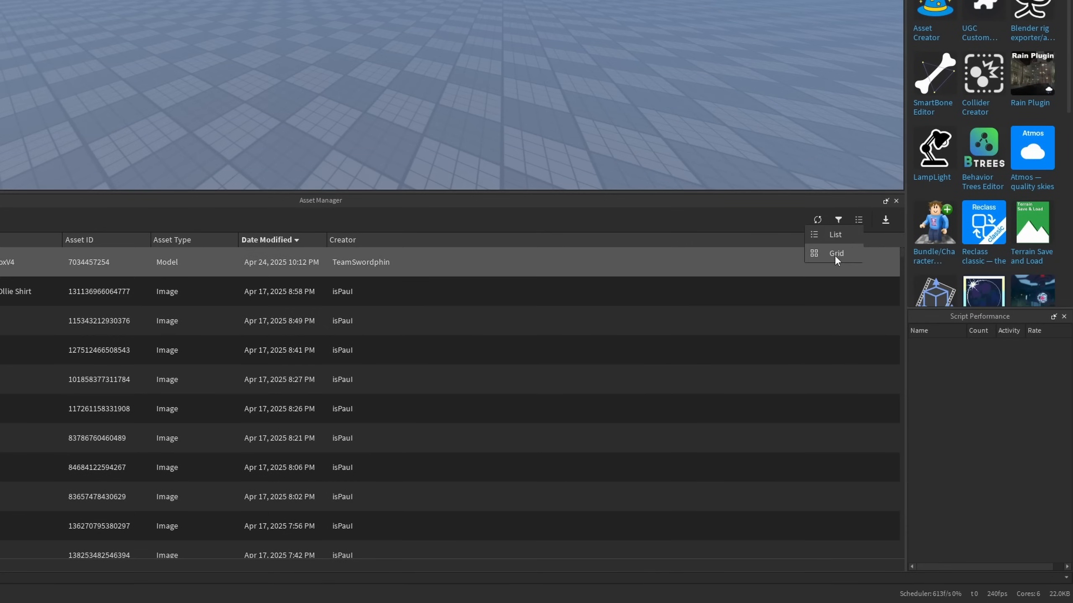
left_click(836, 254)
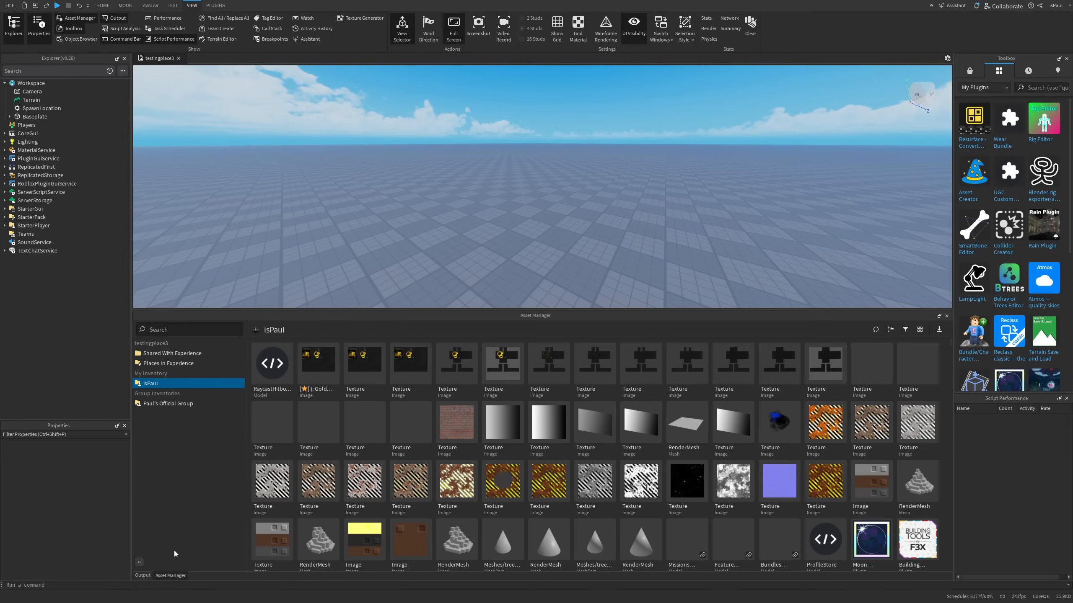
left_click(185, 330)
type("Steel Drum")
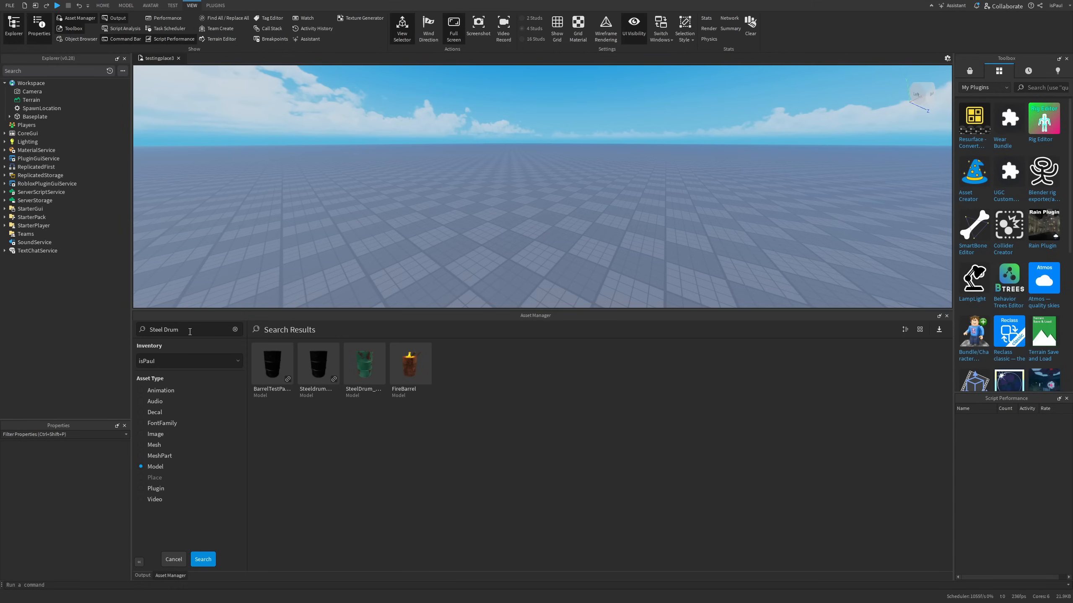
mouse_move(404, 423)
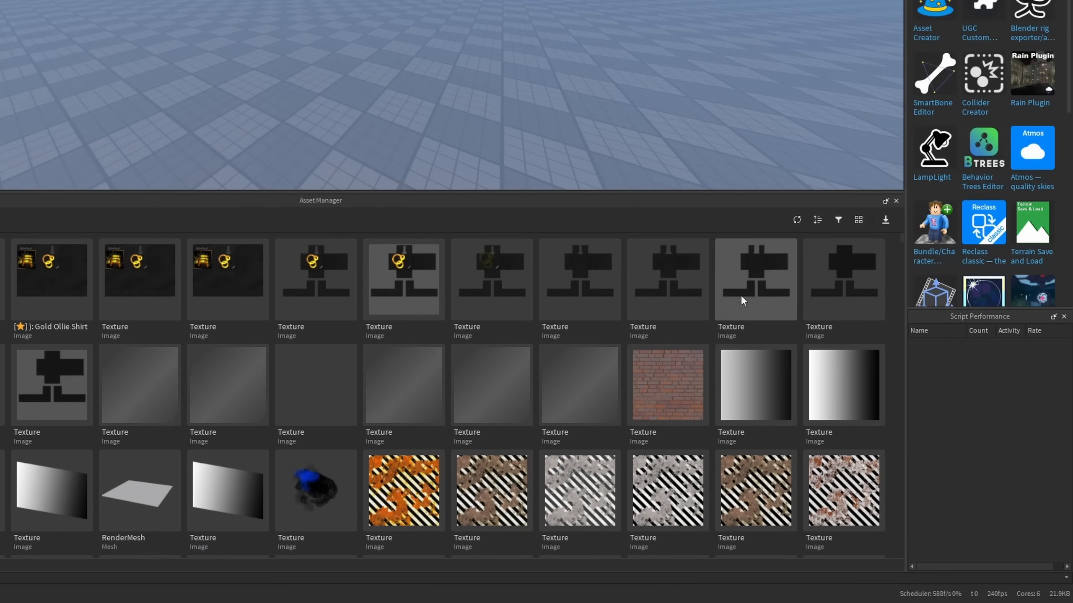
mouse_move(828, 229)
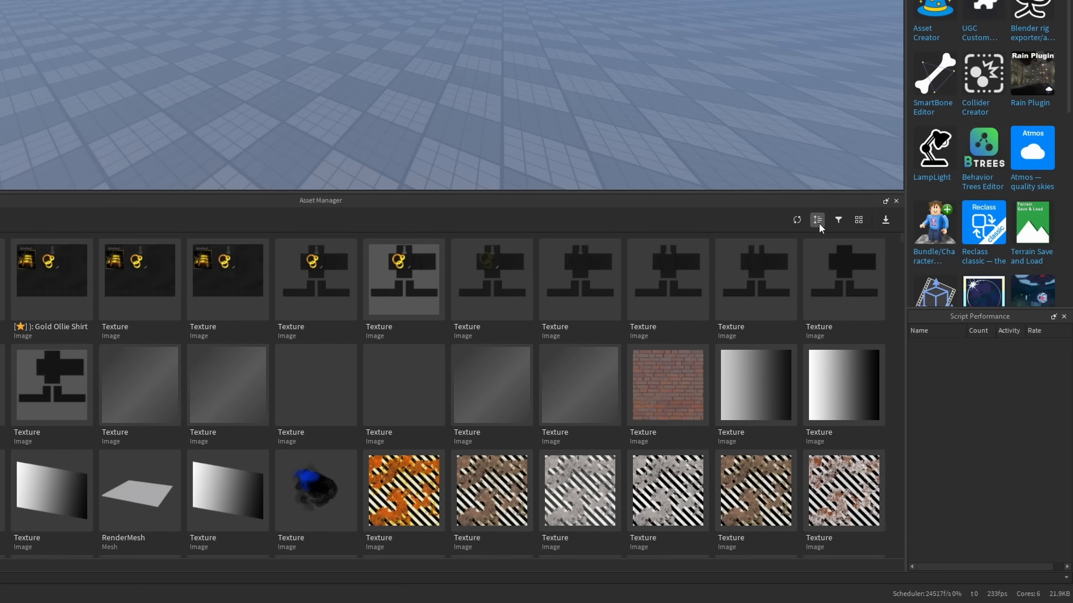
- Sort assets by Name ascending then descending, then by Asset Type, revealing plugins like Moon Animator 2
left_click(816, 220)
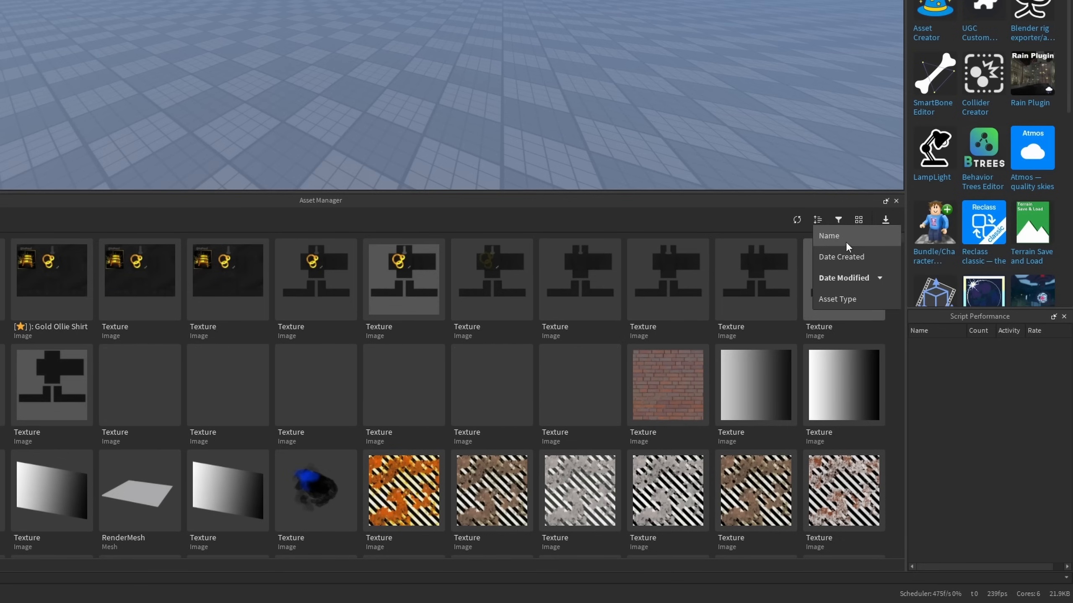
left_click(829, 236)
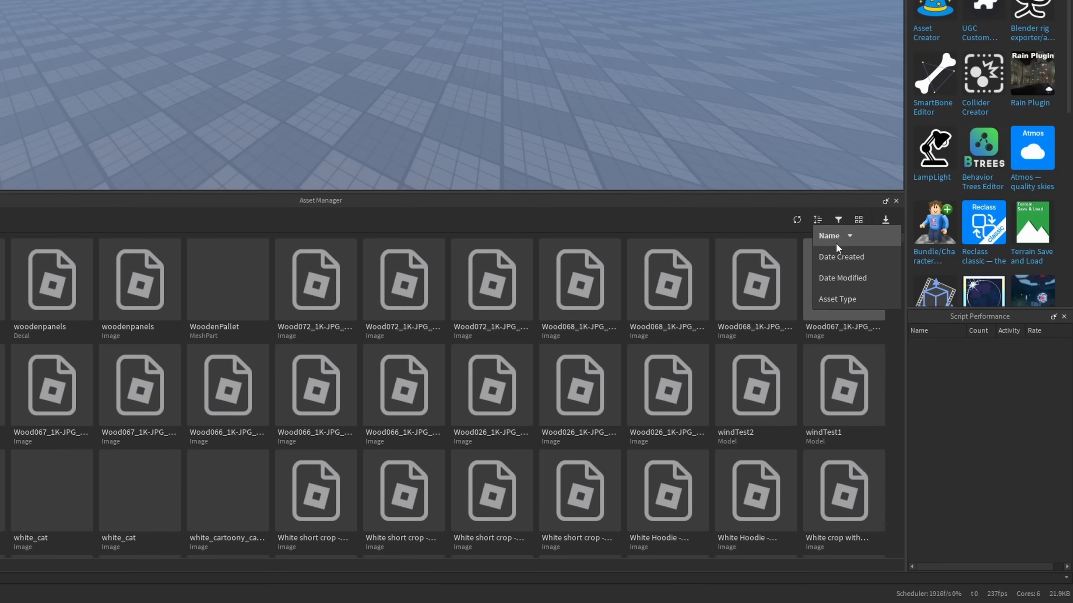
left_click(829, 236)
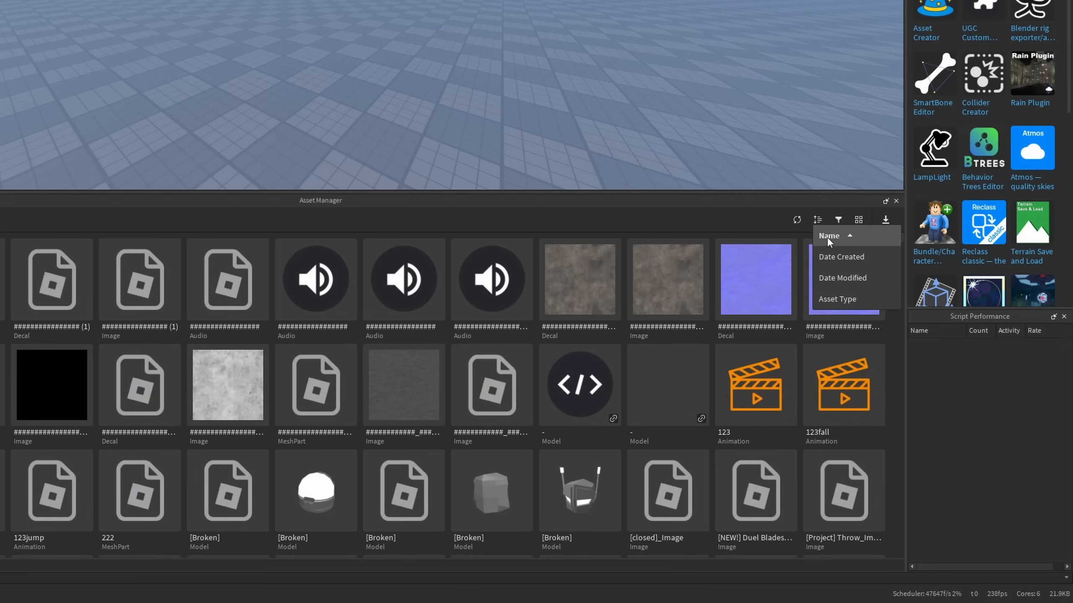
left_click(842, 277)
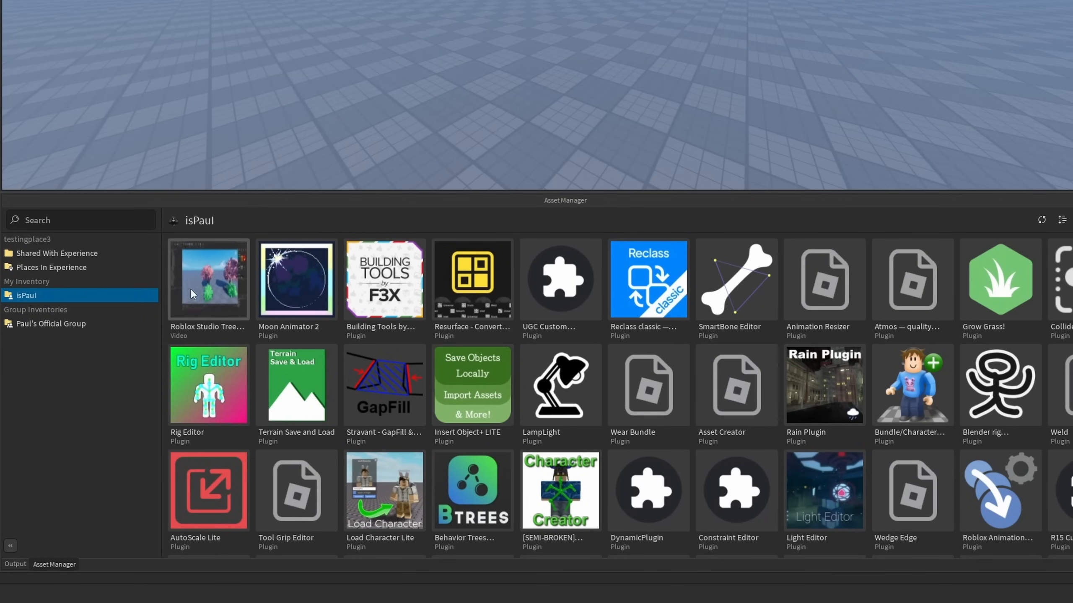
scroll("down", 3)
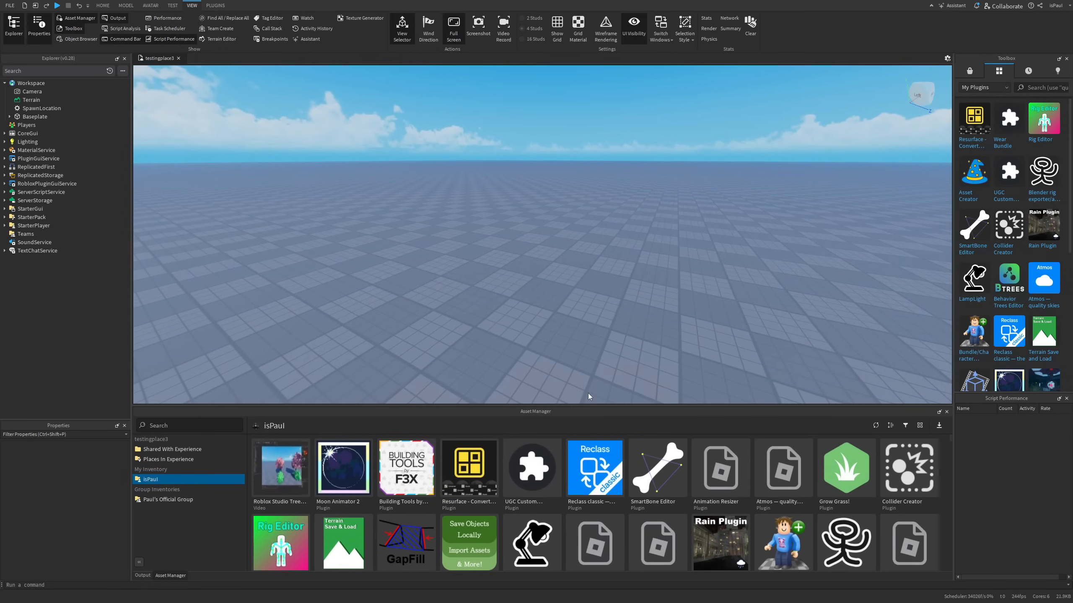
mouse_move(885, 419)
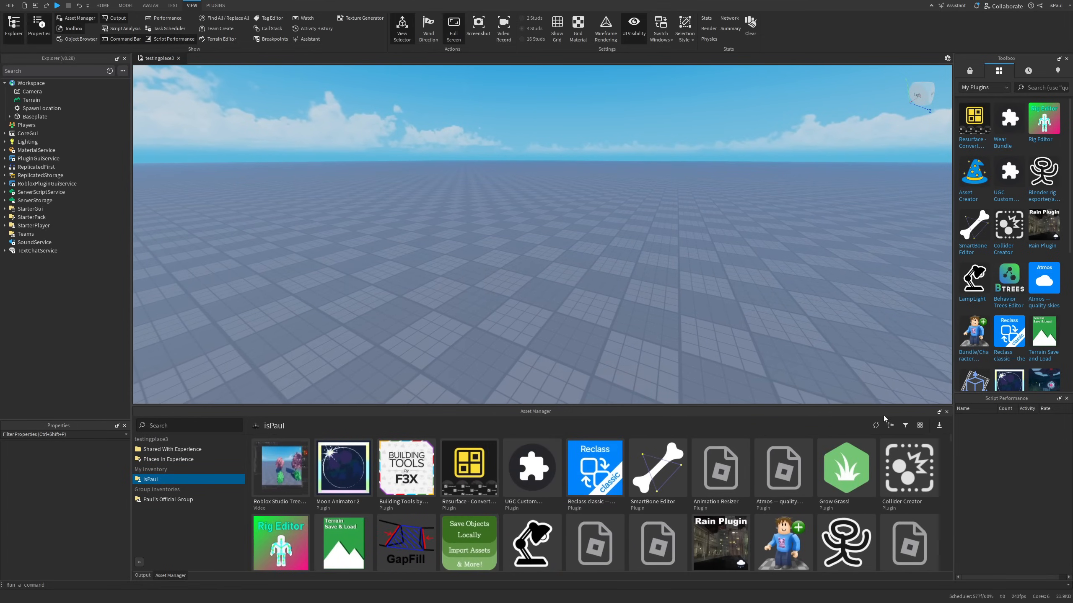
left_click(982, 87)
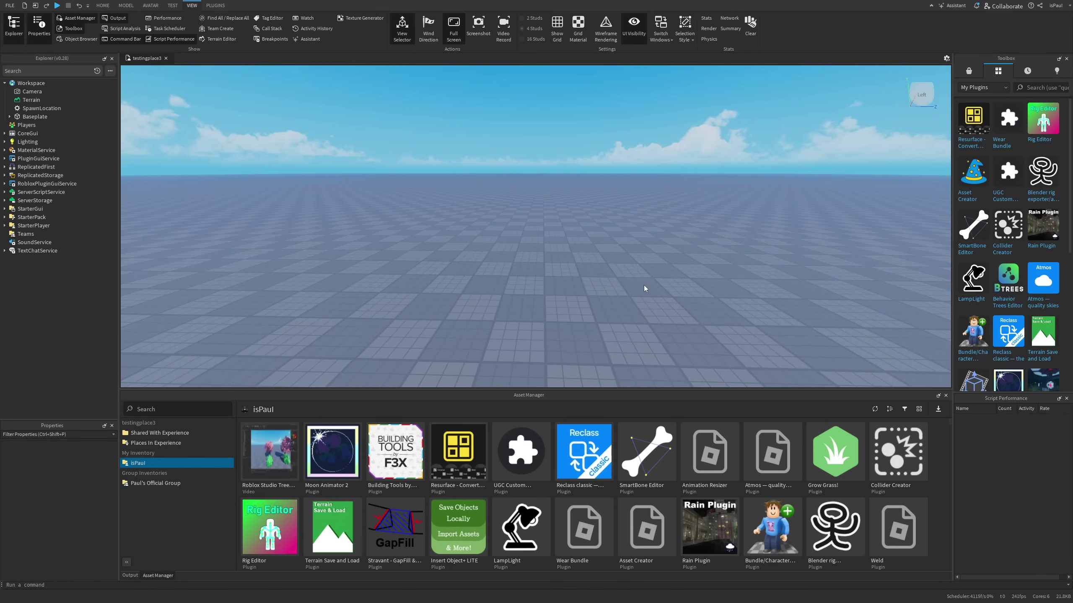
mouse_move(696, 270)
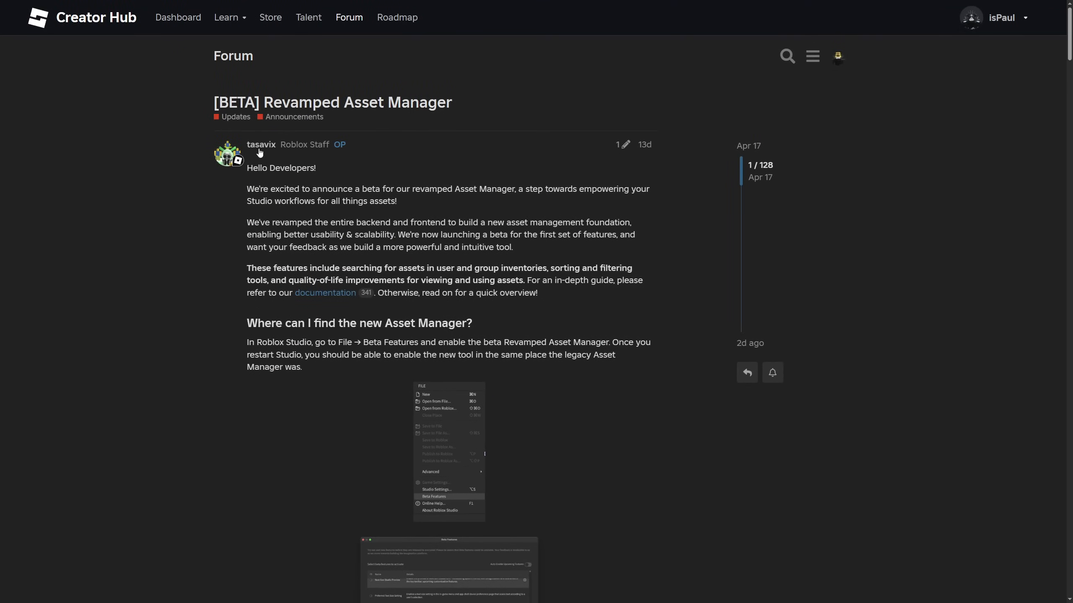
mouse_move(196, 213)
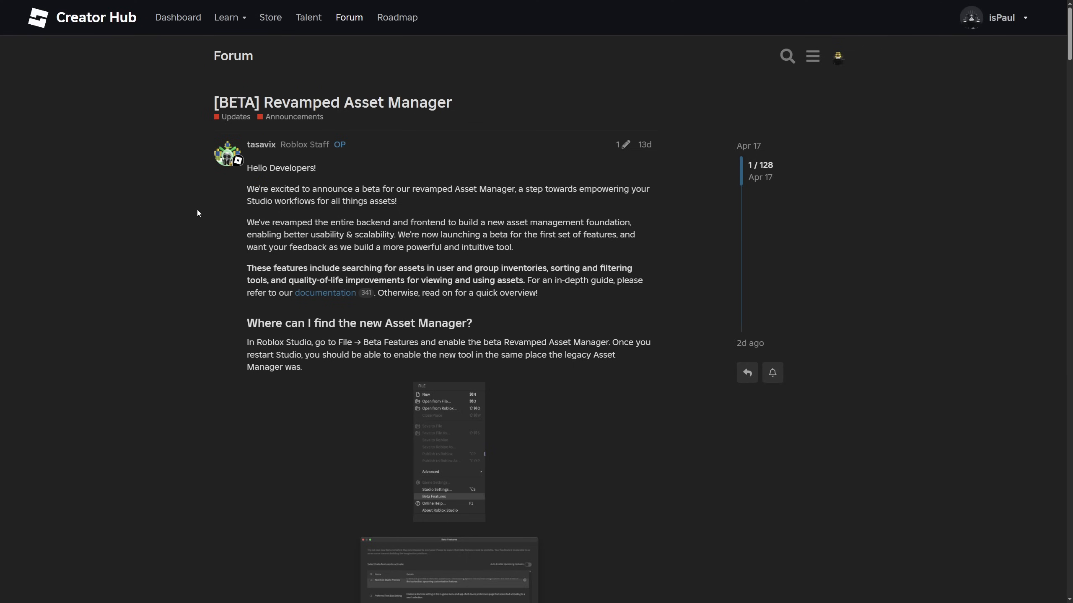
- Highlight the phrase about empowering Studio workflows and scroll through the intro to the setup instructions
left_click_drag(247, 188, 411, 189)
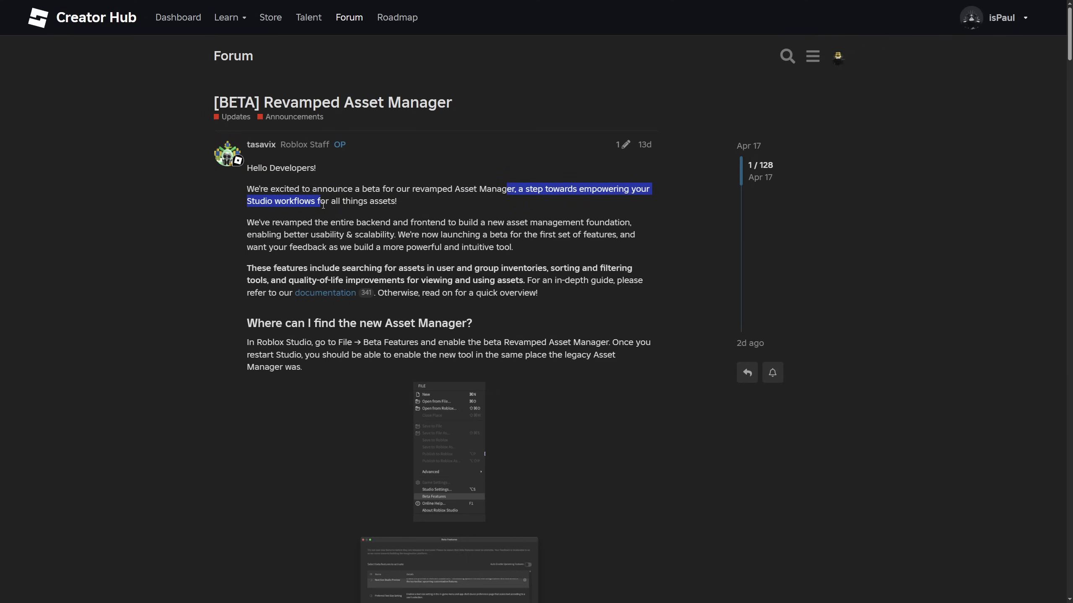
scroll("down", 3)
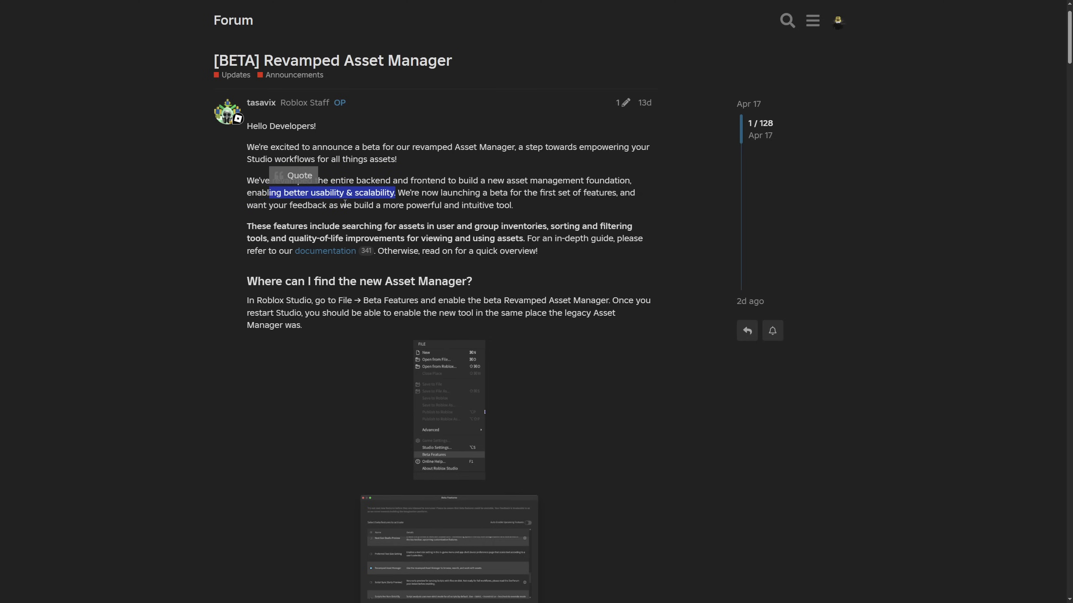
scroll("down", 3)
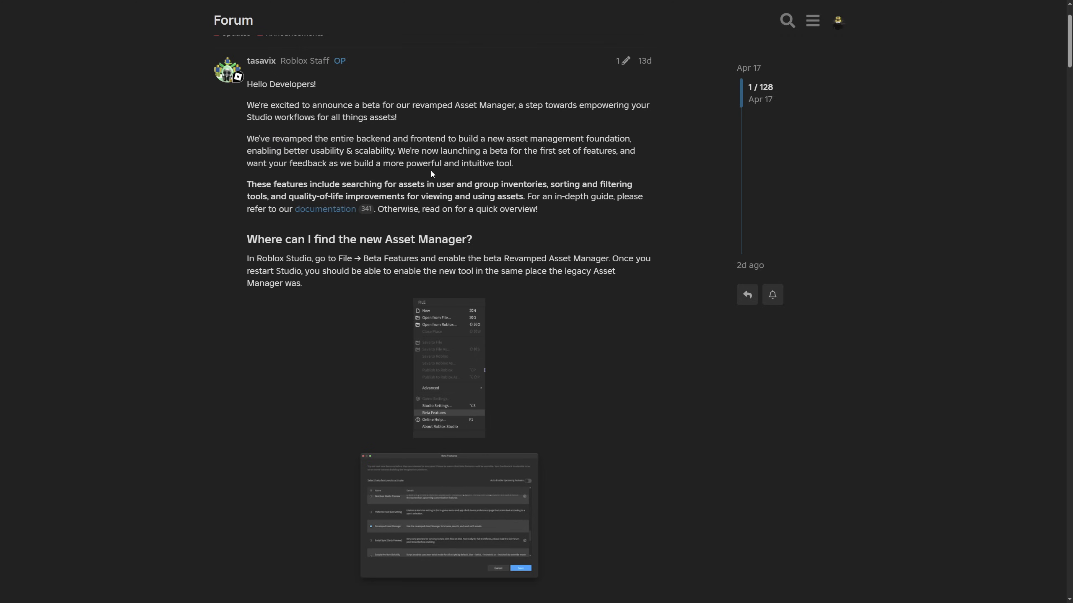
scroll("up", 3)
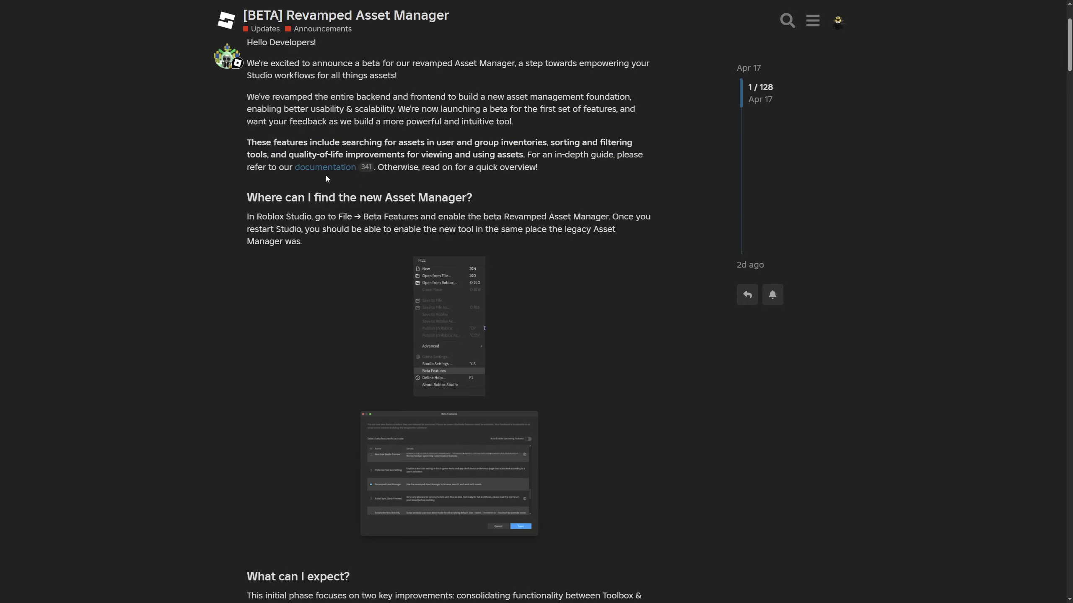
mouse_move(324, 184)
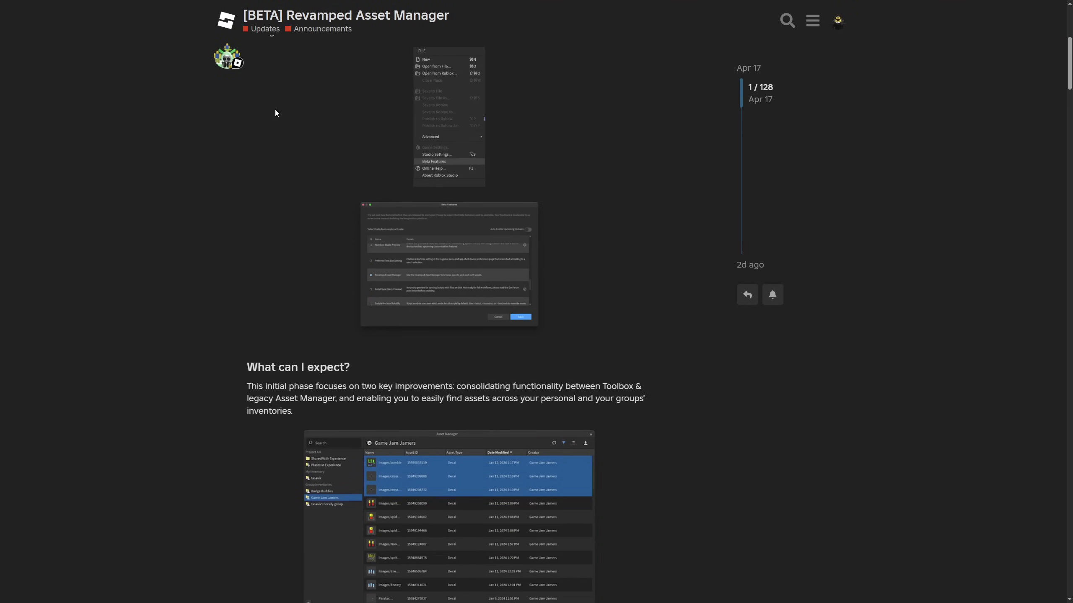
- Reach 'What can I expect?' and highlight the sentence about finding assets across inventories
scroll("down", 3)
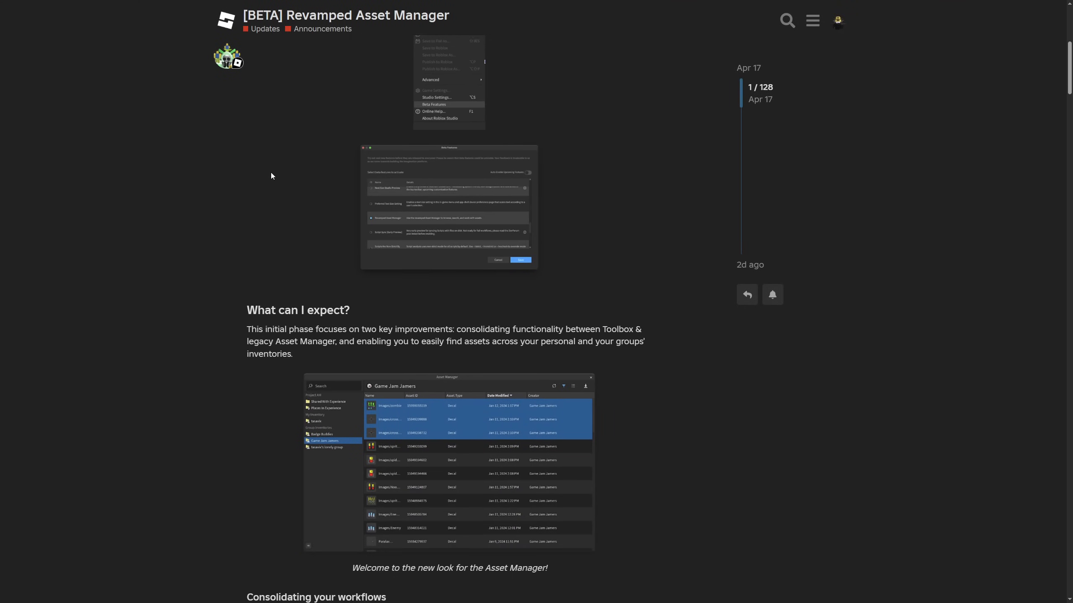
scroll("down", 3)
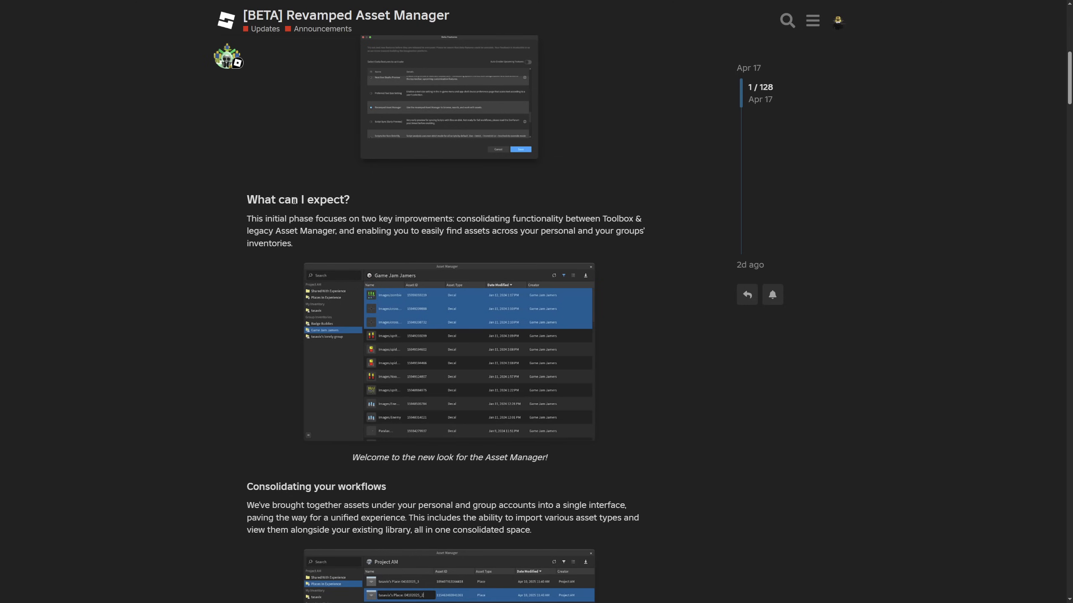
mouse_move(221, 248)
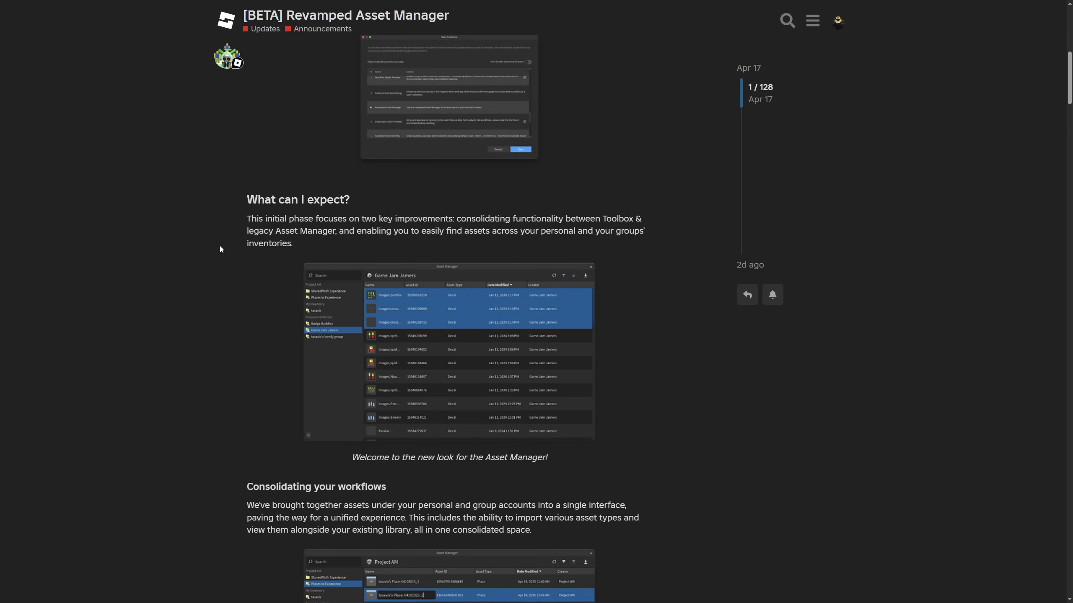
left_click_drag(313, 142, 419, 142)
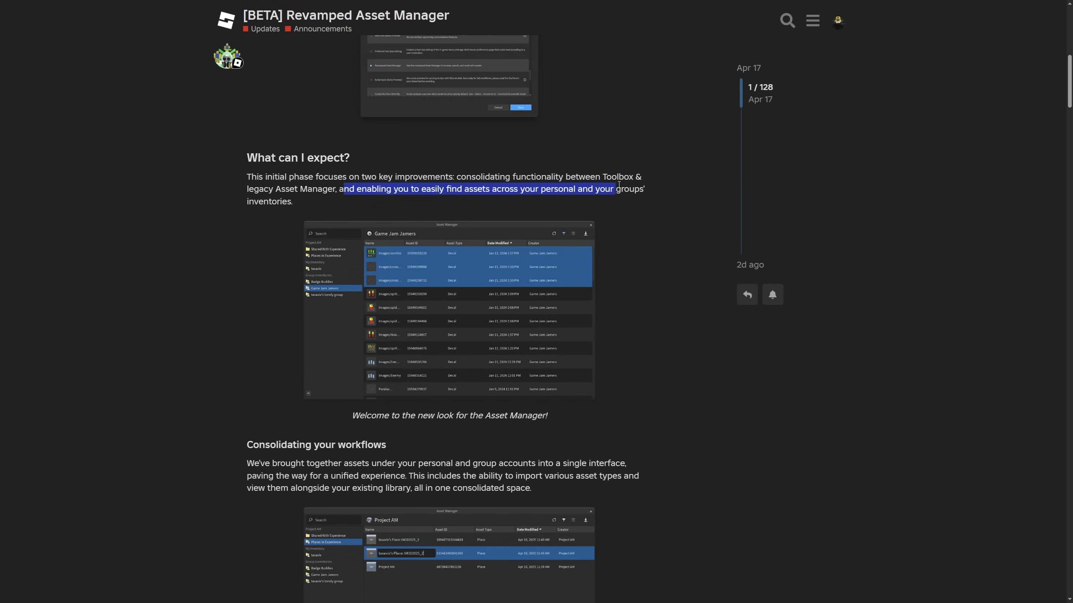
- Enlarge the Asset Manager screenshot of the Game Jam Jamers group inventory in the lightbox
left_click(449, 308)
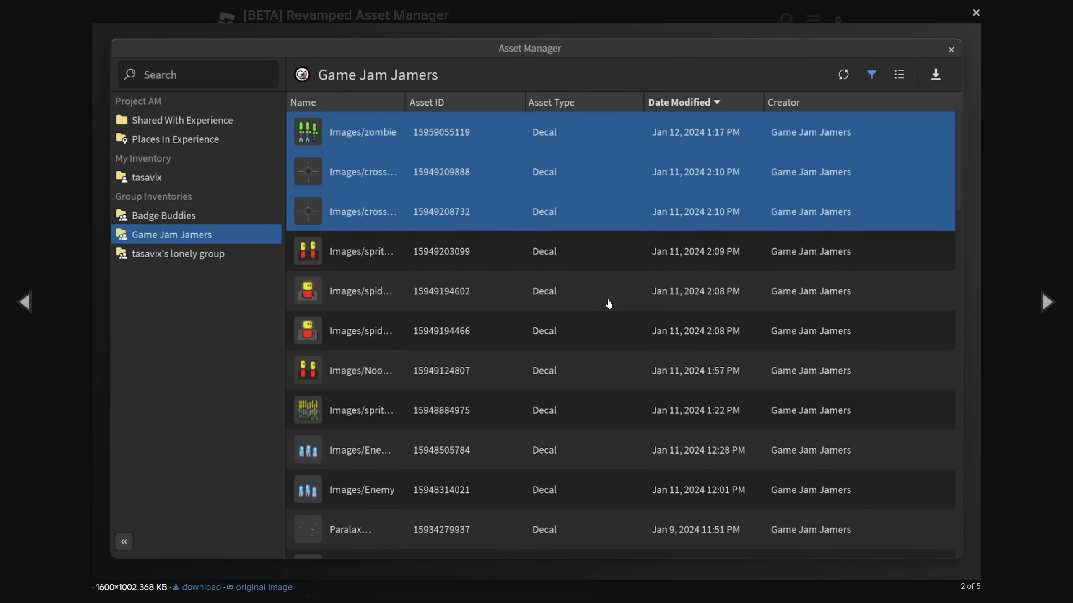
mouse_move(233, 179)
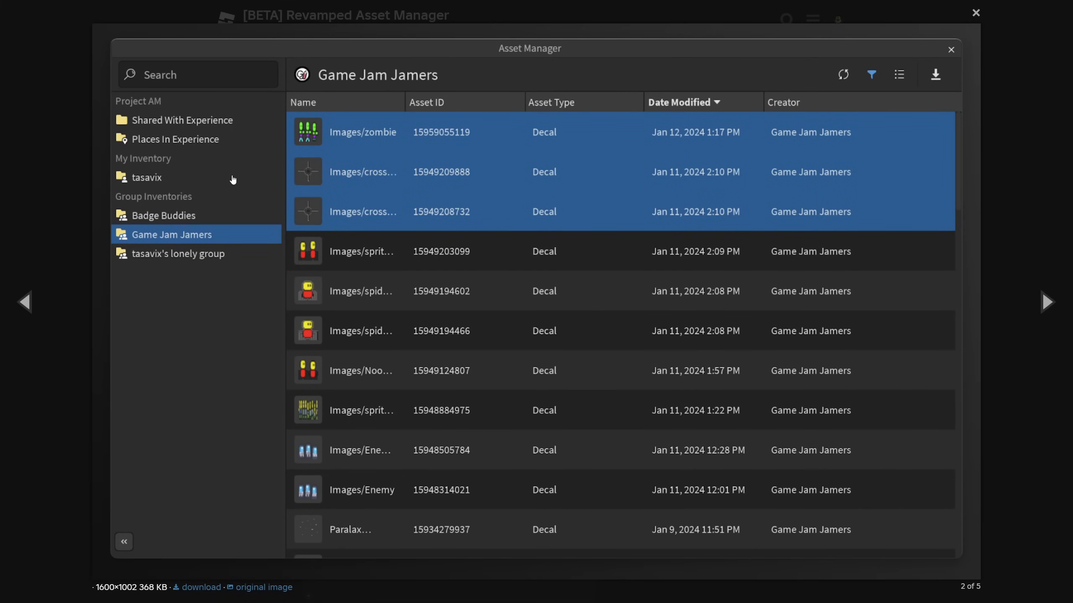
mouse_move(190, 200)
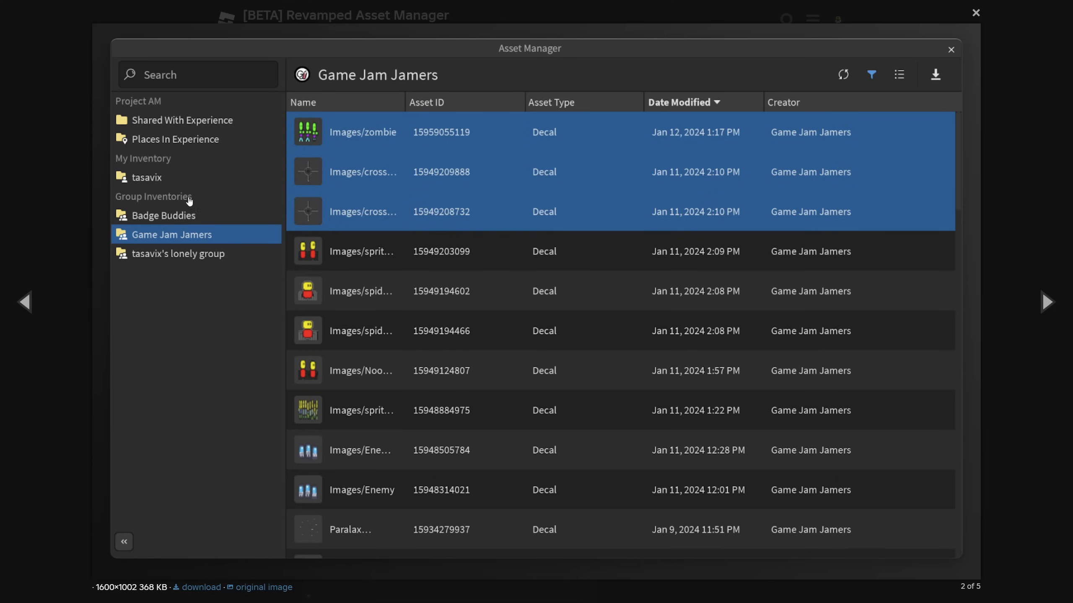
mouse_move(235, 285)
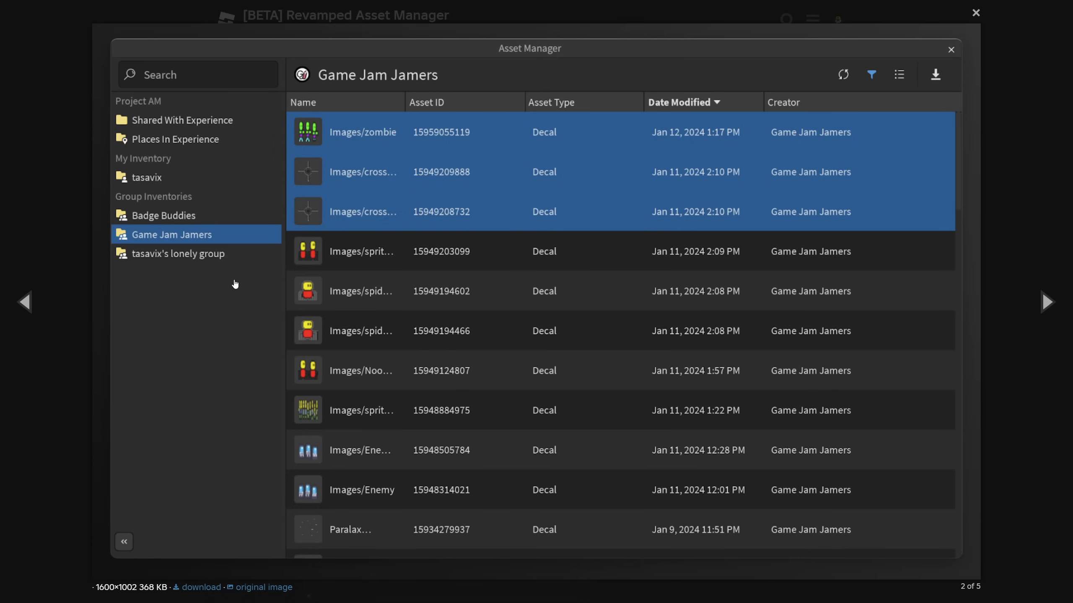
- Close the lightbox, enlarge the Project AM places screenshot, then close it again
left_click(950, 49)
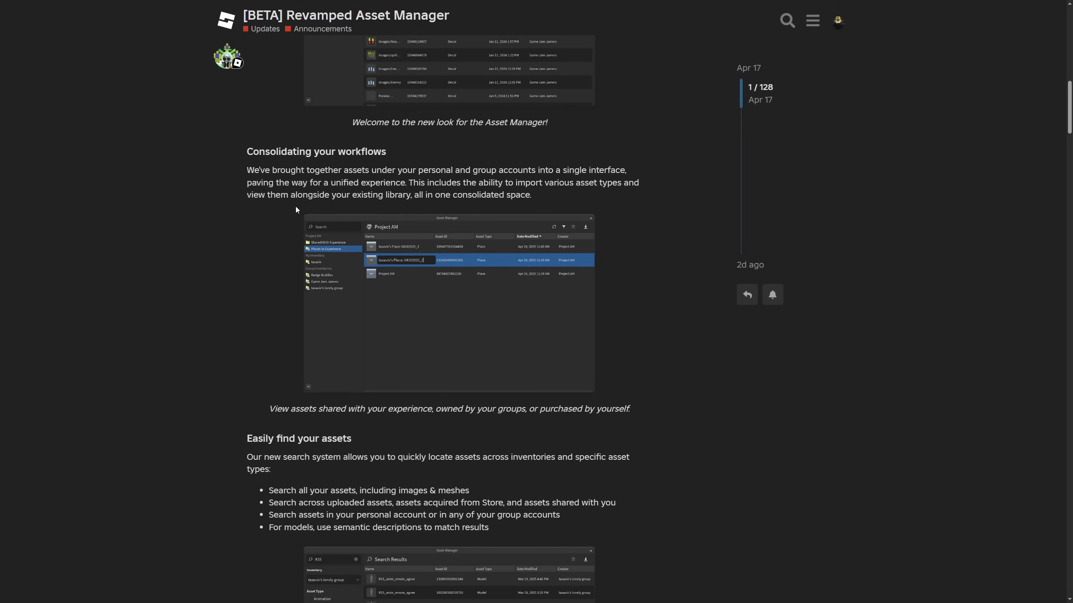
mouse_move(572, 197)
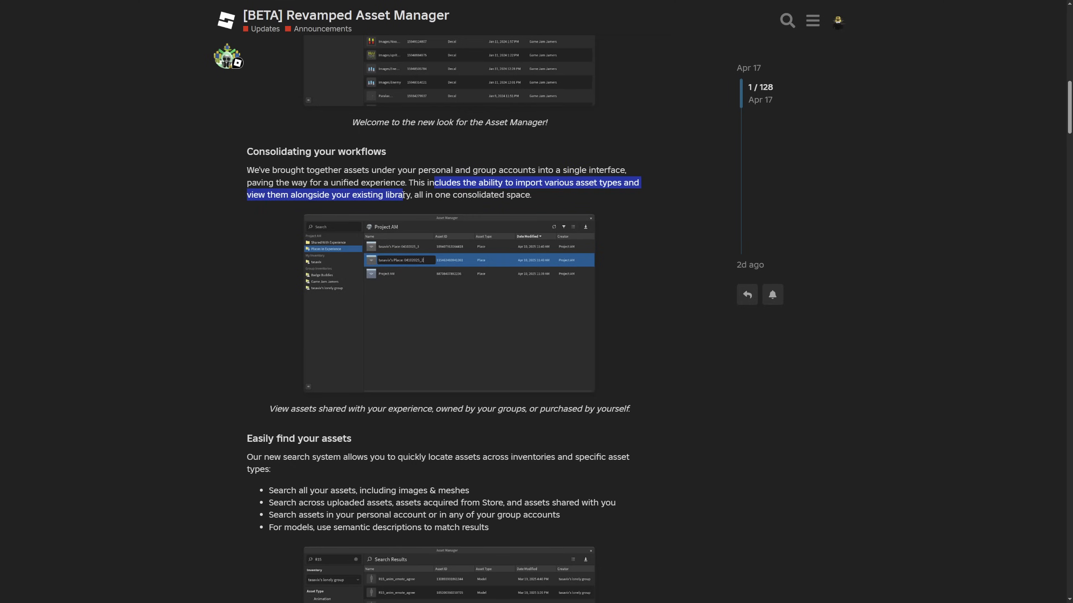
left_click(527, 210)
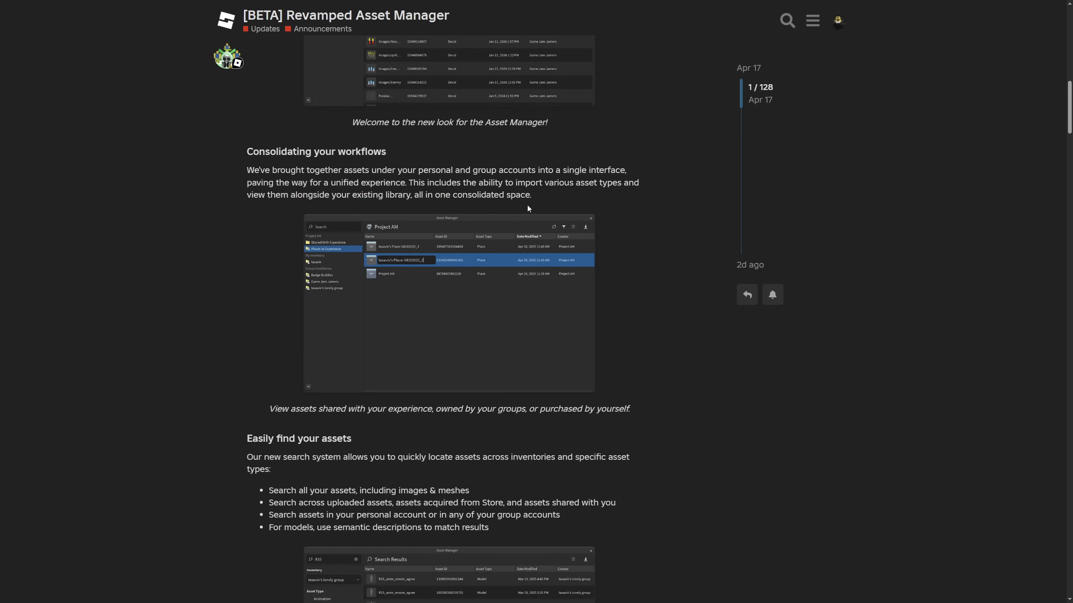
mouse_move(839, 66)
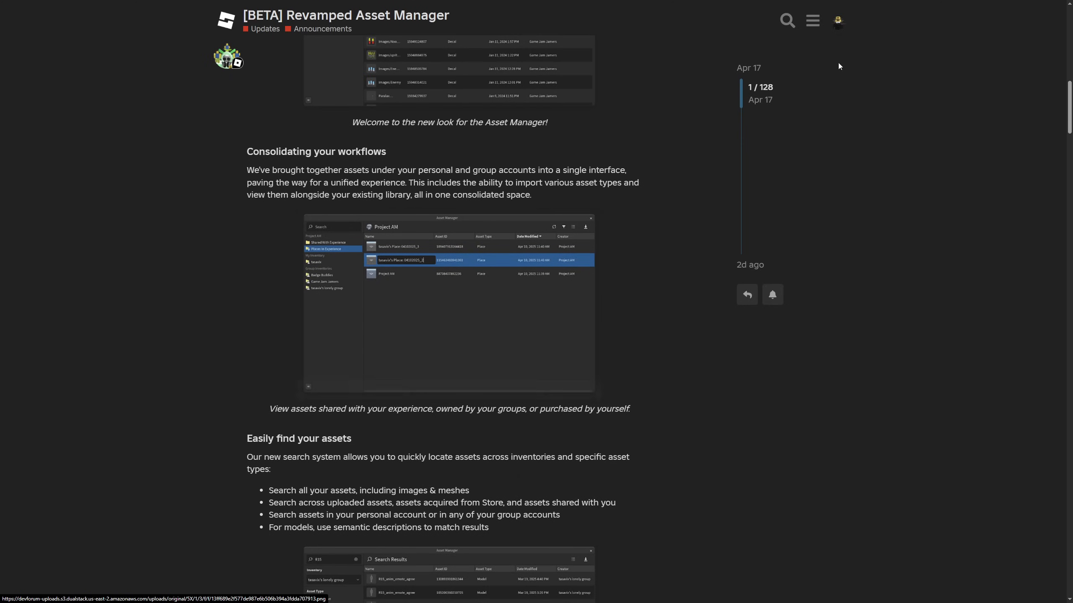
mouse_move(996, 163)
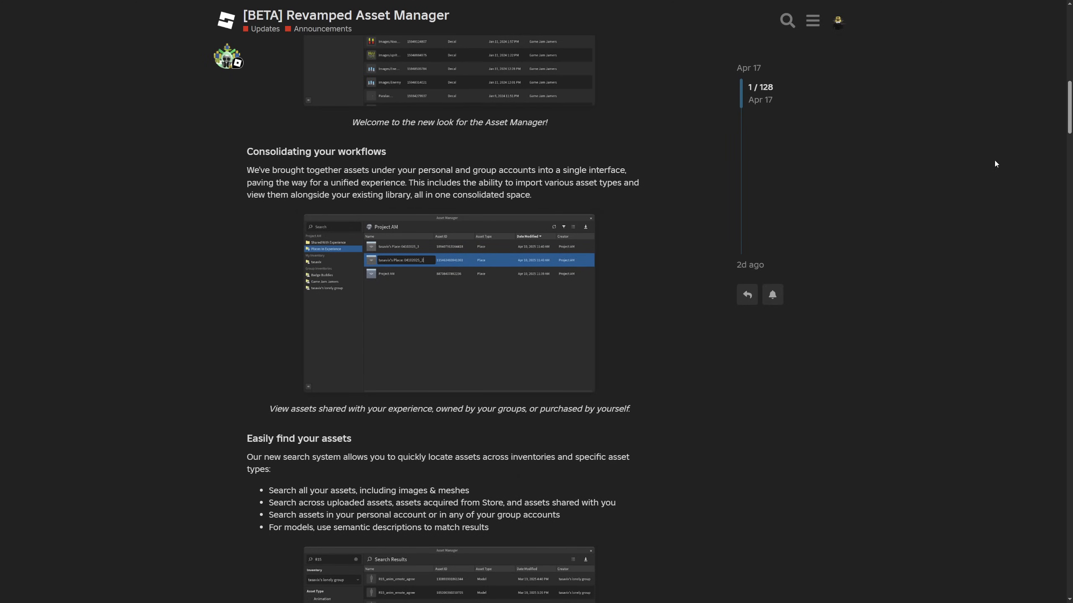
left_click(449, 303)
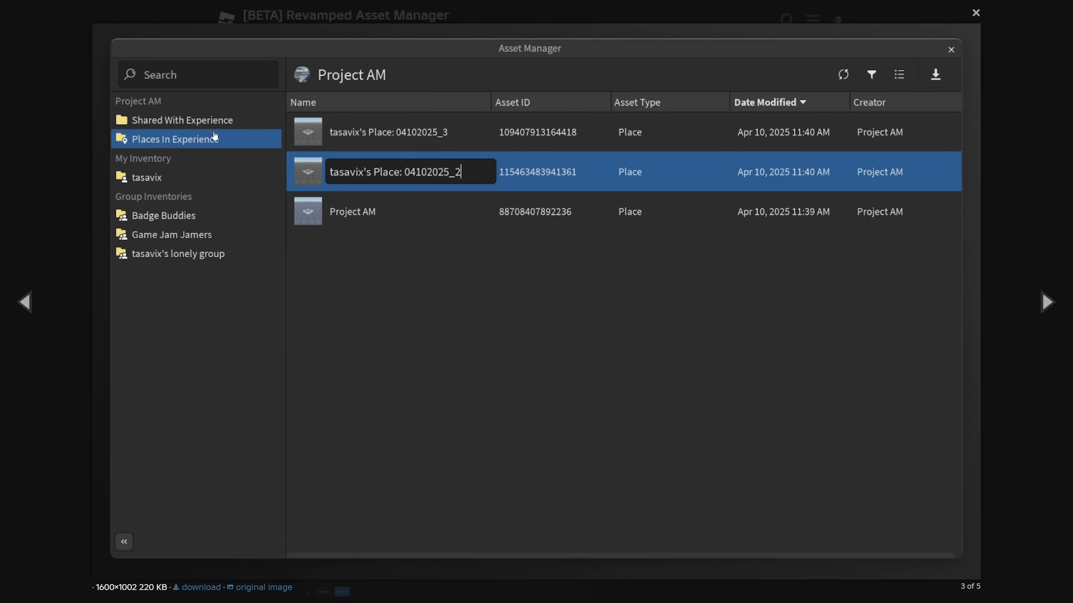
mouse_move(180, 120)
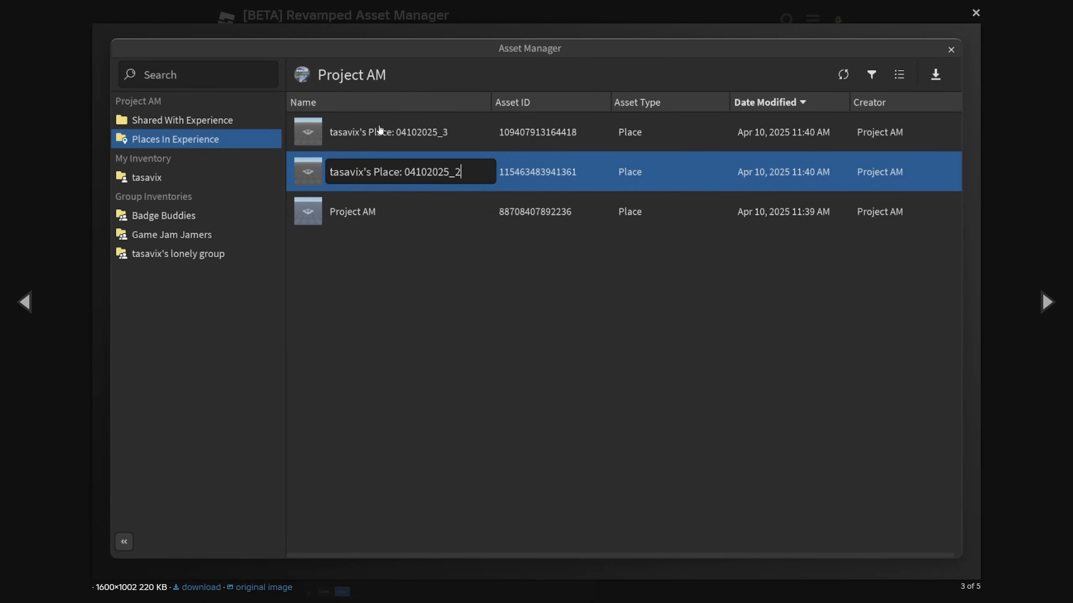
mouse_move(444, 164)
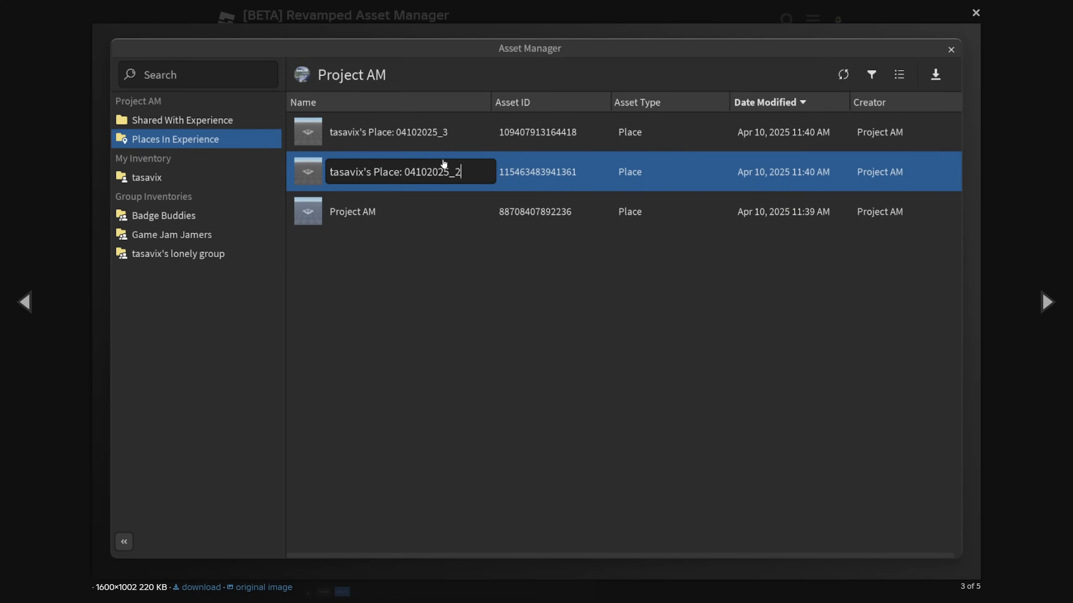
left_click(975, 12)
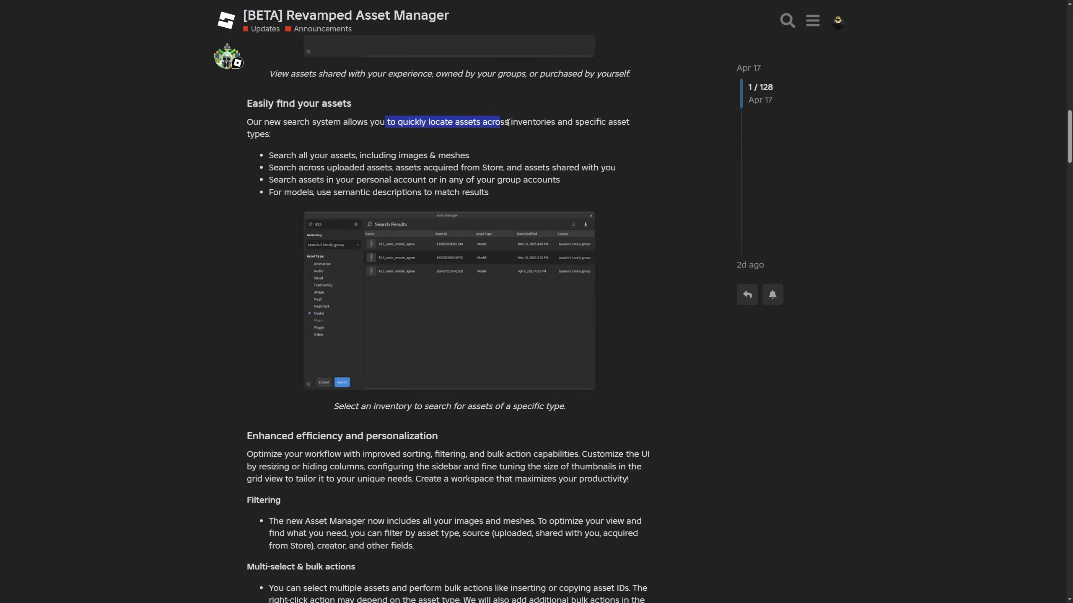
- Highlight the phrase about semantic descriptions and enlarge the R15 model search results screenshot
left_click(545, 133)
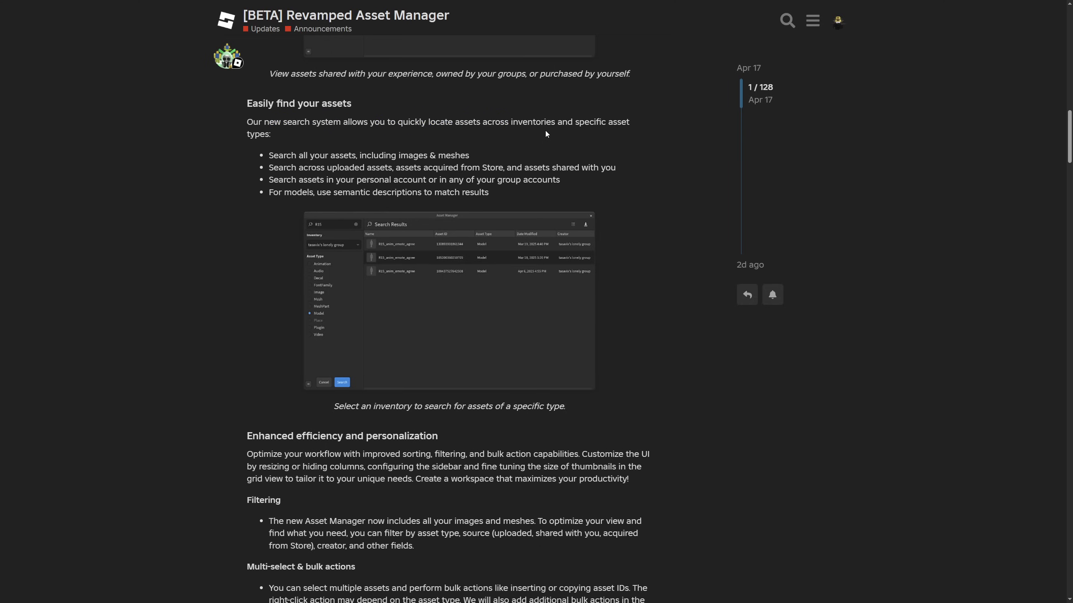
mouse_move(218, 165)
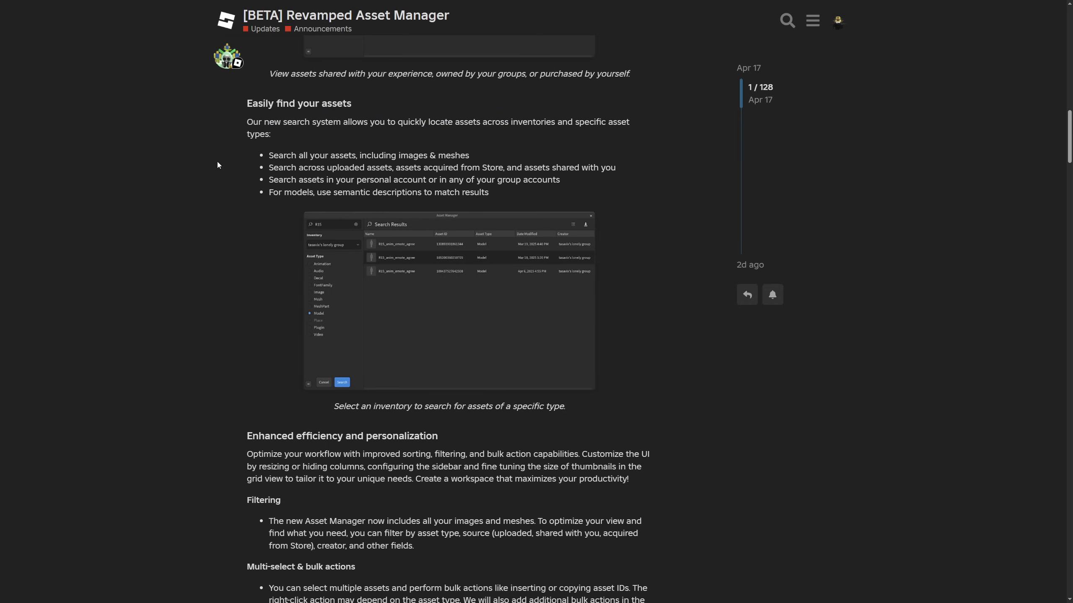
mouse_move(475, 191)
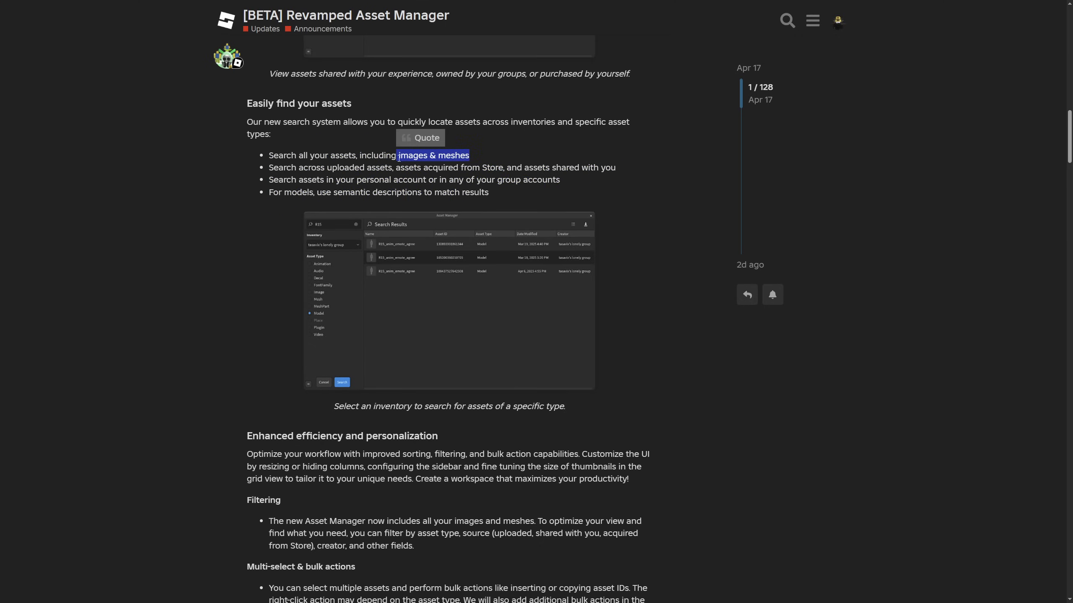
mouse_move(525, 155)
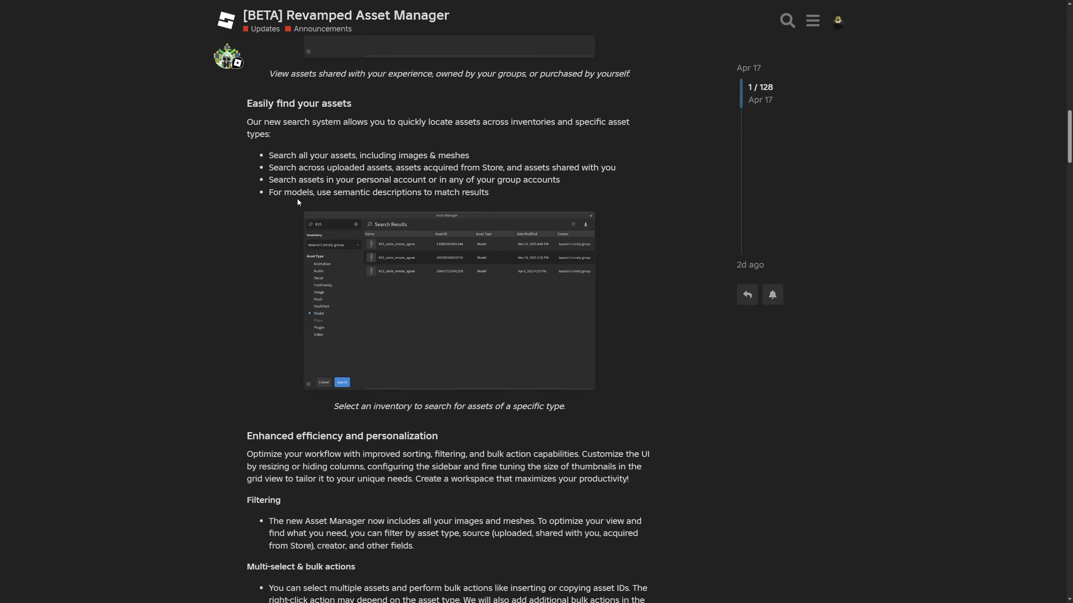
left_click_drag(355, 192, 407, 192)
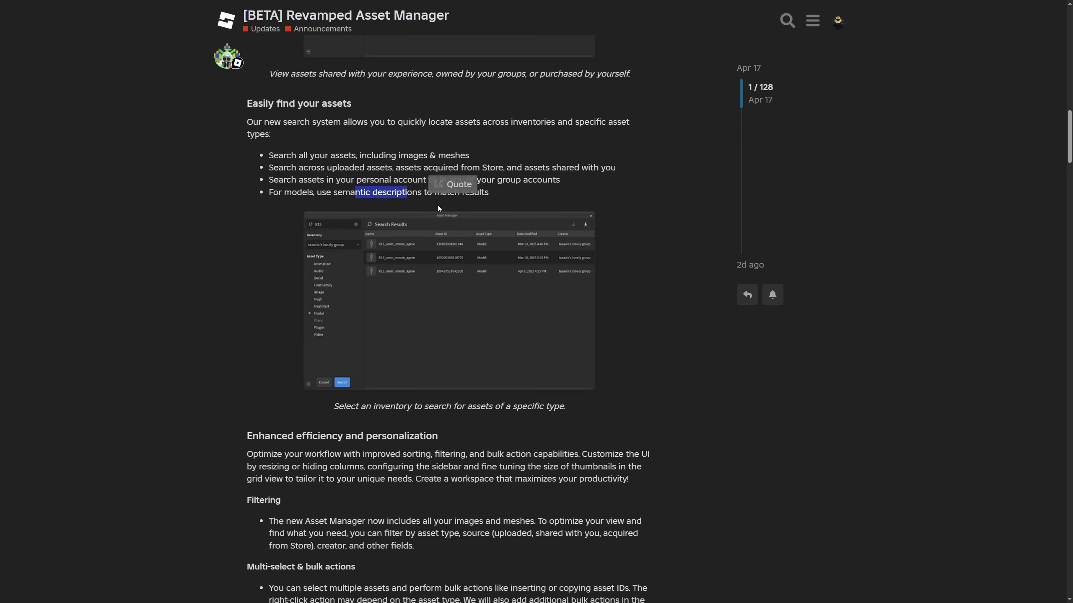
left_click(449, 300)
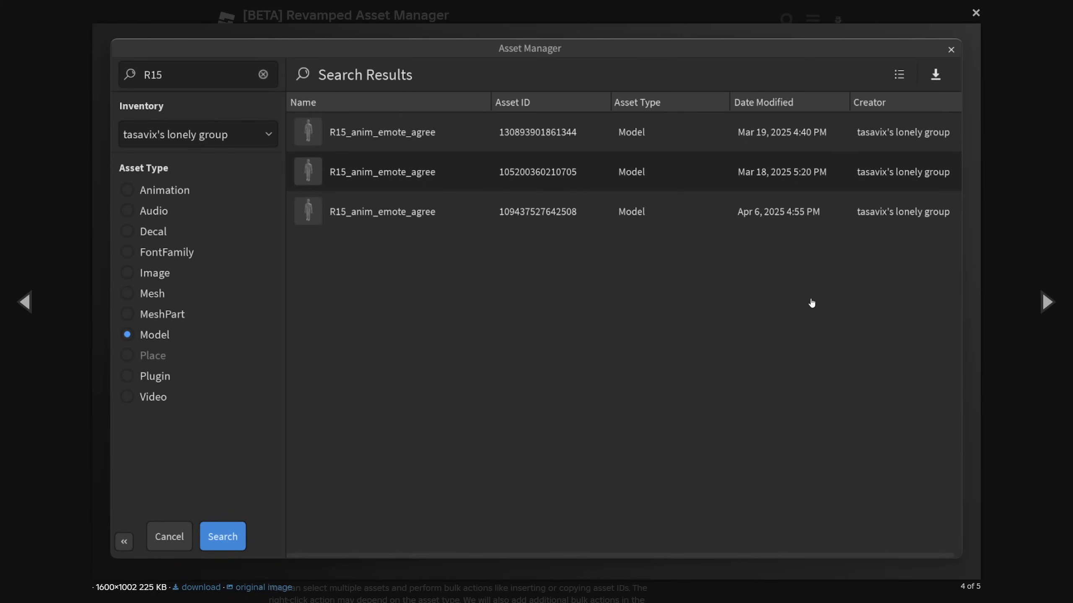
mouse_move(266, 233)
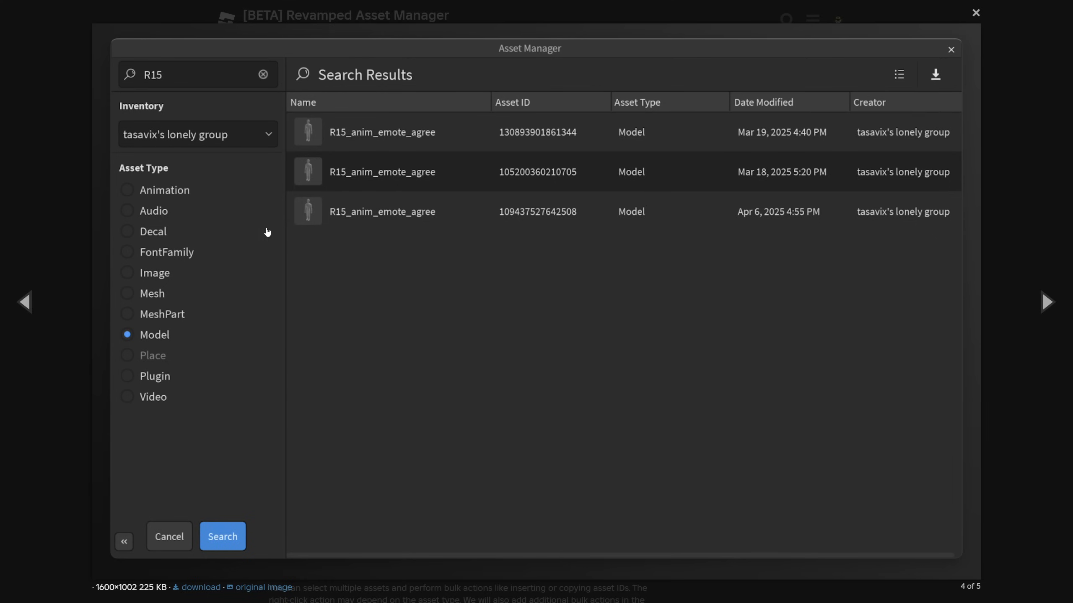
mouse_move(349, 184)
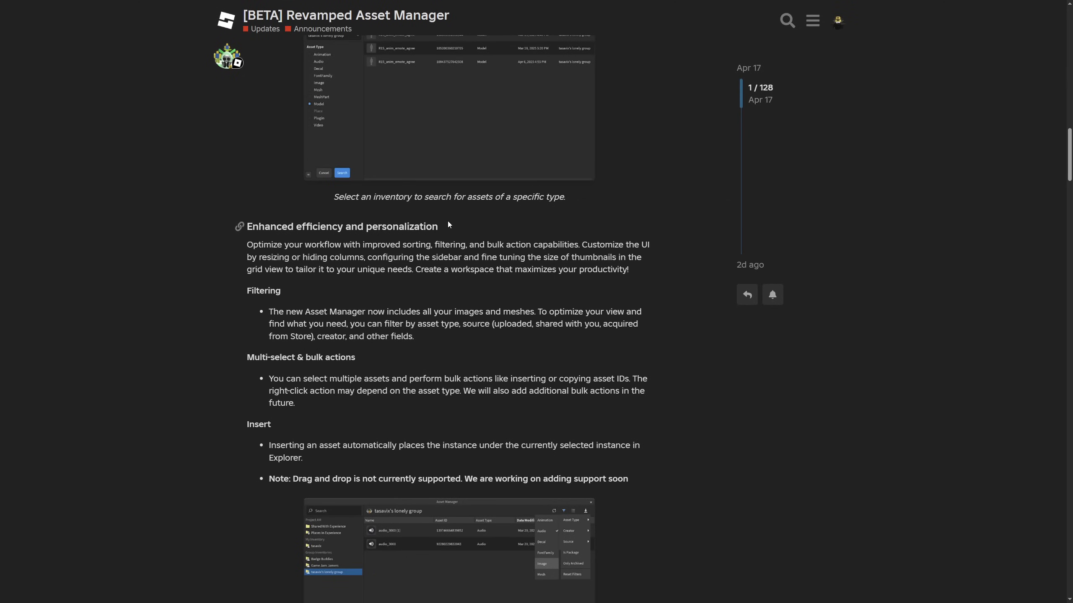
- Highlight the sidebar-configuration phrase, then scroll past Filtering, Multi-select and Insert to 'What's coming in the future?'
left_click_drag(319, 226, 437, 226)
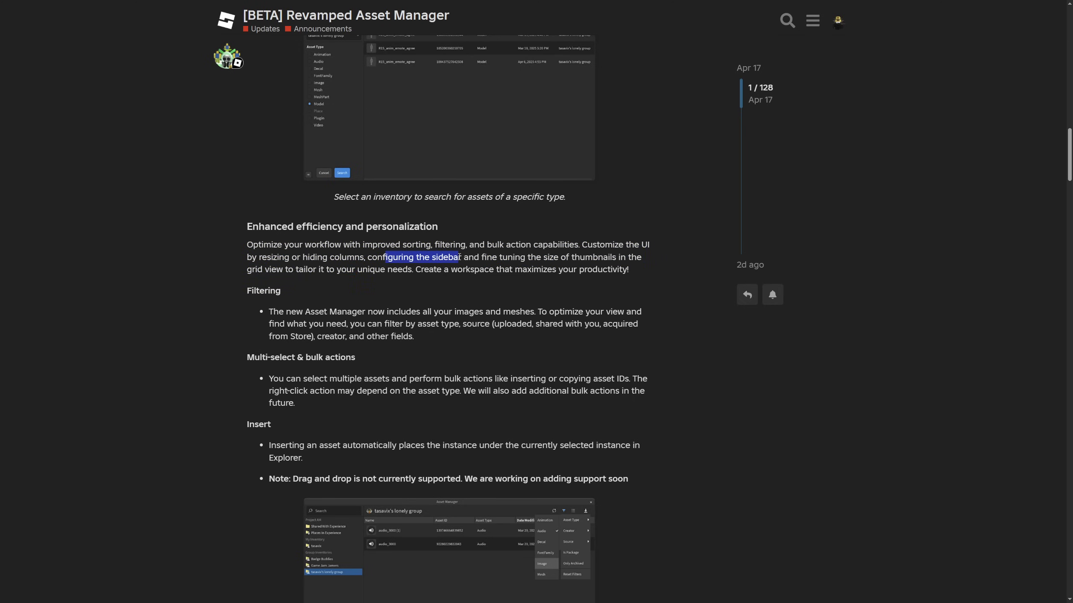
left_click(653, 278)
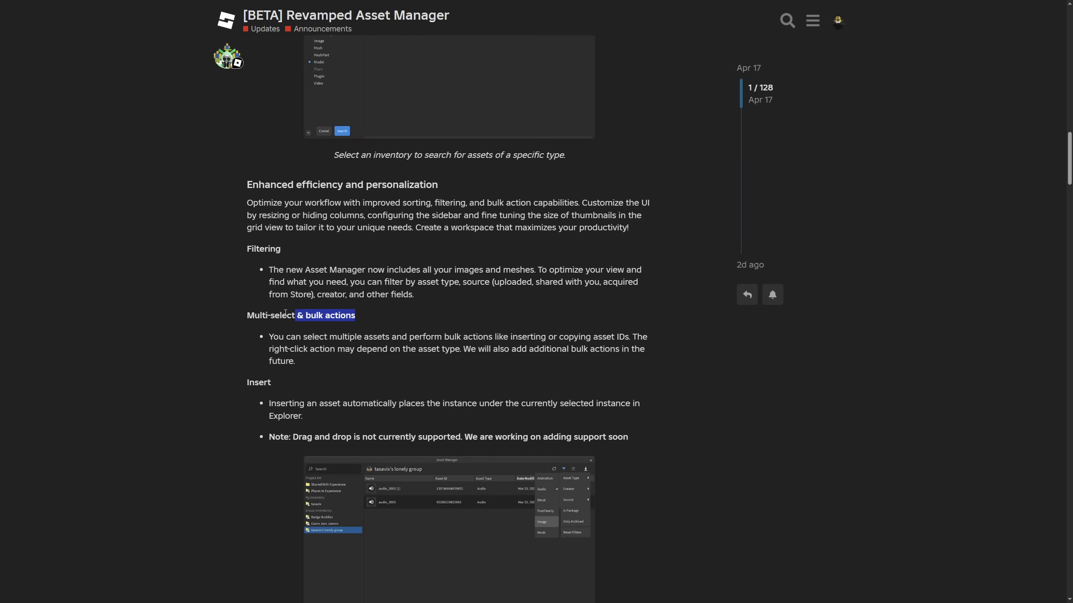
scroll("down", 3)
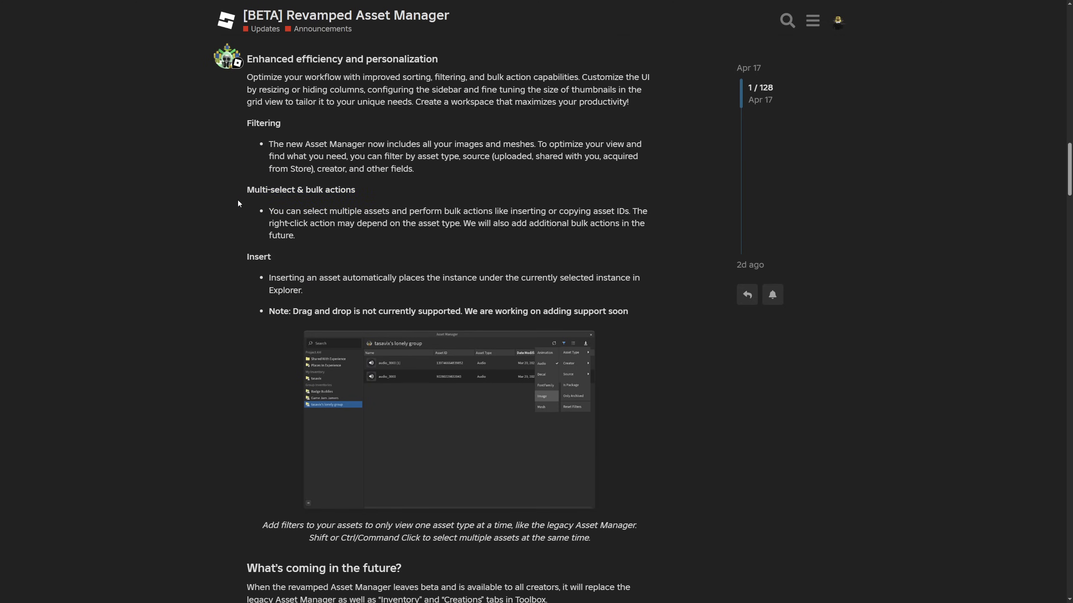
mouse_move(403, 193)
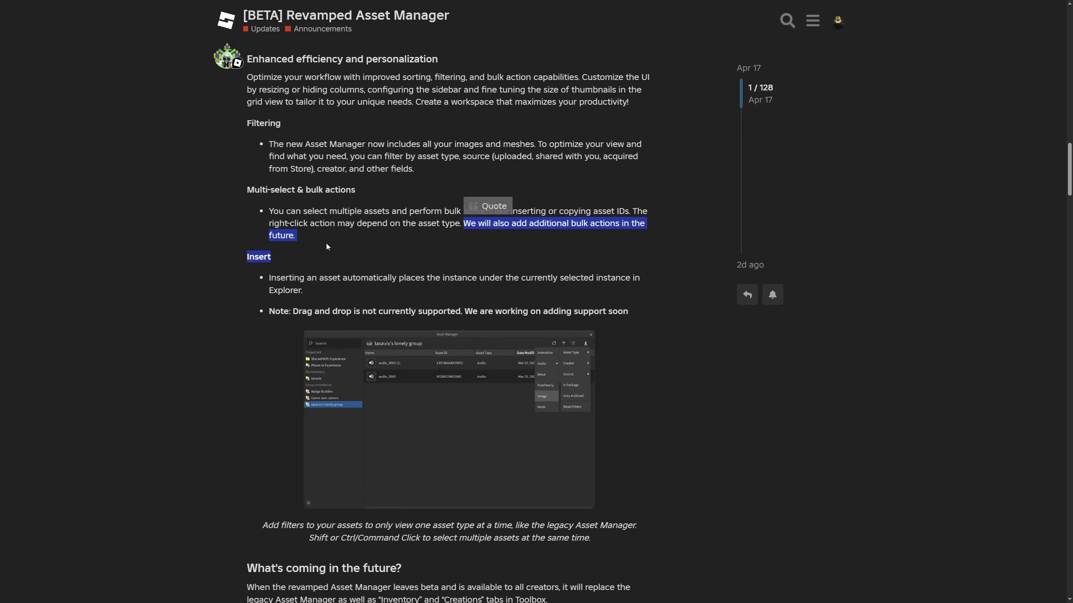
scroll("down", 3)
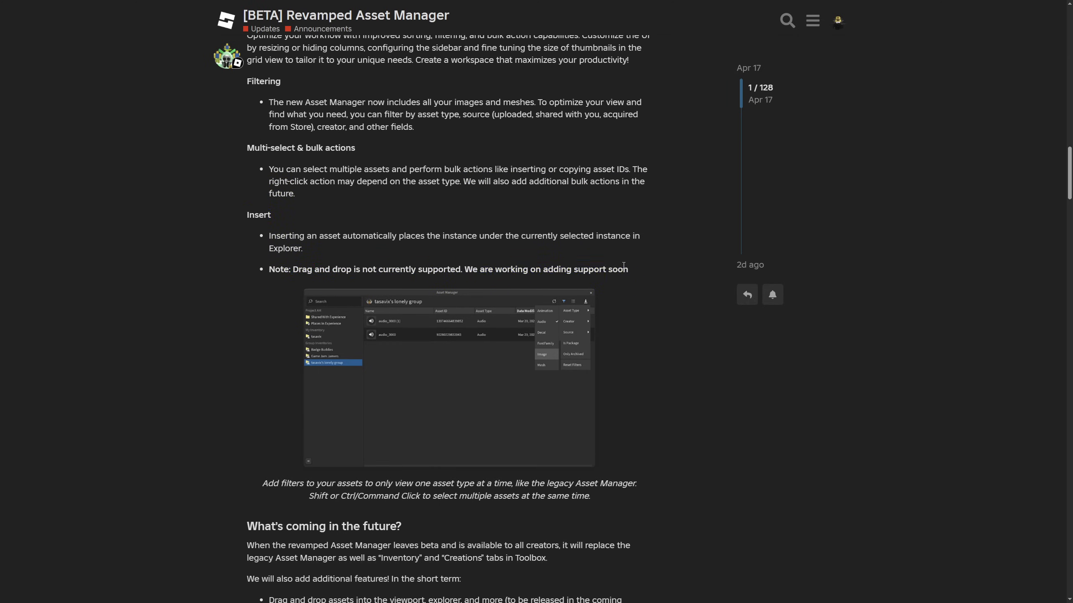
scroll("down", 3)
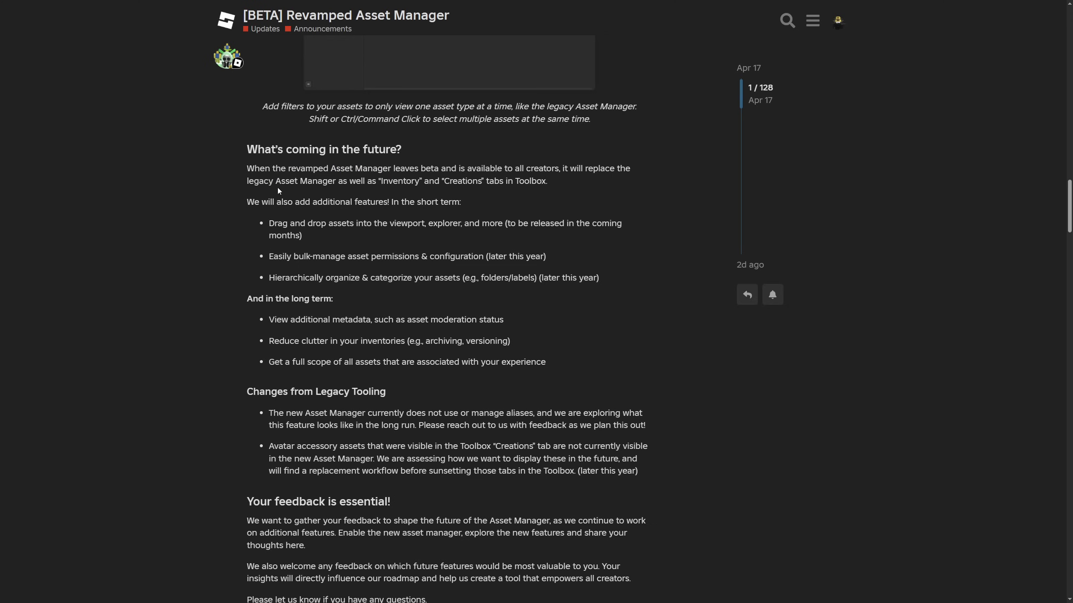
- Highlight the asset permissions roadmap item and discard the accidental quoted reply draft
left_click_drag(336, 181, 440, 181)
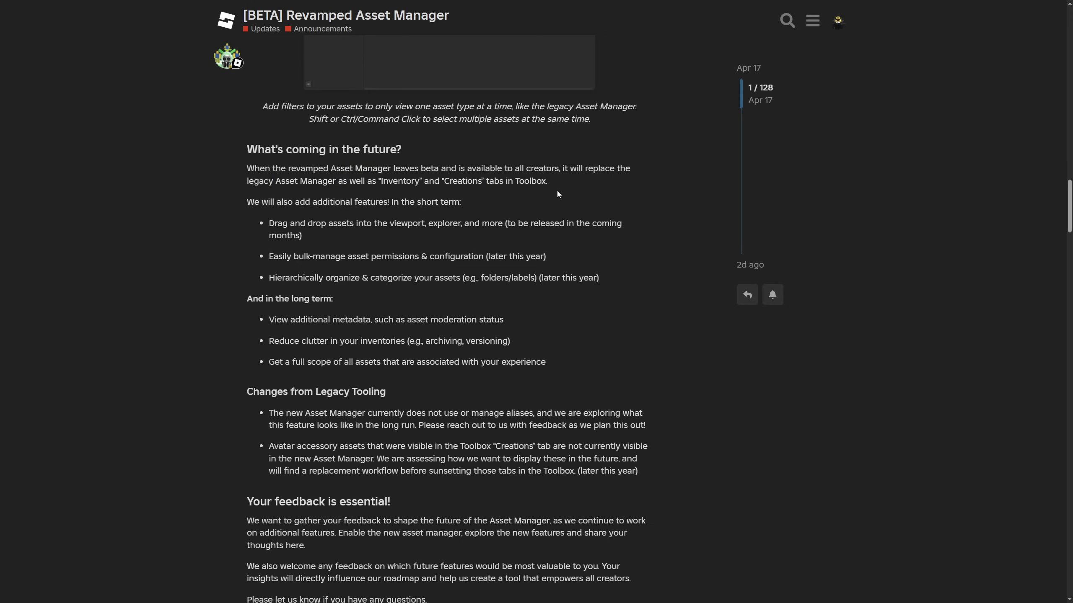
mouse_move(404, 244)
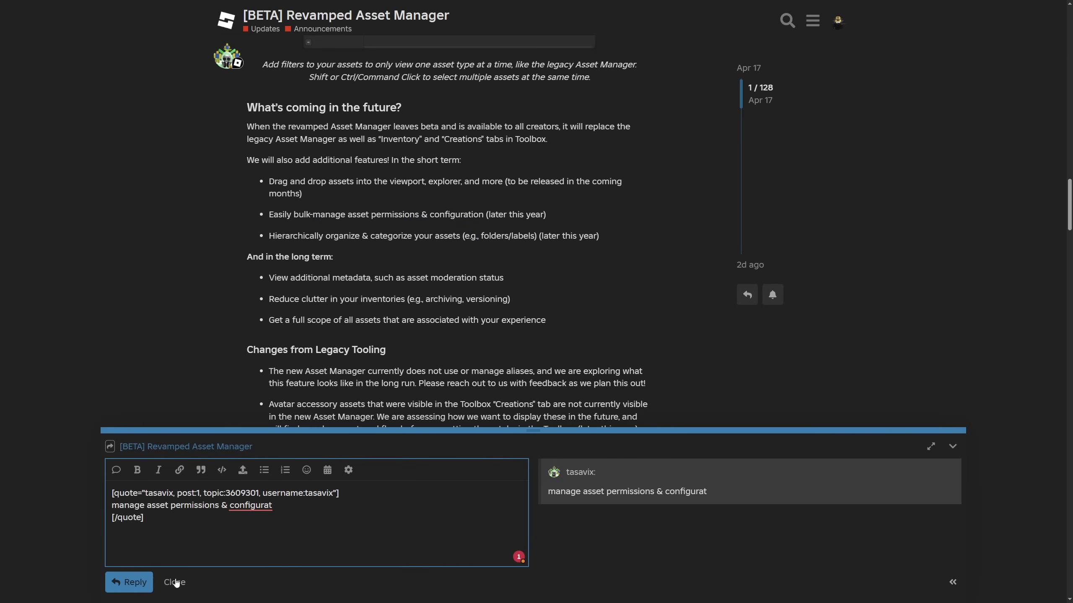
left_click(174, 582)
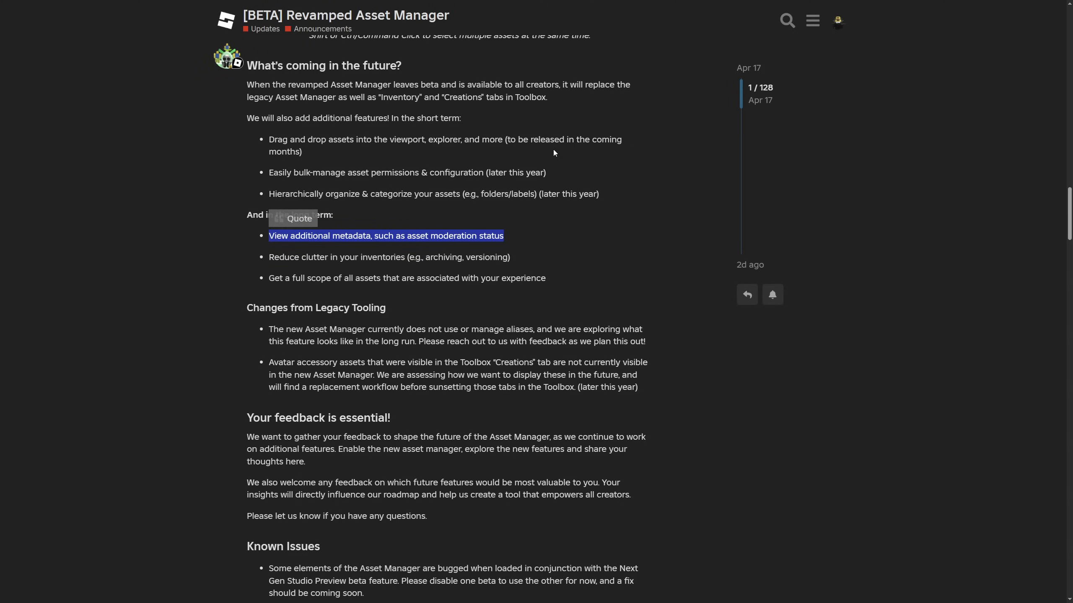
mouse_move(565, 245)
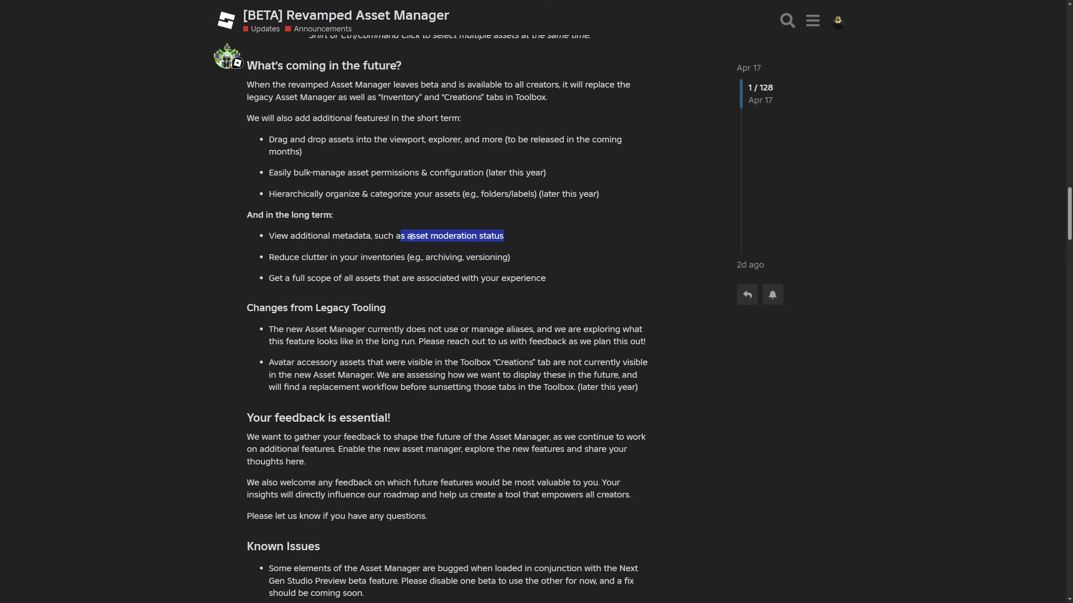
left_click(195, 277)
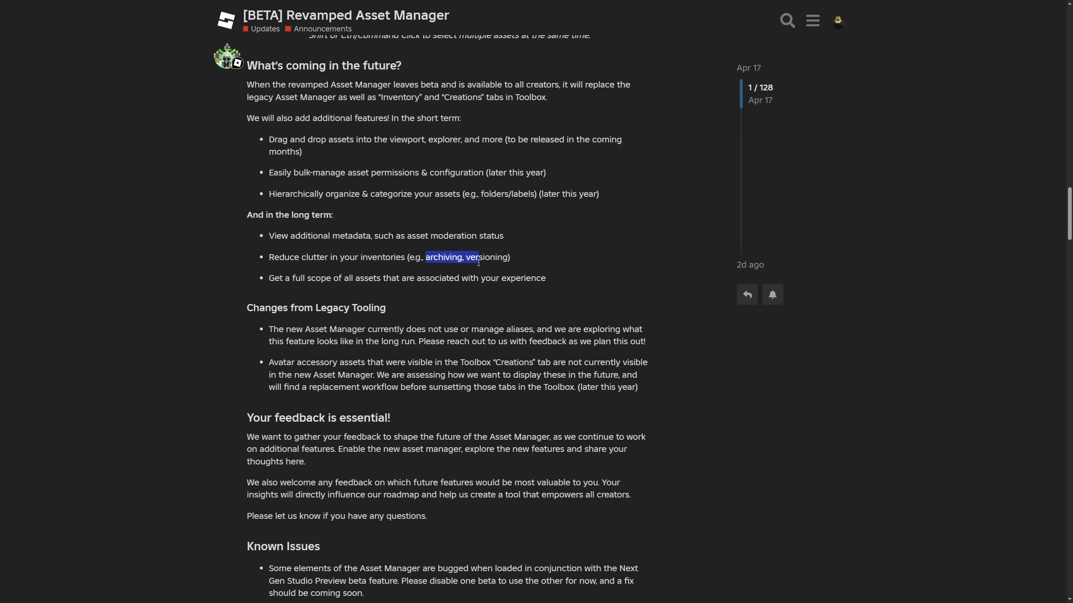
left_click(502, 259)
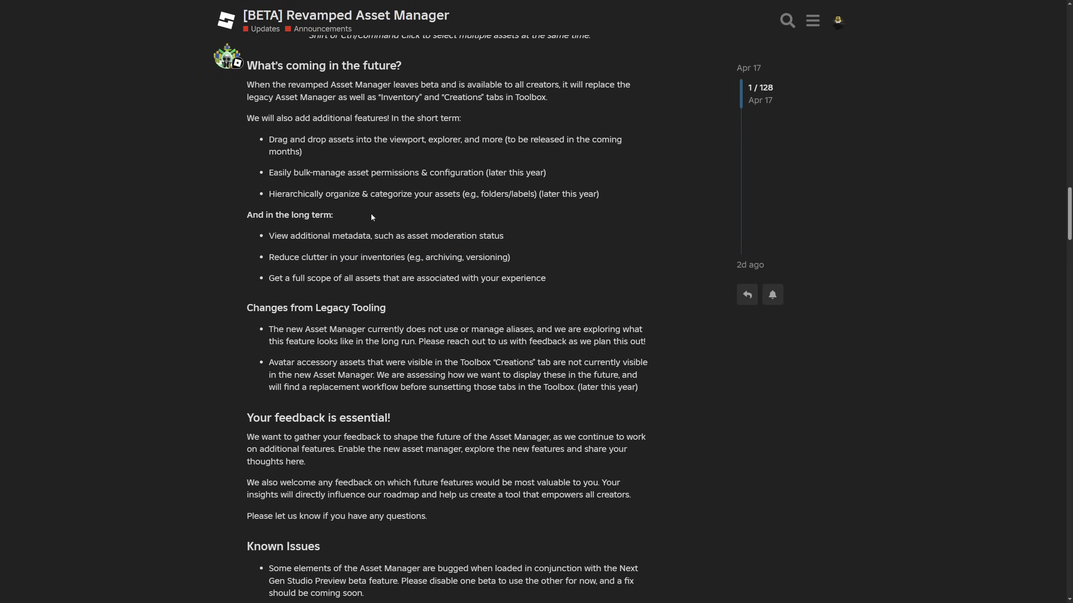
mouse_move(476, 277)
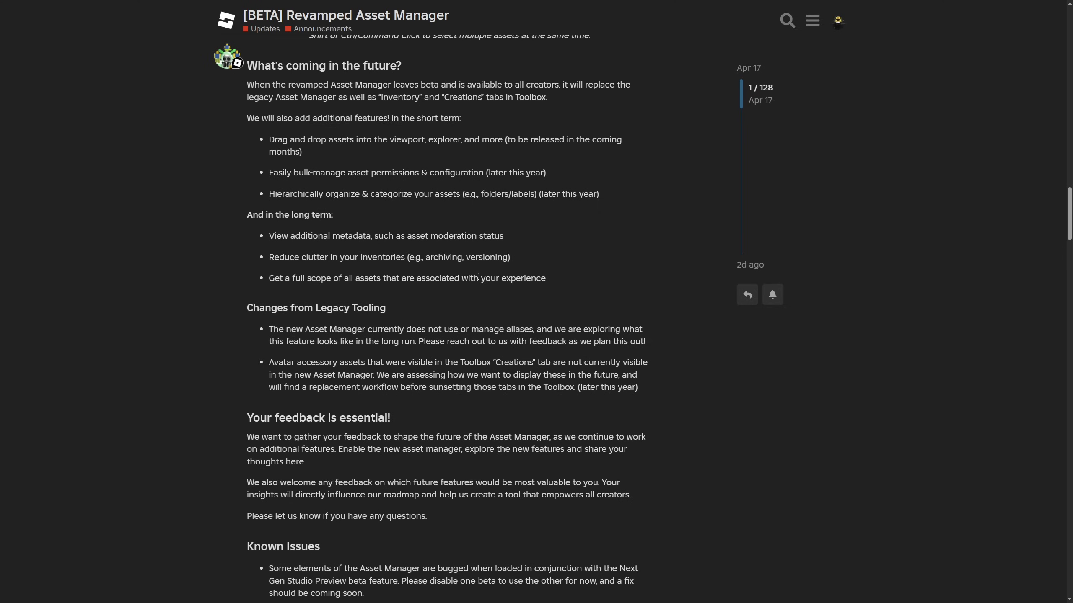
mouse_move(549, 247)
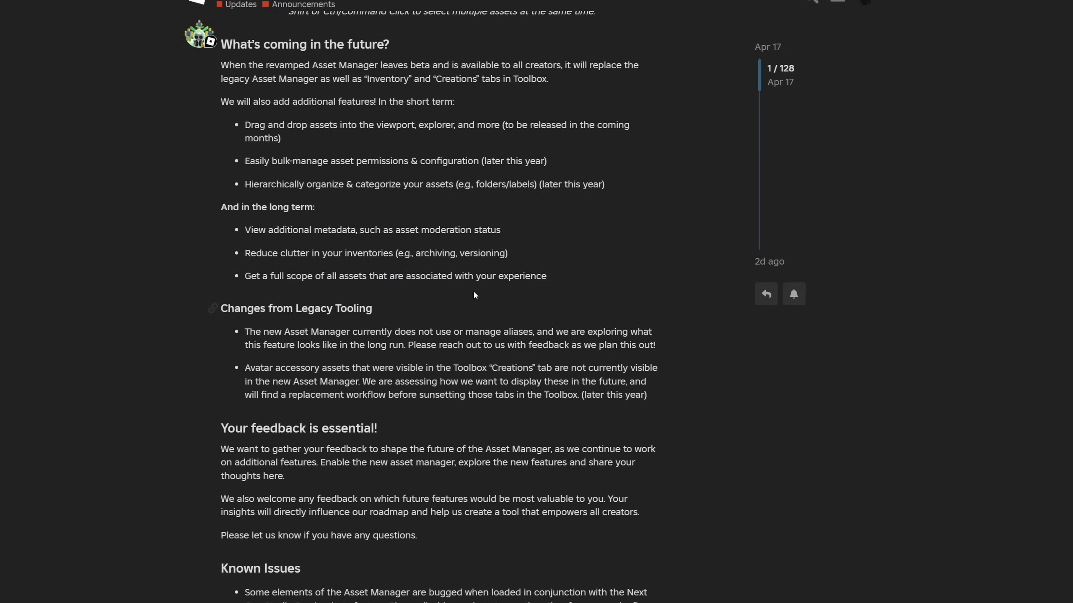
- Scroll through Changes from Legacy Tooling, highlighting the Toolbox tabs replacement note, down to 'Your feedback is essential!'
scroll("up", 3)
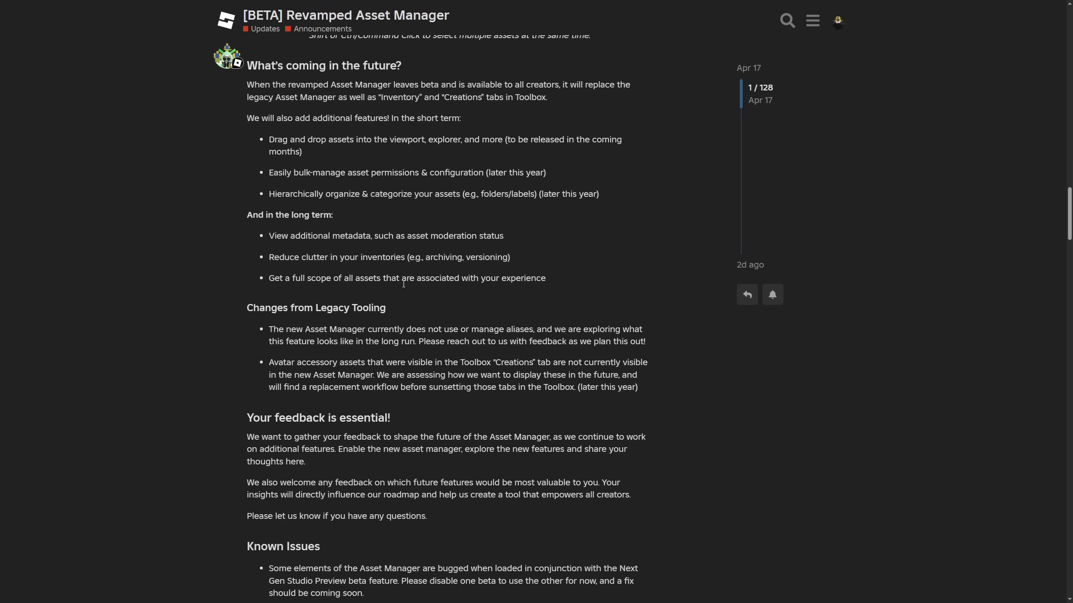
scroll("down", 3)
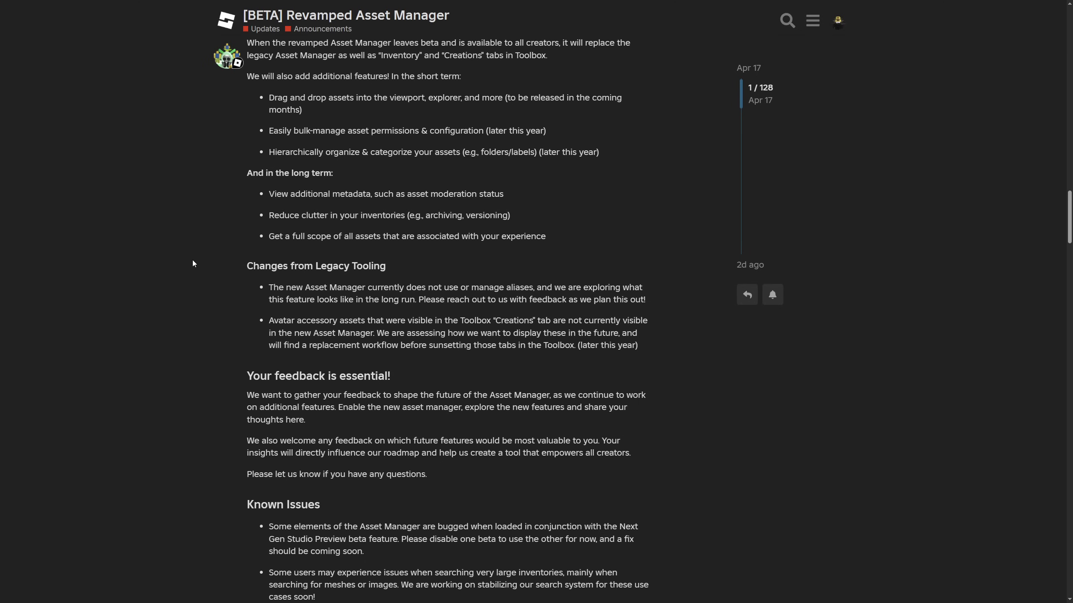
scroll("down", 3)
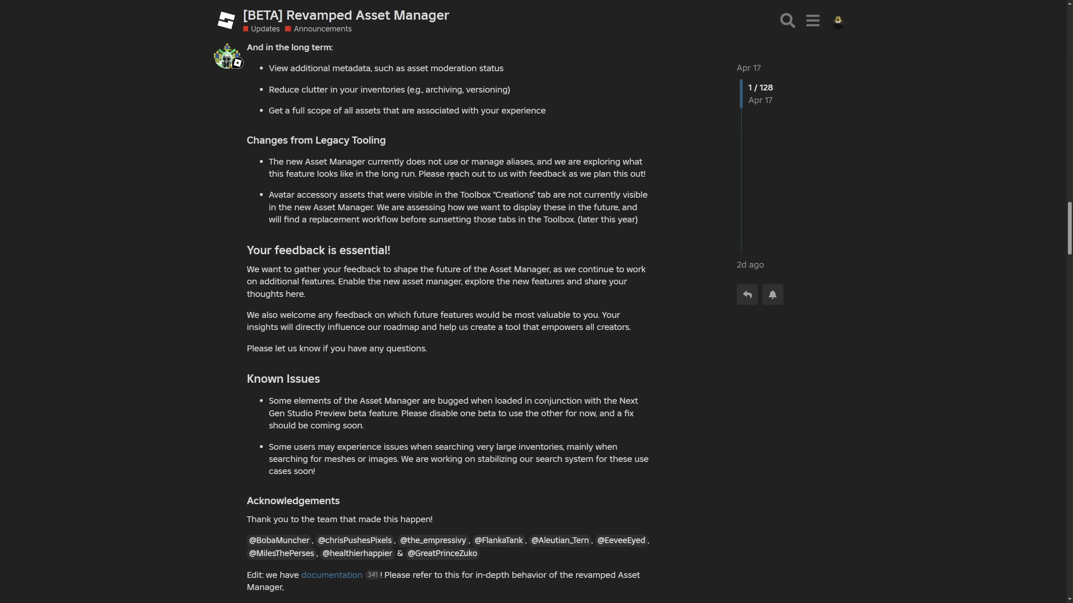
mouse_move(466, 143)
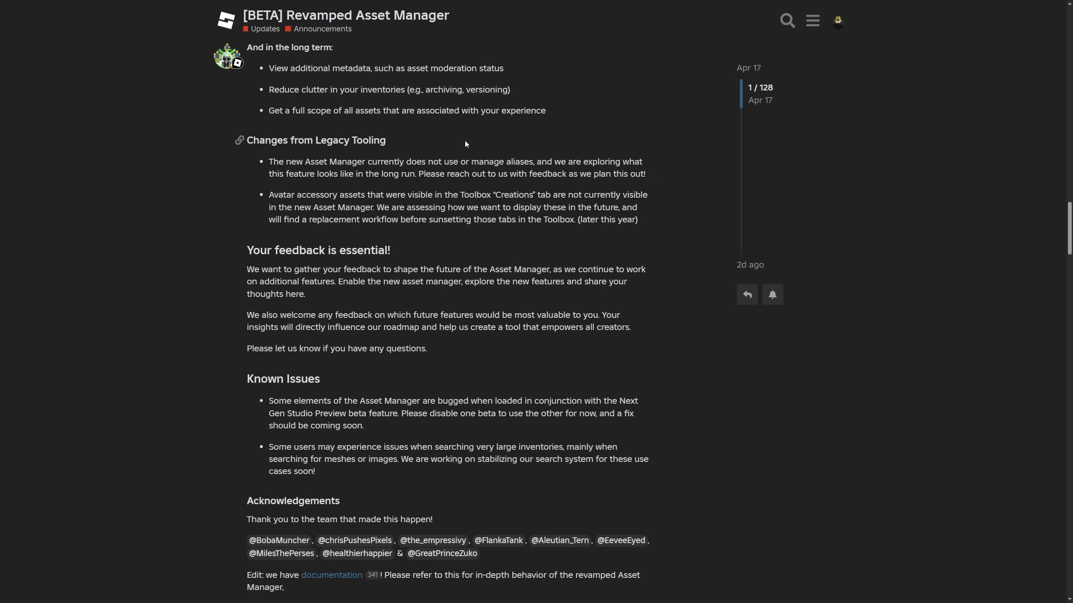
mouse_move(560, 154)
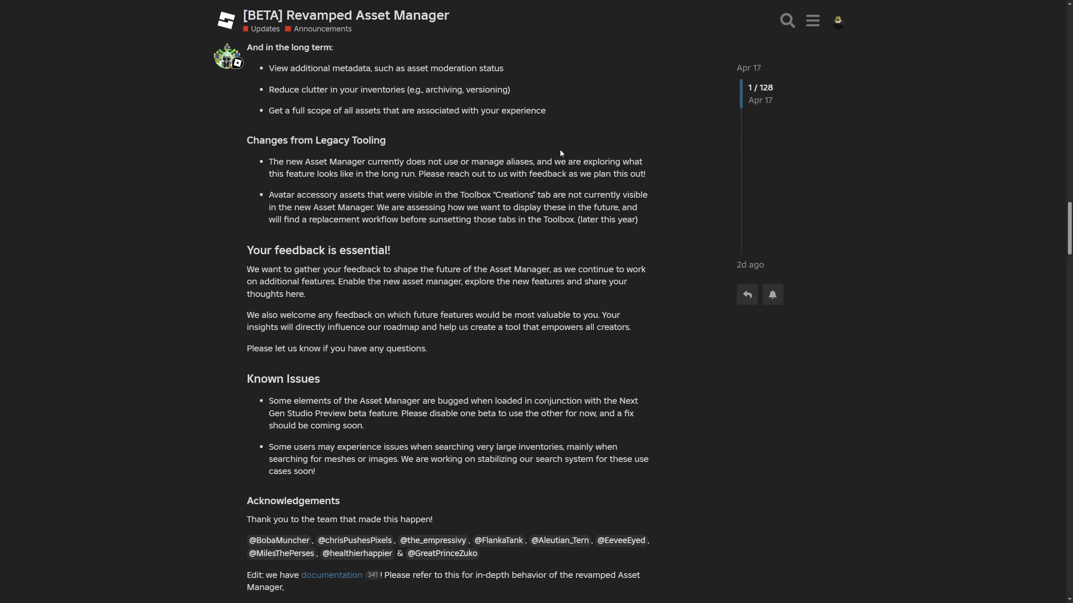
left_click_drag(568, 162, 375, 174)
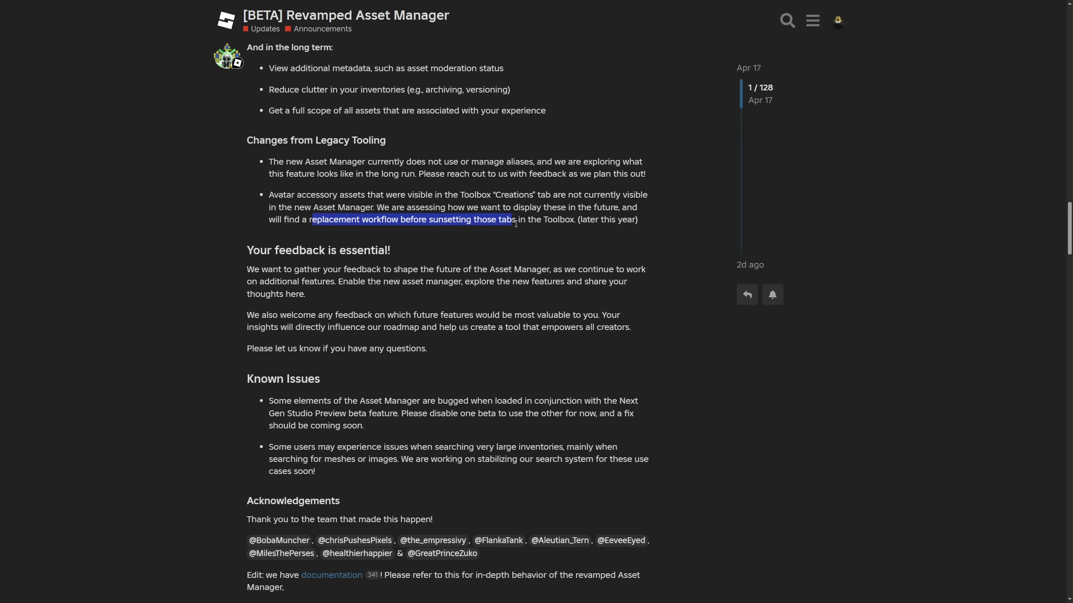
scroll("down", 3)
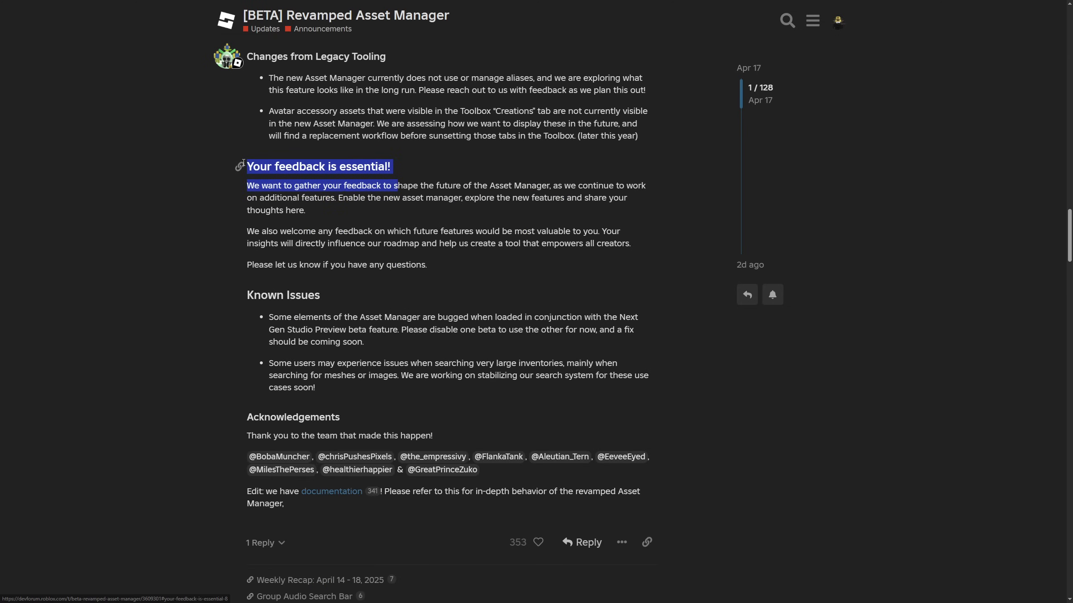
- Reach the post's Edit note and follow its 'documentation' link to Creator Hub's Asset Manager page
scroll("down", 3)
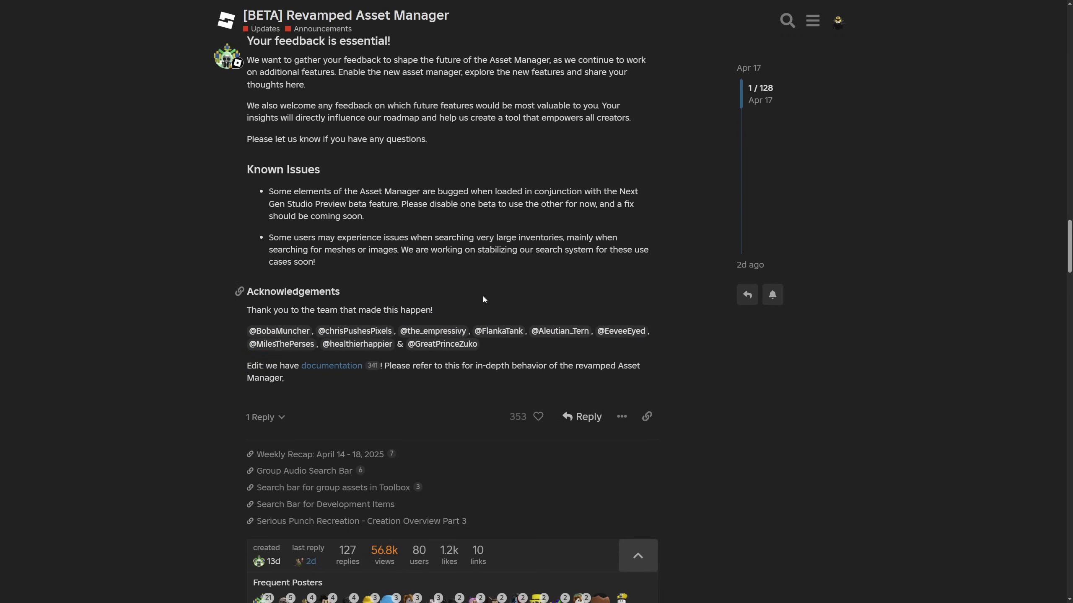
scroll("down", 3)
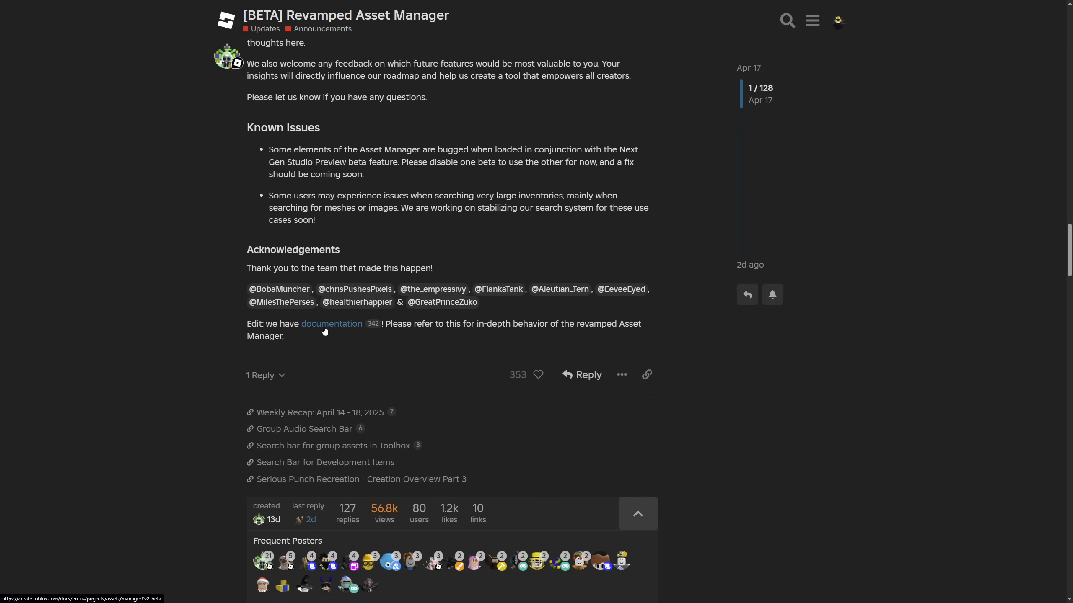
left_click(331, 324)
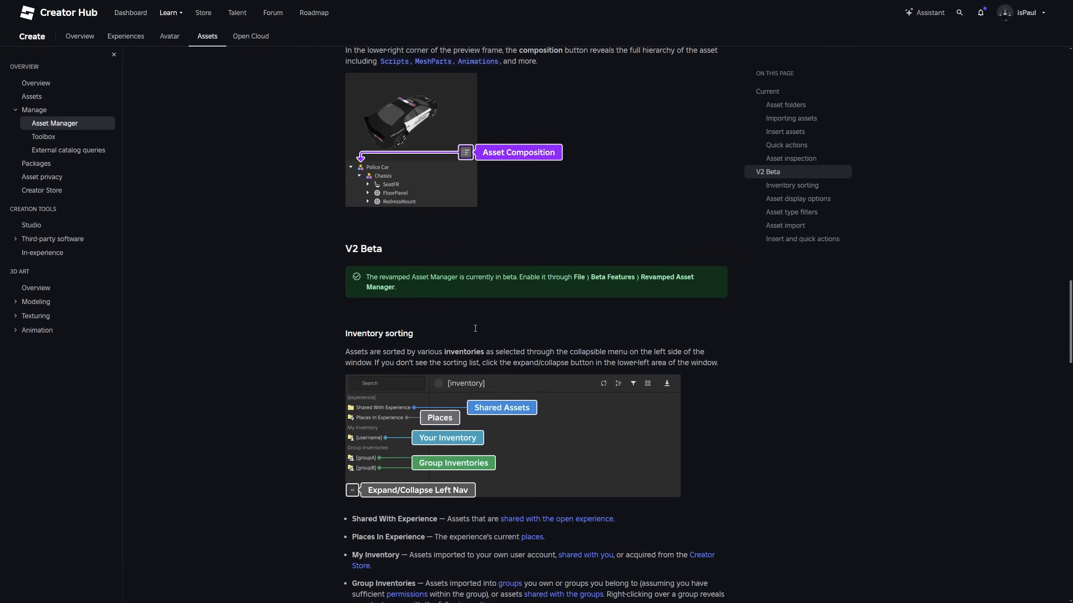